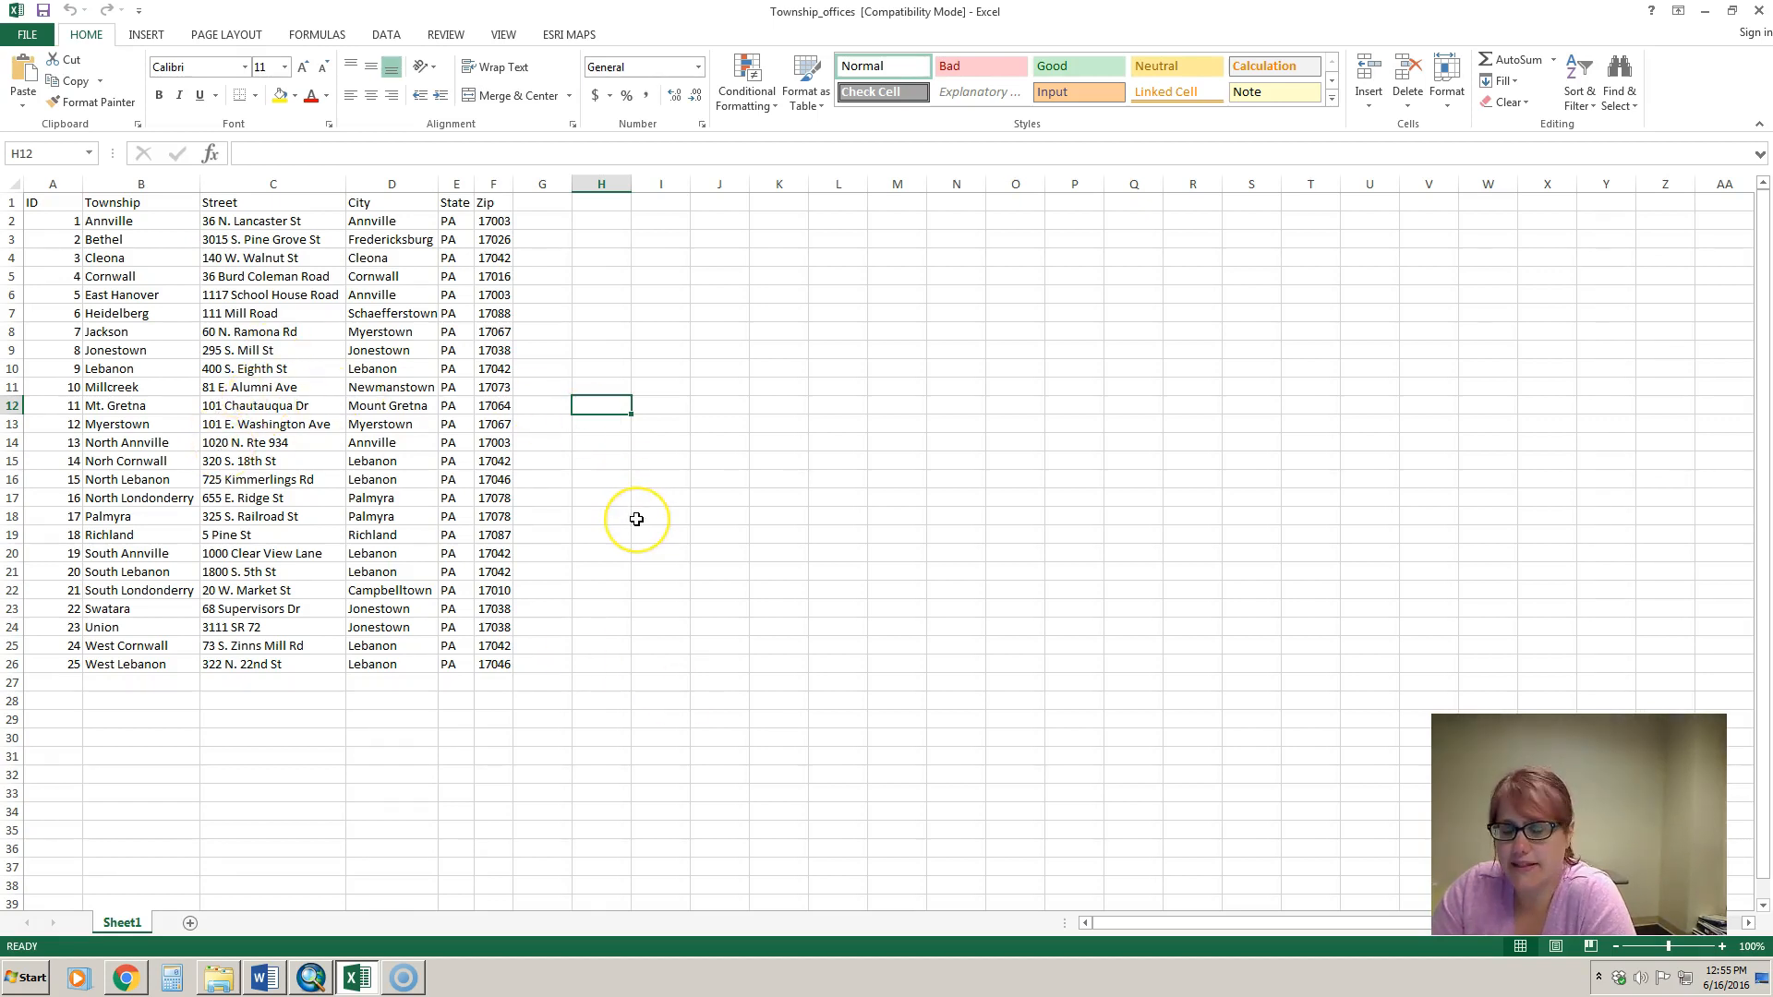
pyautogui.moveTo(632, 517)
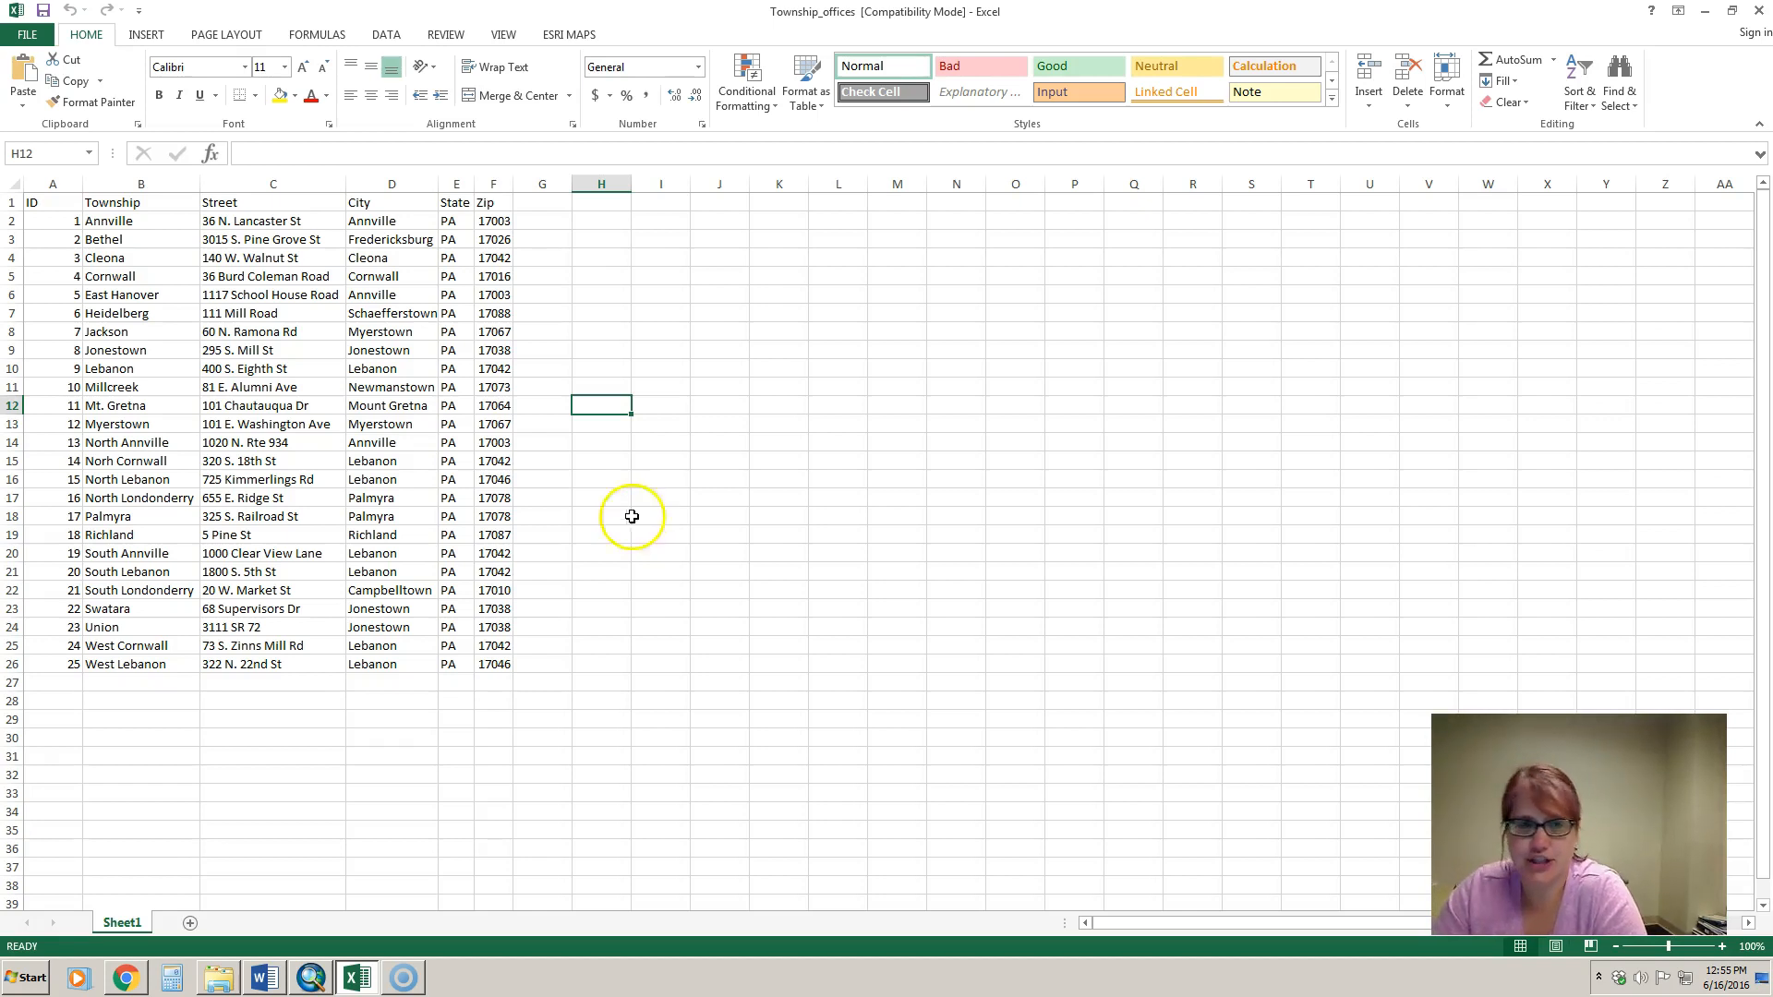
pyautogui.moveTo(314, 214)
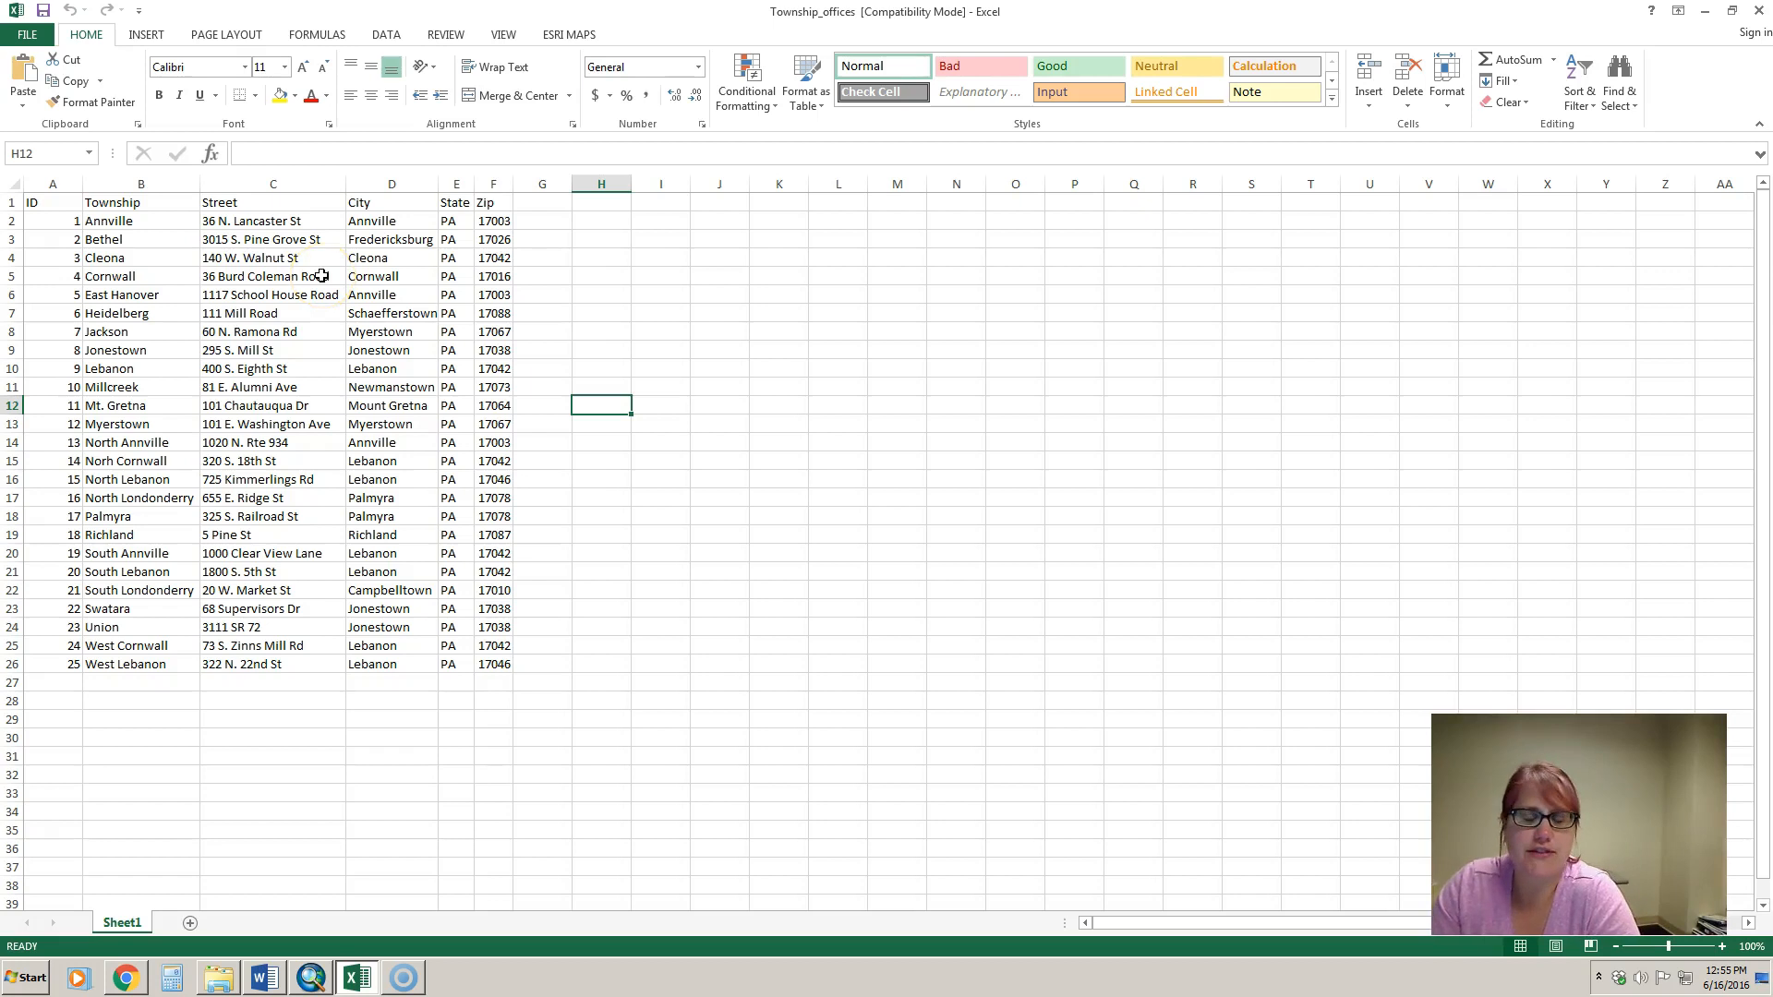
pyautogui.moveTo(148, 240)
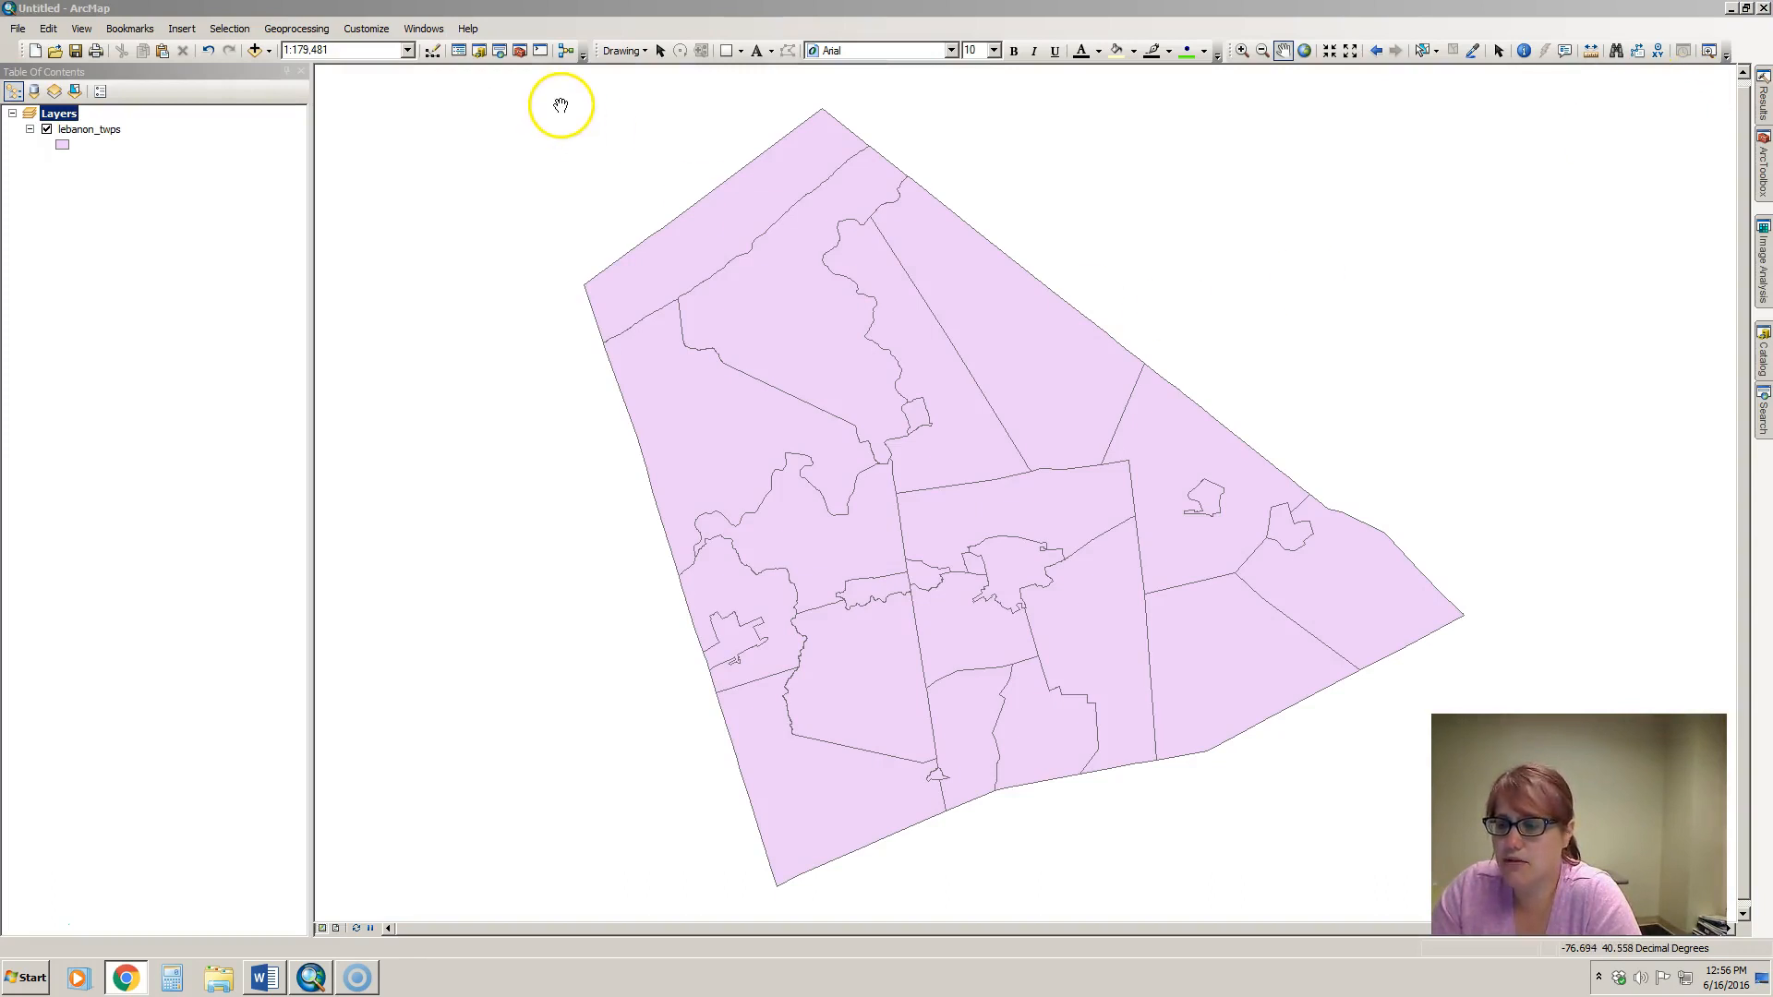
# - From Add Data, browse GIS_Data into Township_offices.xls and select its Sheet1$ table
pyautogui.click(254, 49)
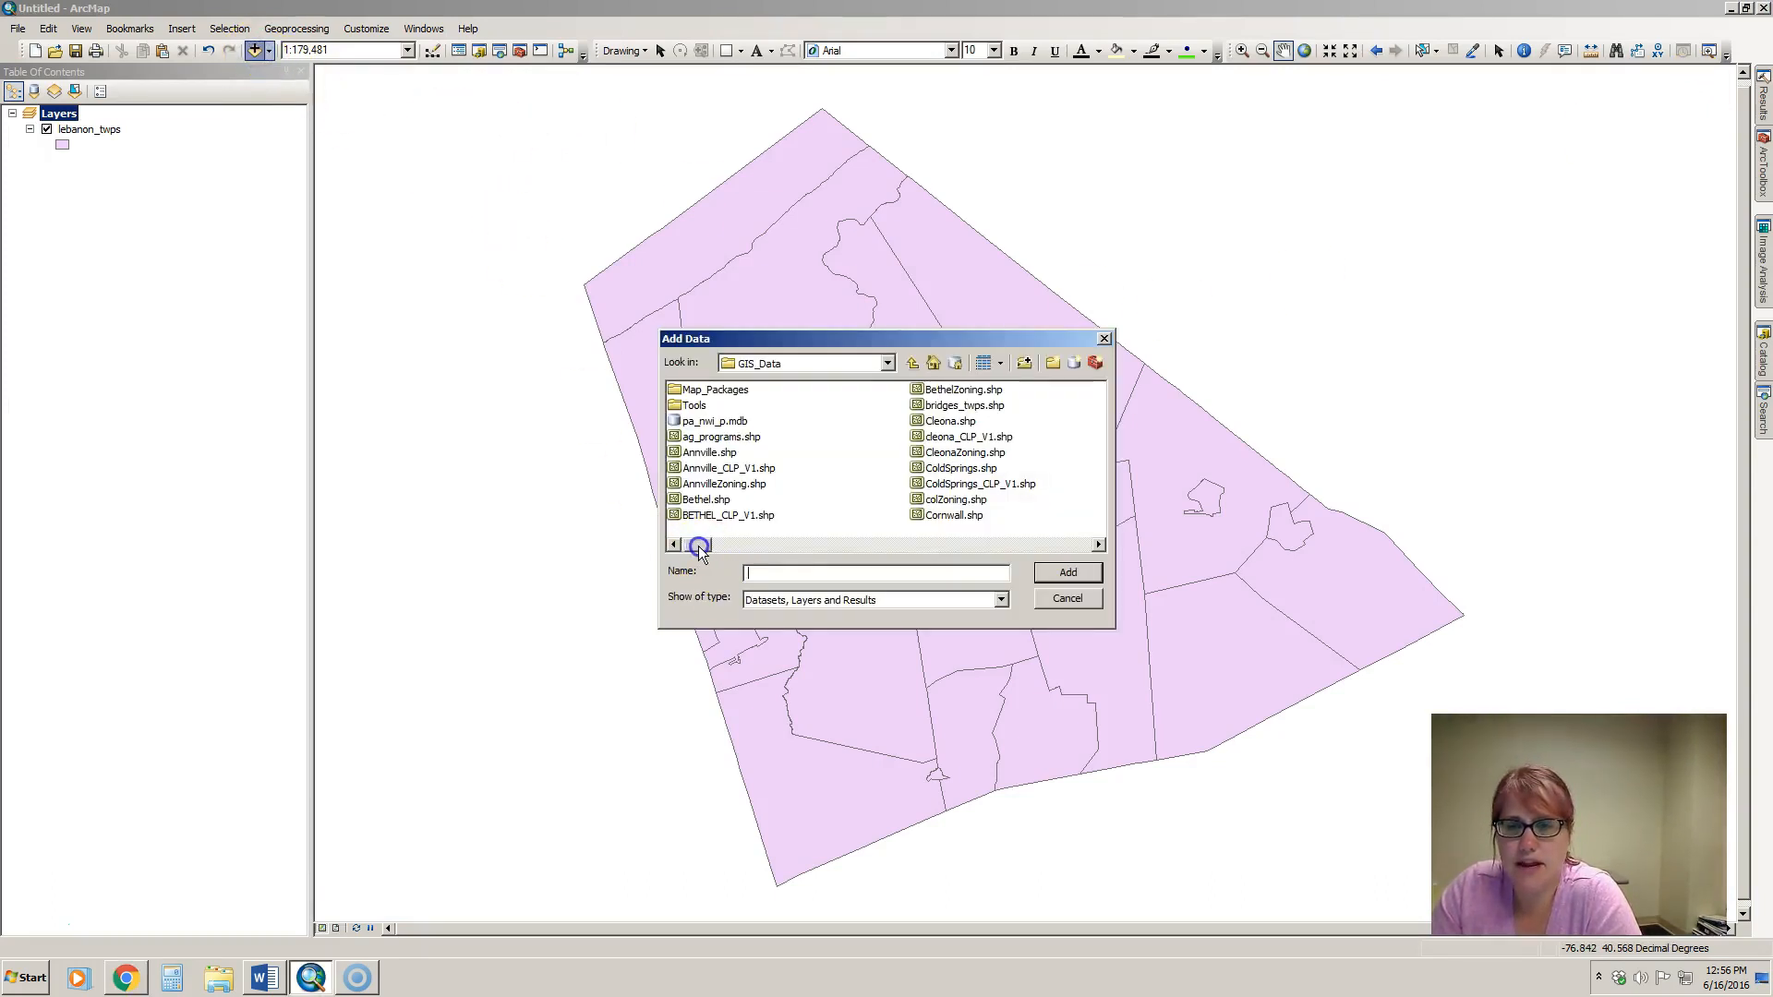
pyautogui.moveTo(698, 545); pyautogui.dragTo(1034, 545)
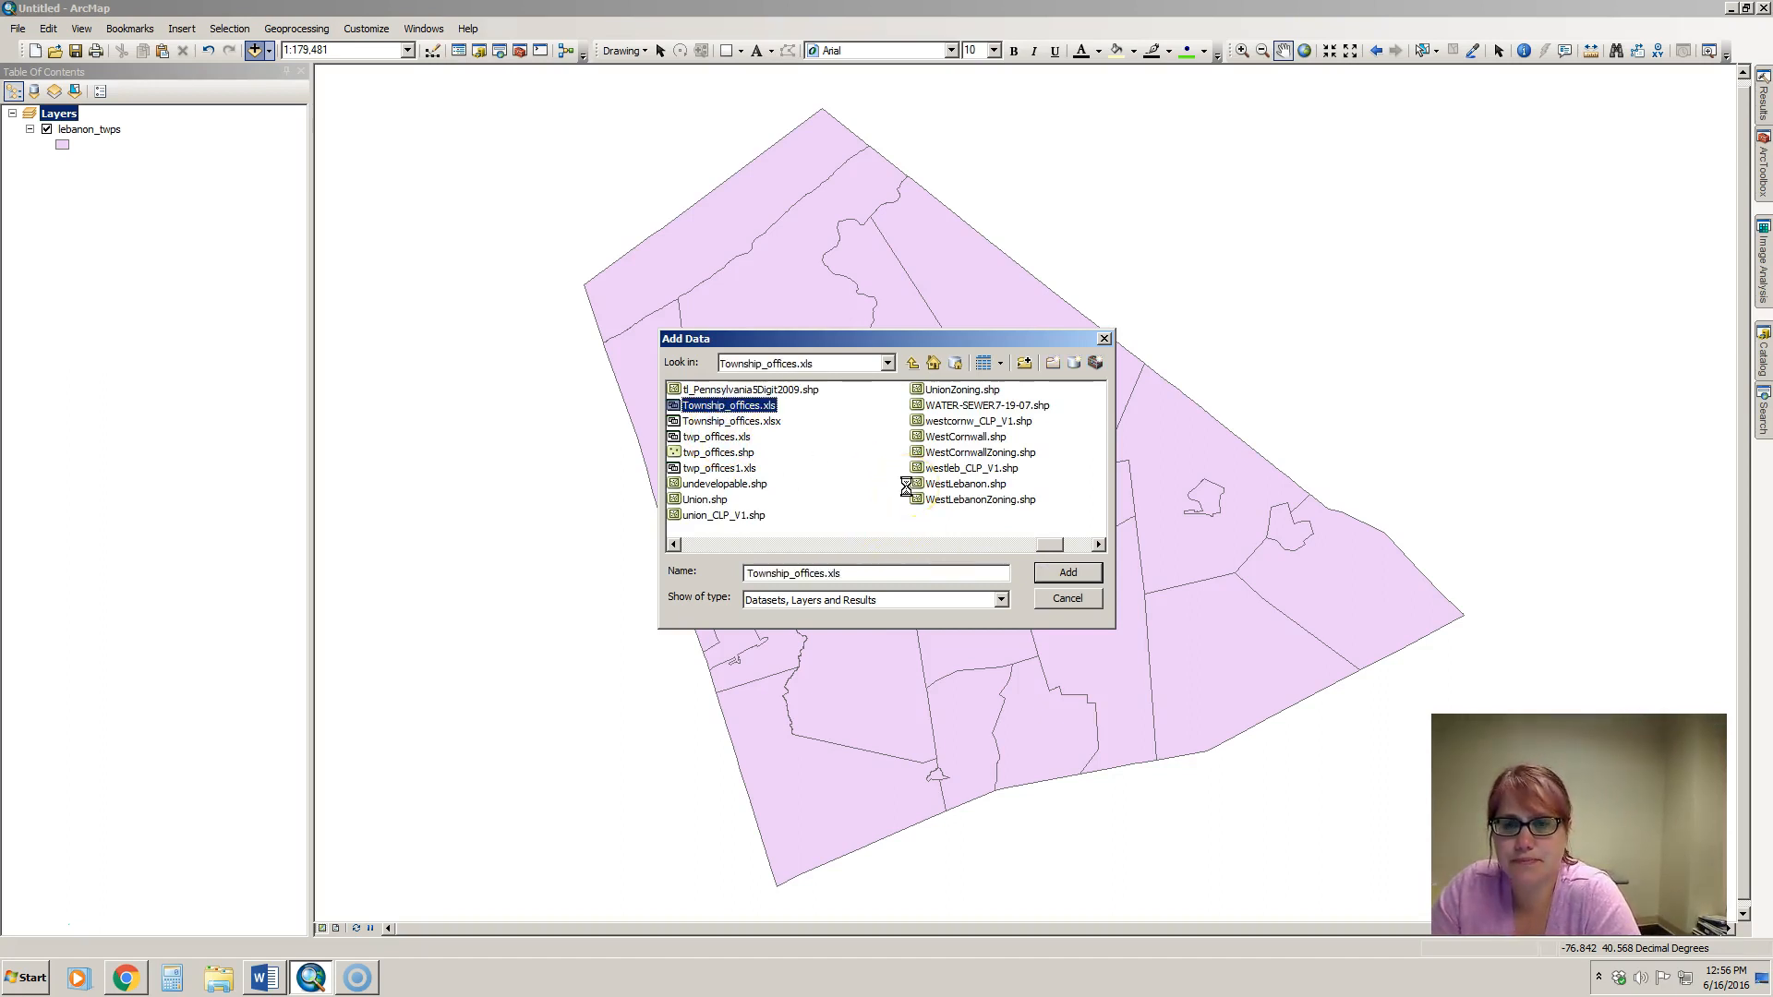
pyautogui.doubleClick(727, 405)
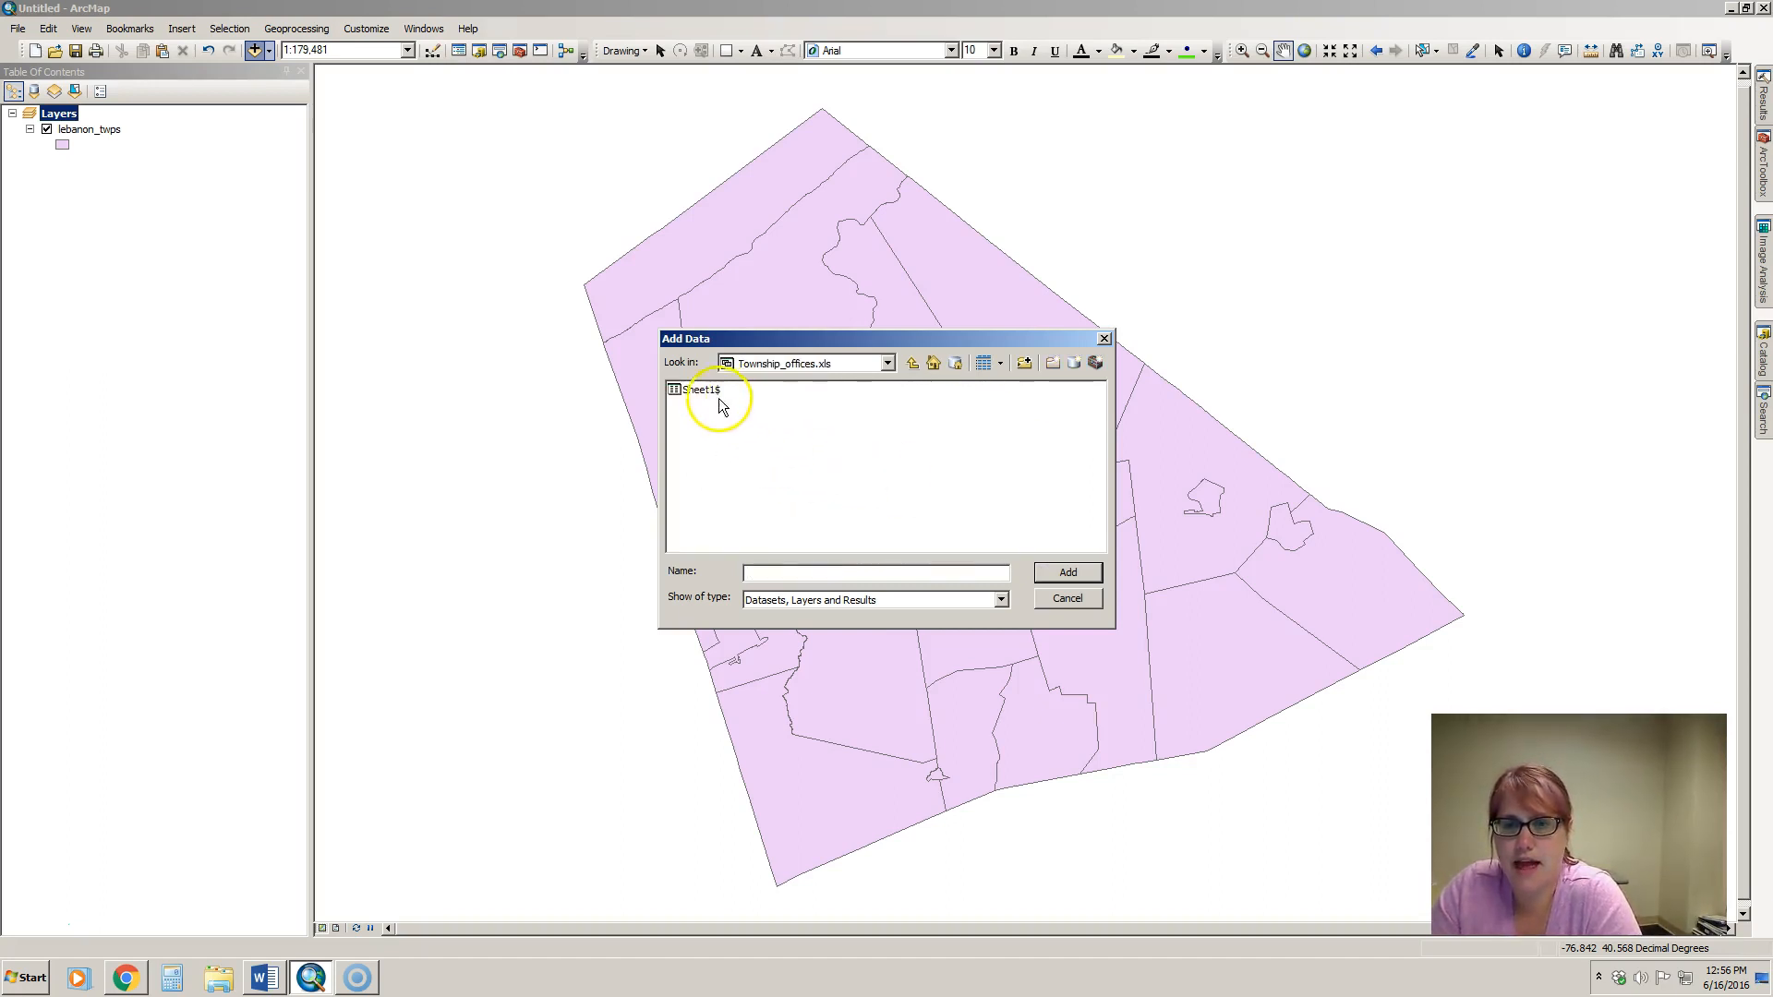
pyautogui.click(1066, 571)
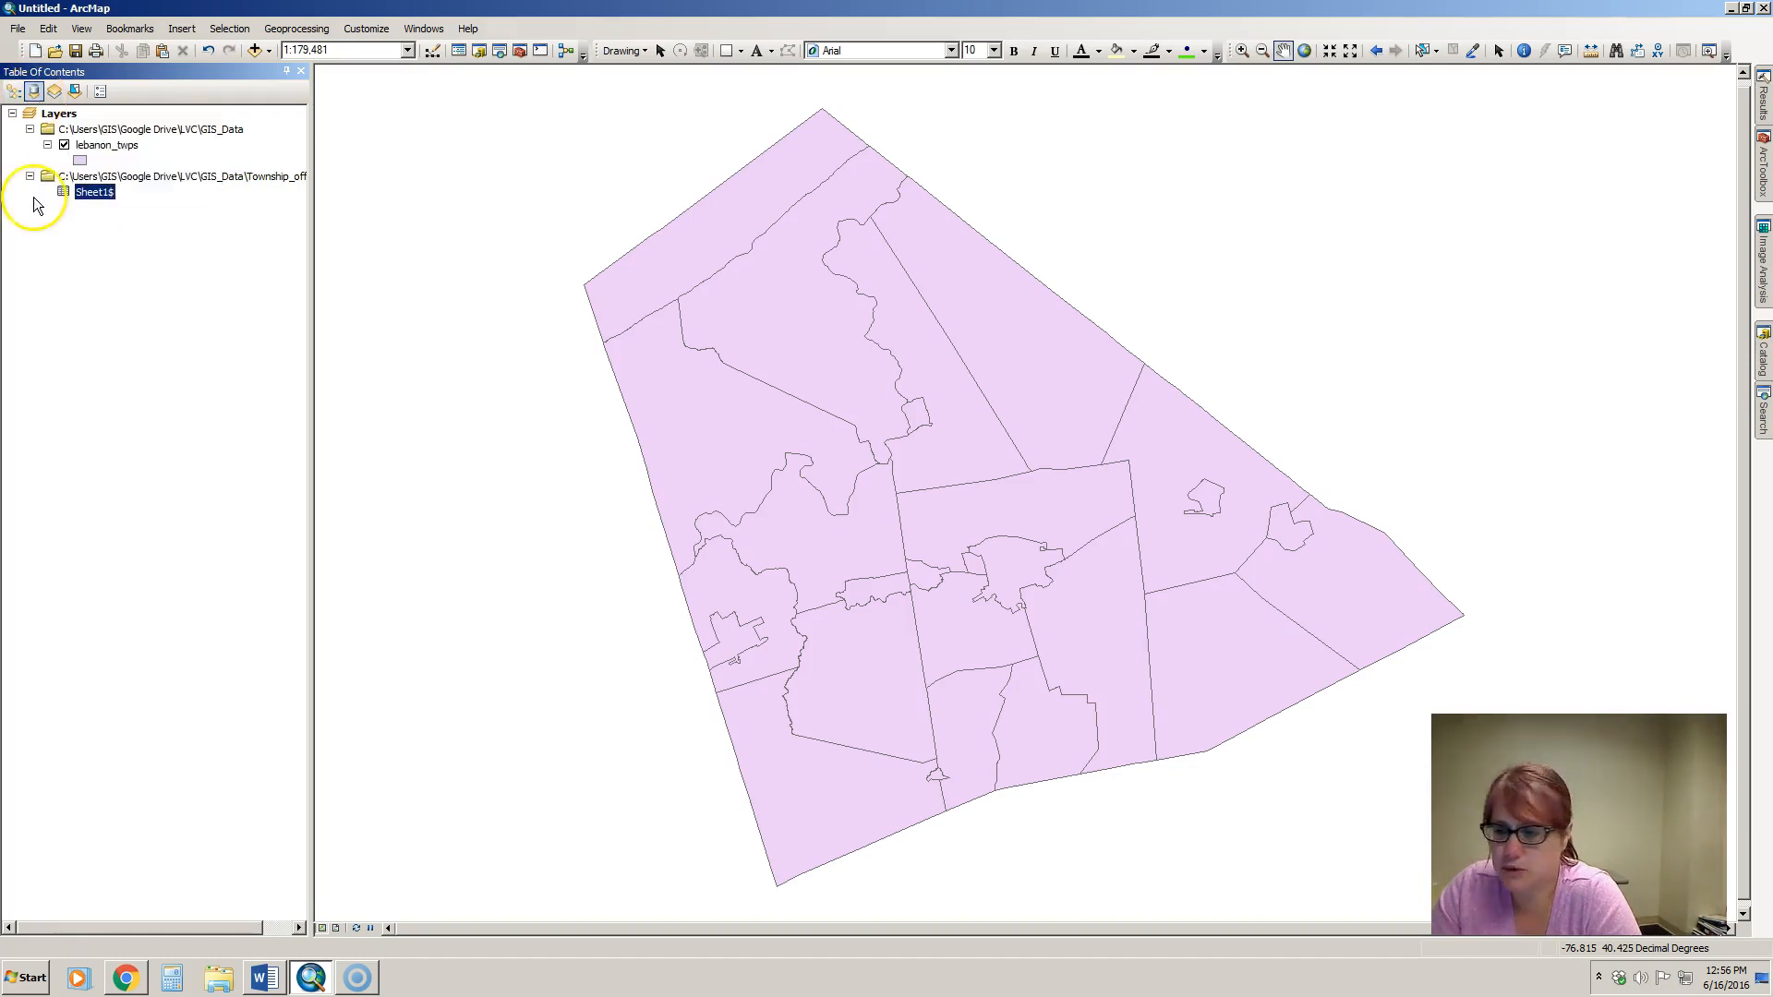
pyautogui.moveTo(72, 212)
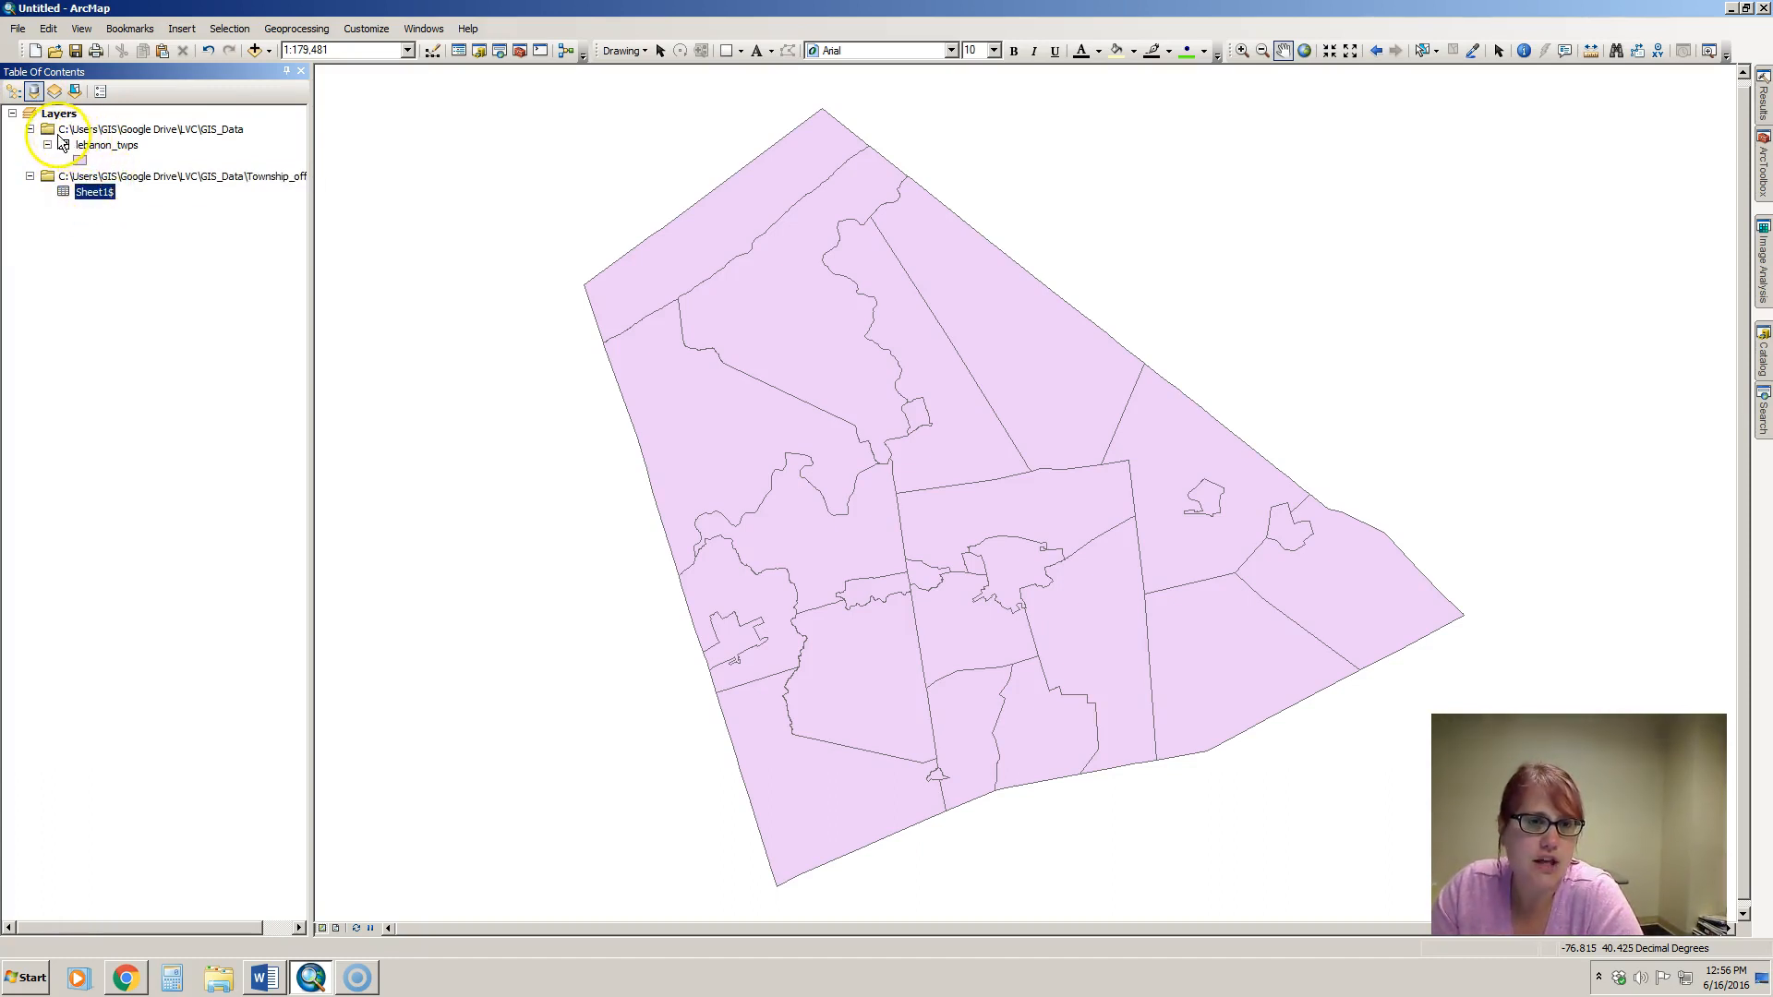
# - List the Table of Contents by source, showing Sheet1$ and lebanon_twps with their folder paths
pyautogui.click(63, 144)
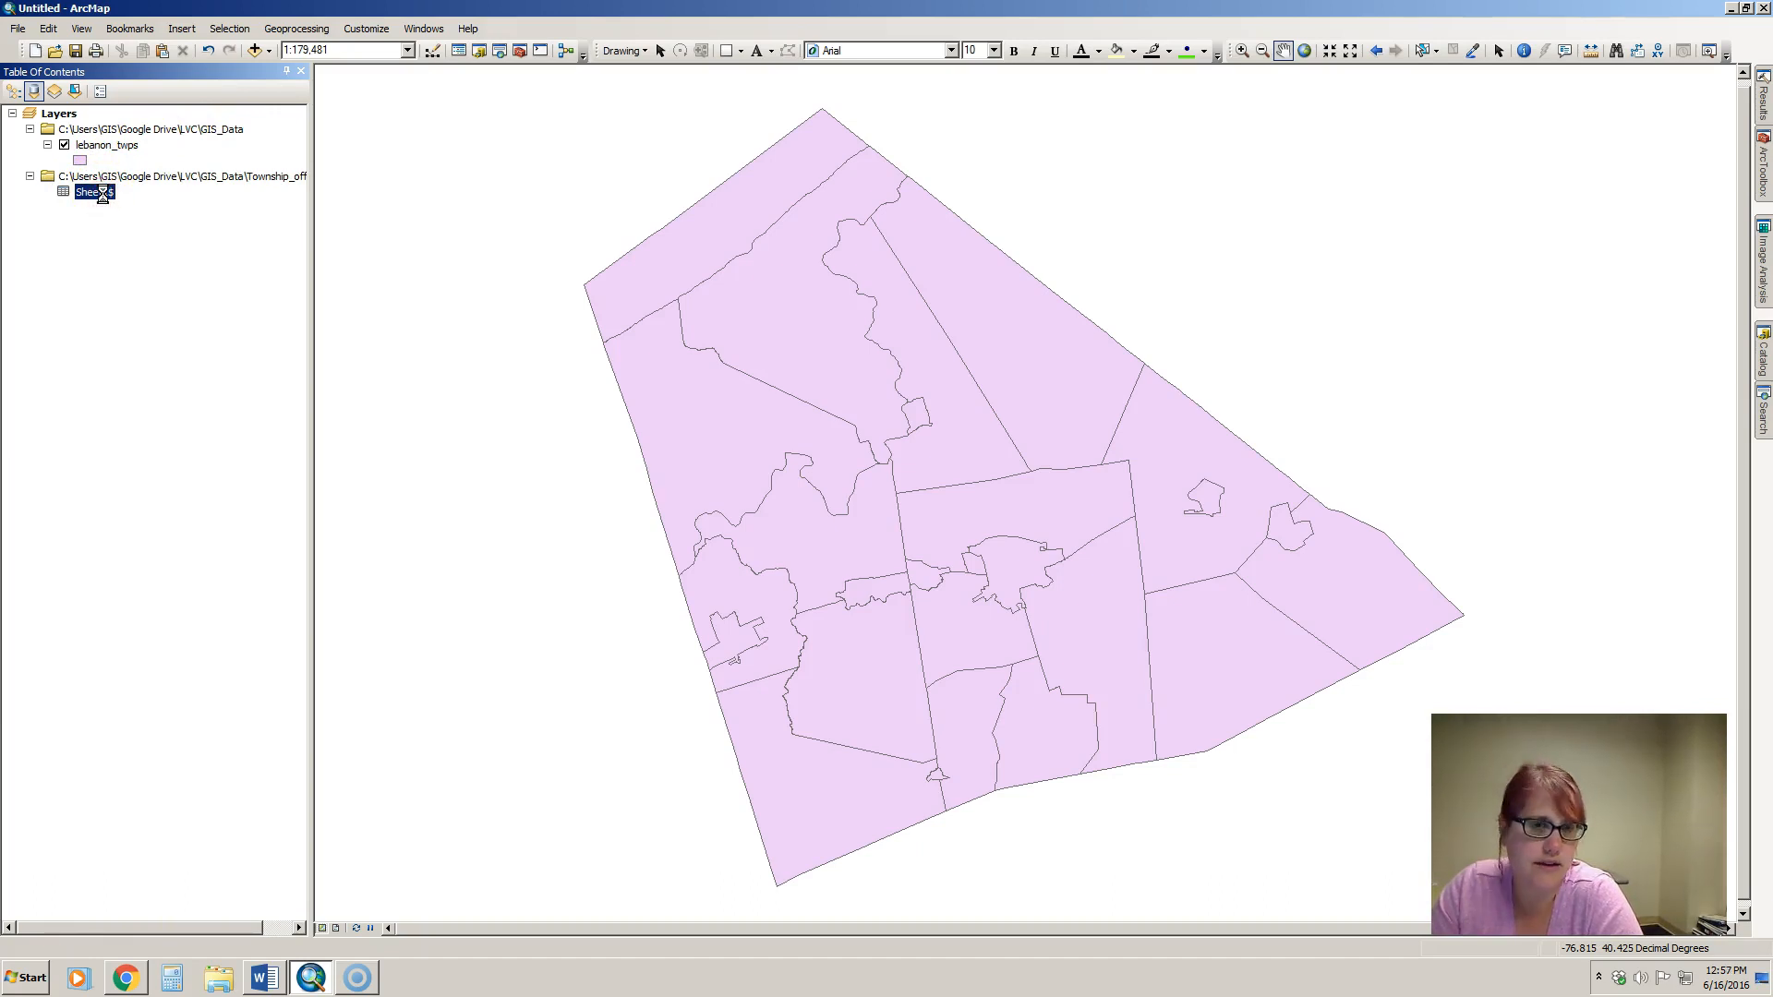
# - Geocode the Sheet1$ addresses using the World Geocode Service (ArcGIS Online)
pyautogui.rightClick(92, 190)
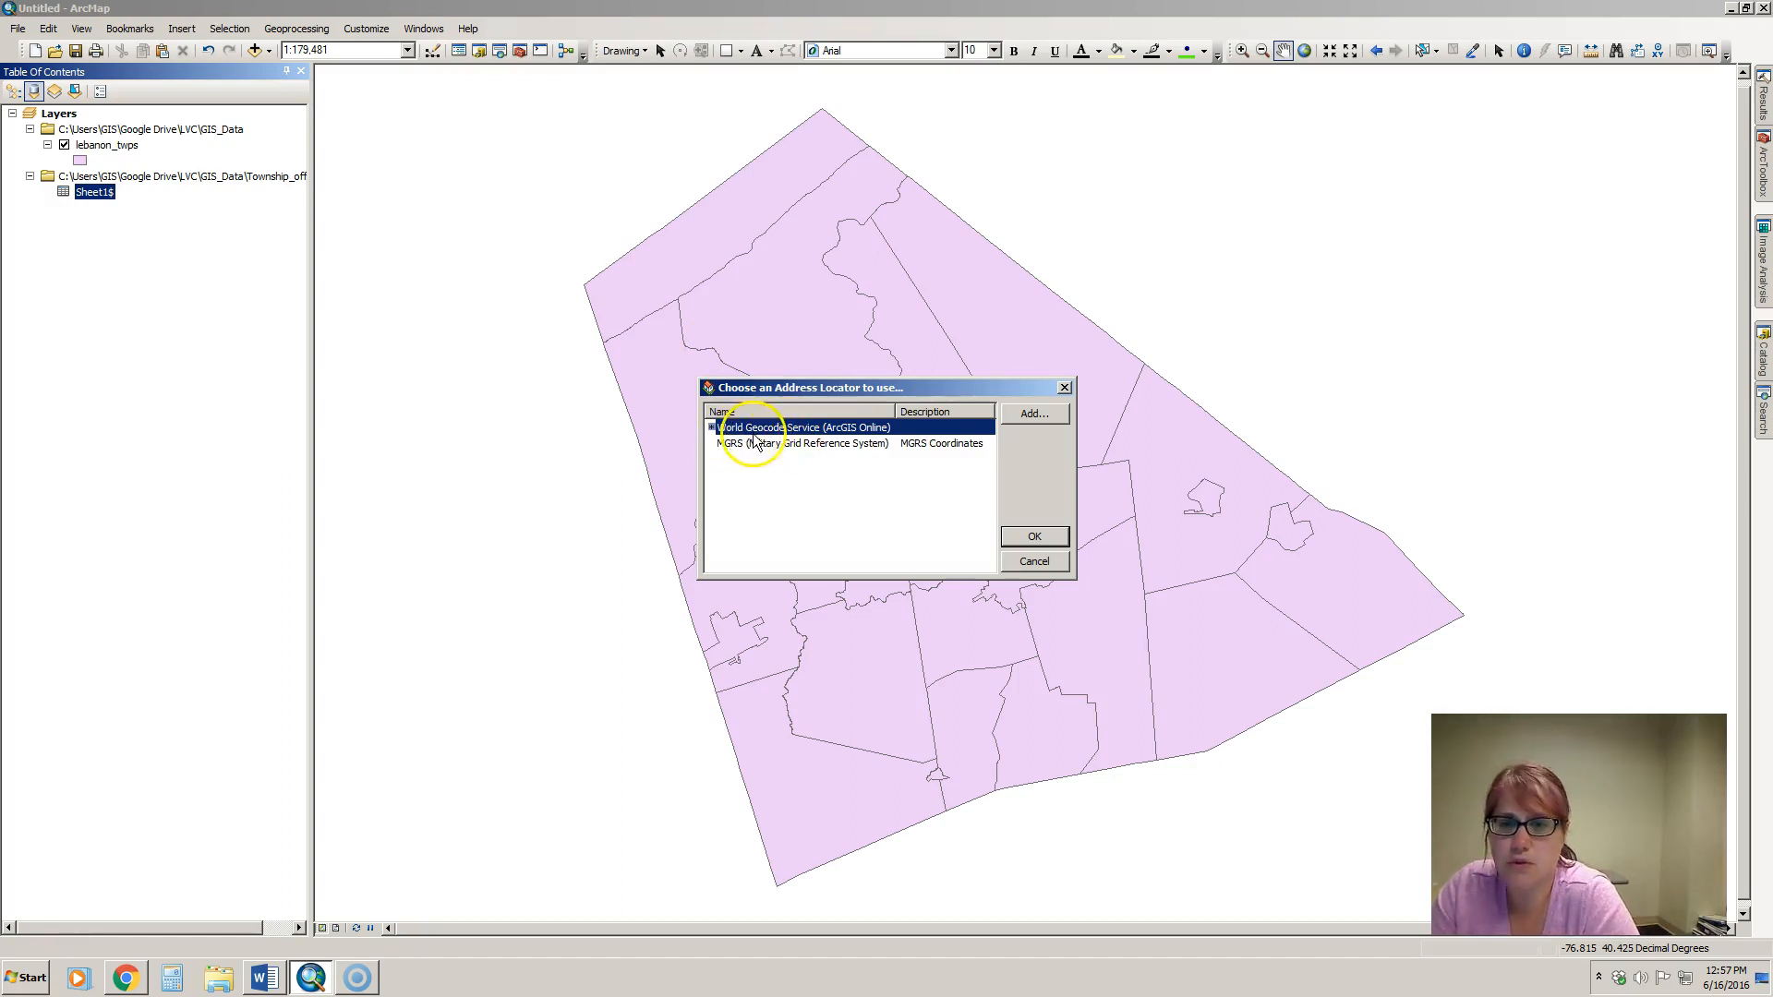
pyautogui.click(1032, 535)
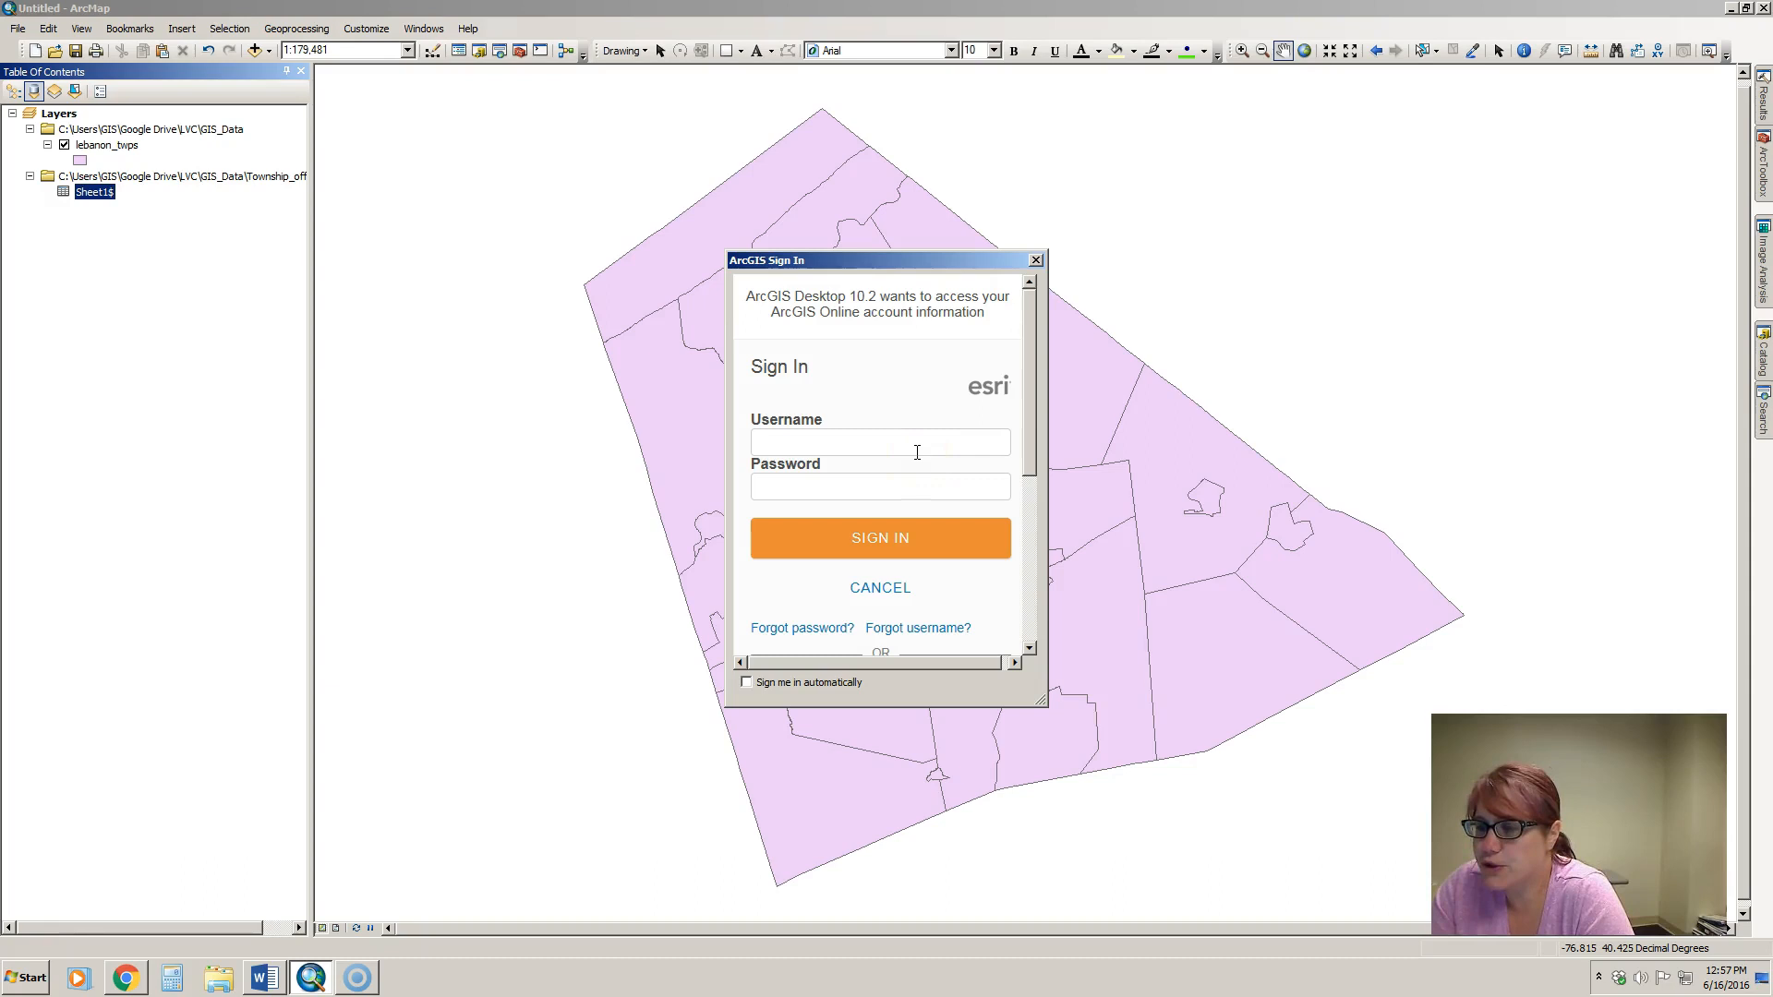
# - Sign in to ArcGIS Online with the account credentials to reach the Geocode Addresses dialog
pyautogui.click(879, 442)
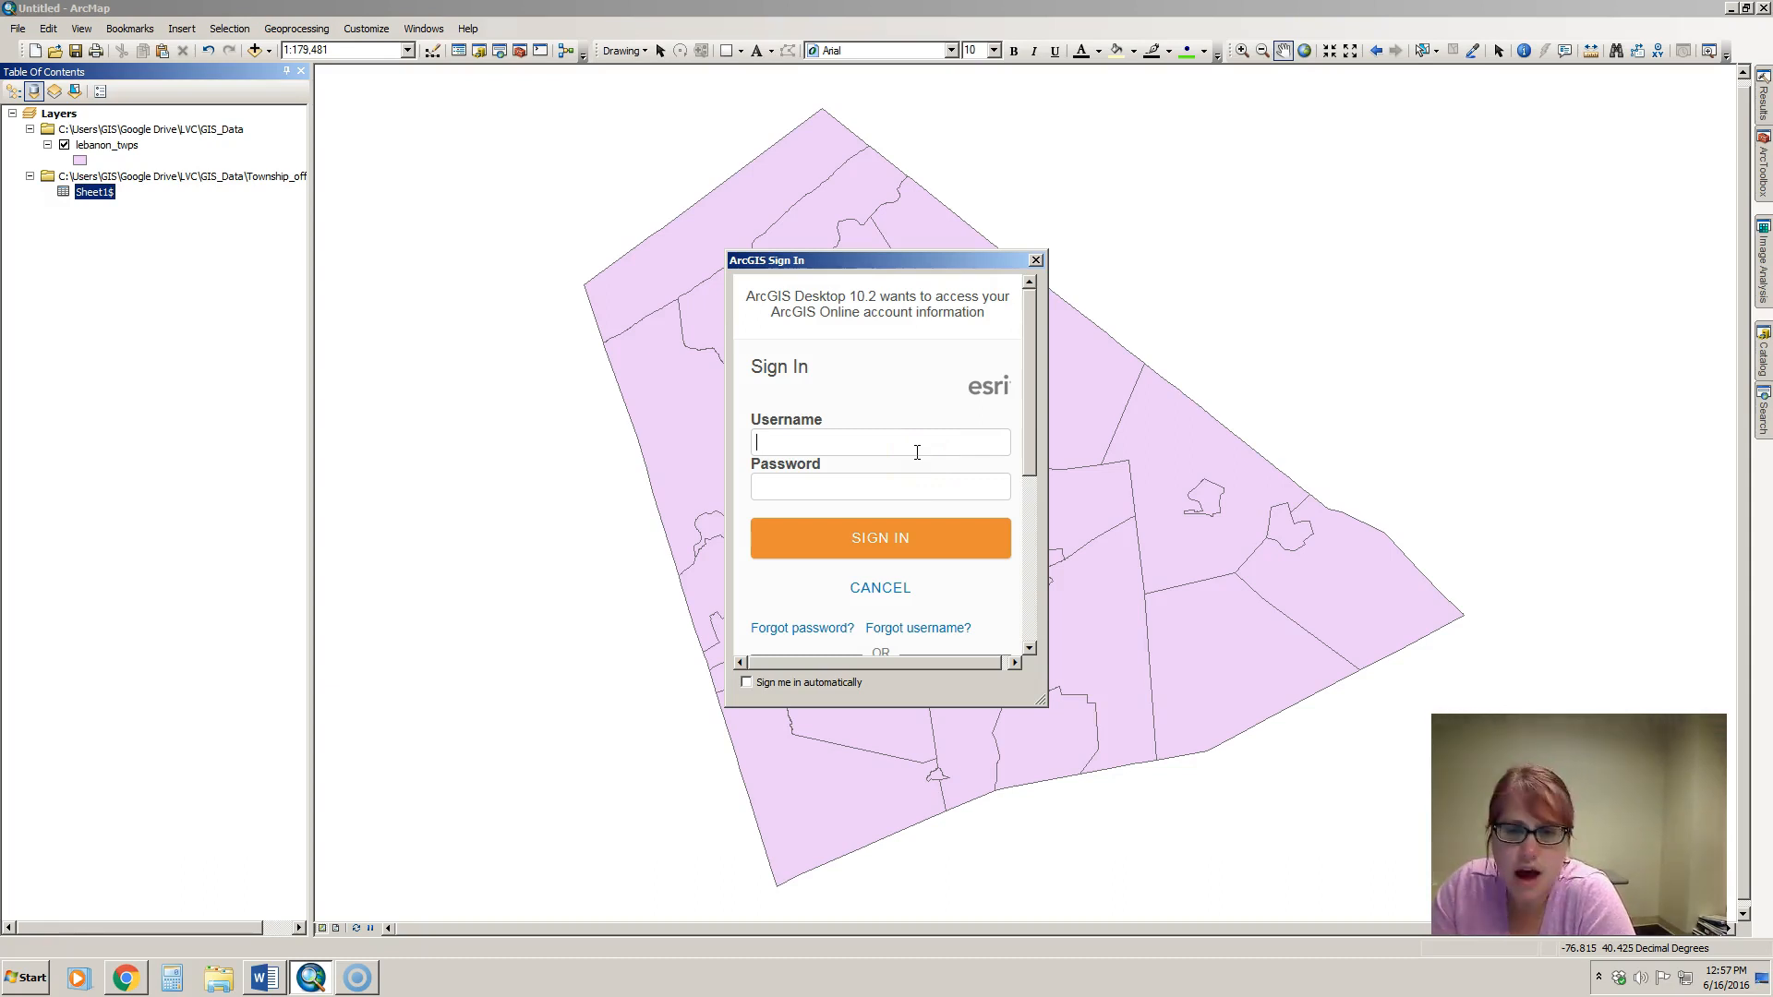
pyautogui.moveTo(842, 401)
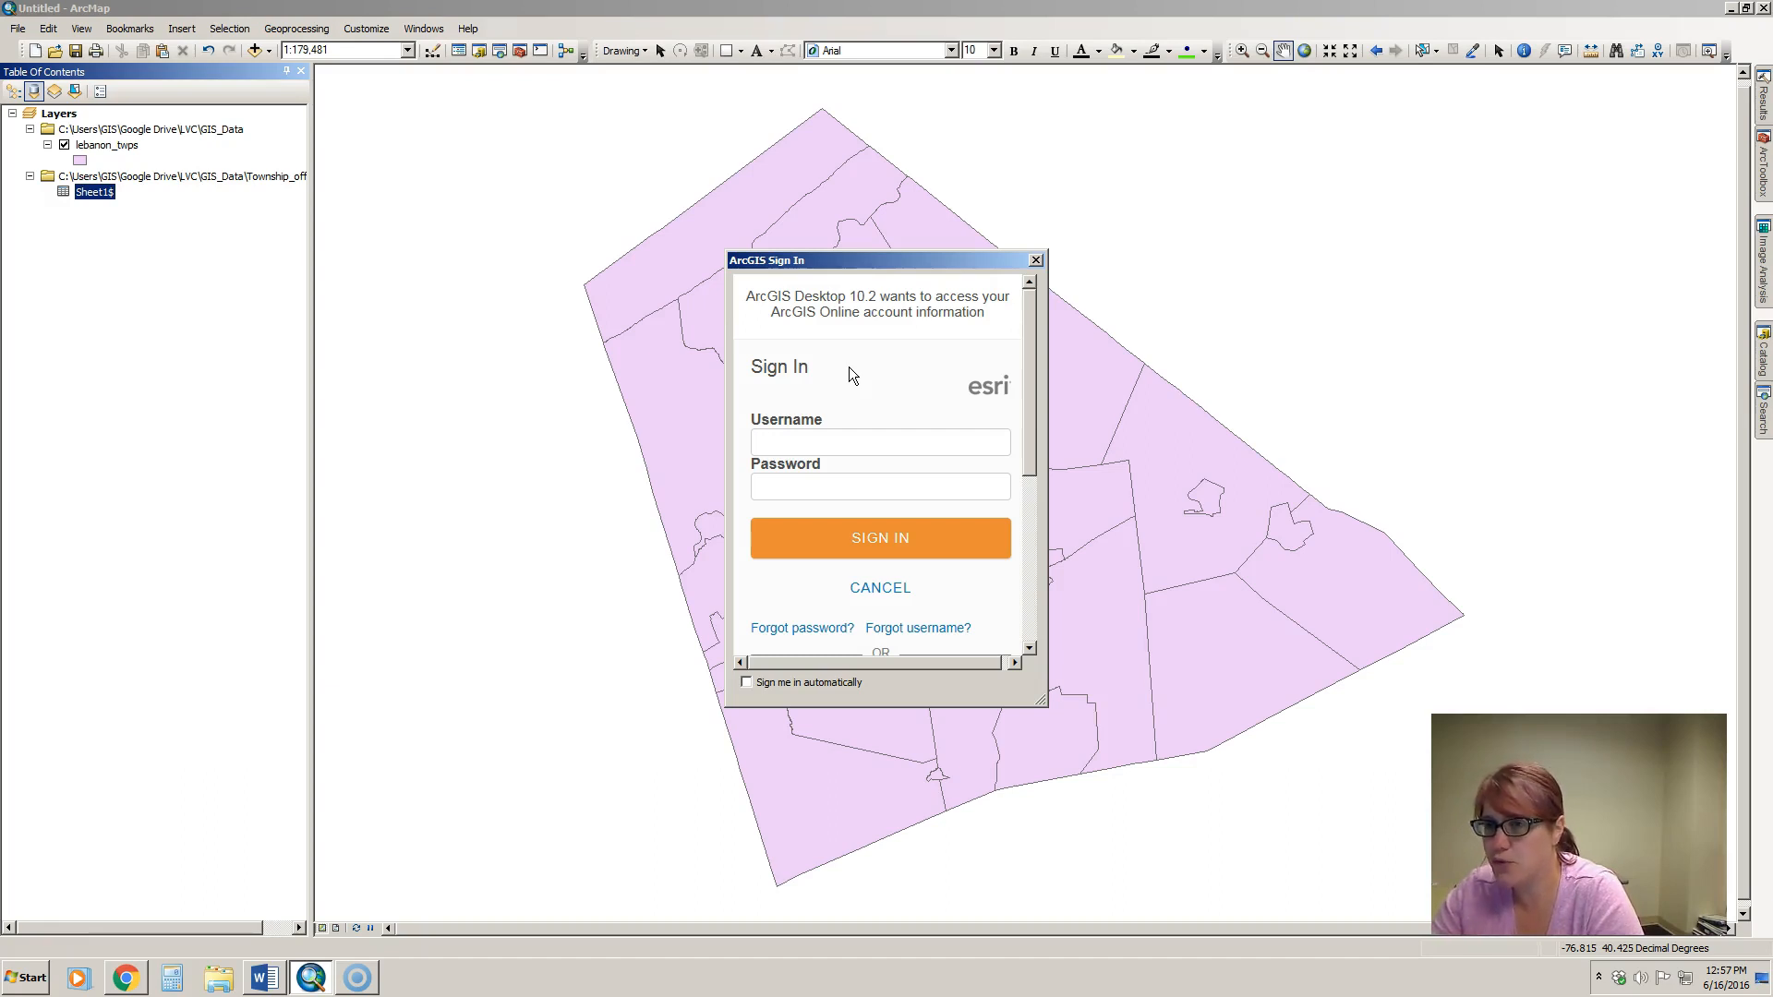
pyautogui.click(879, 442)
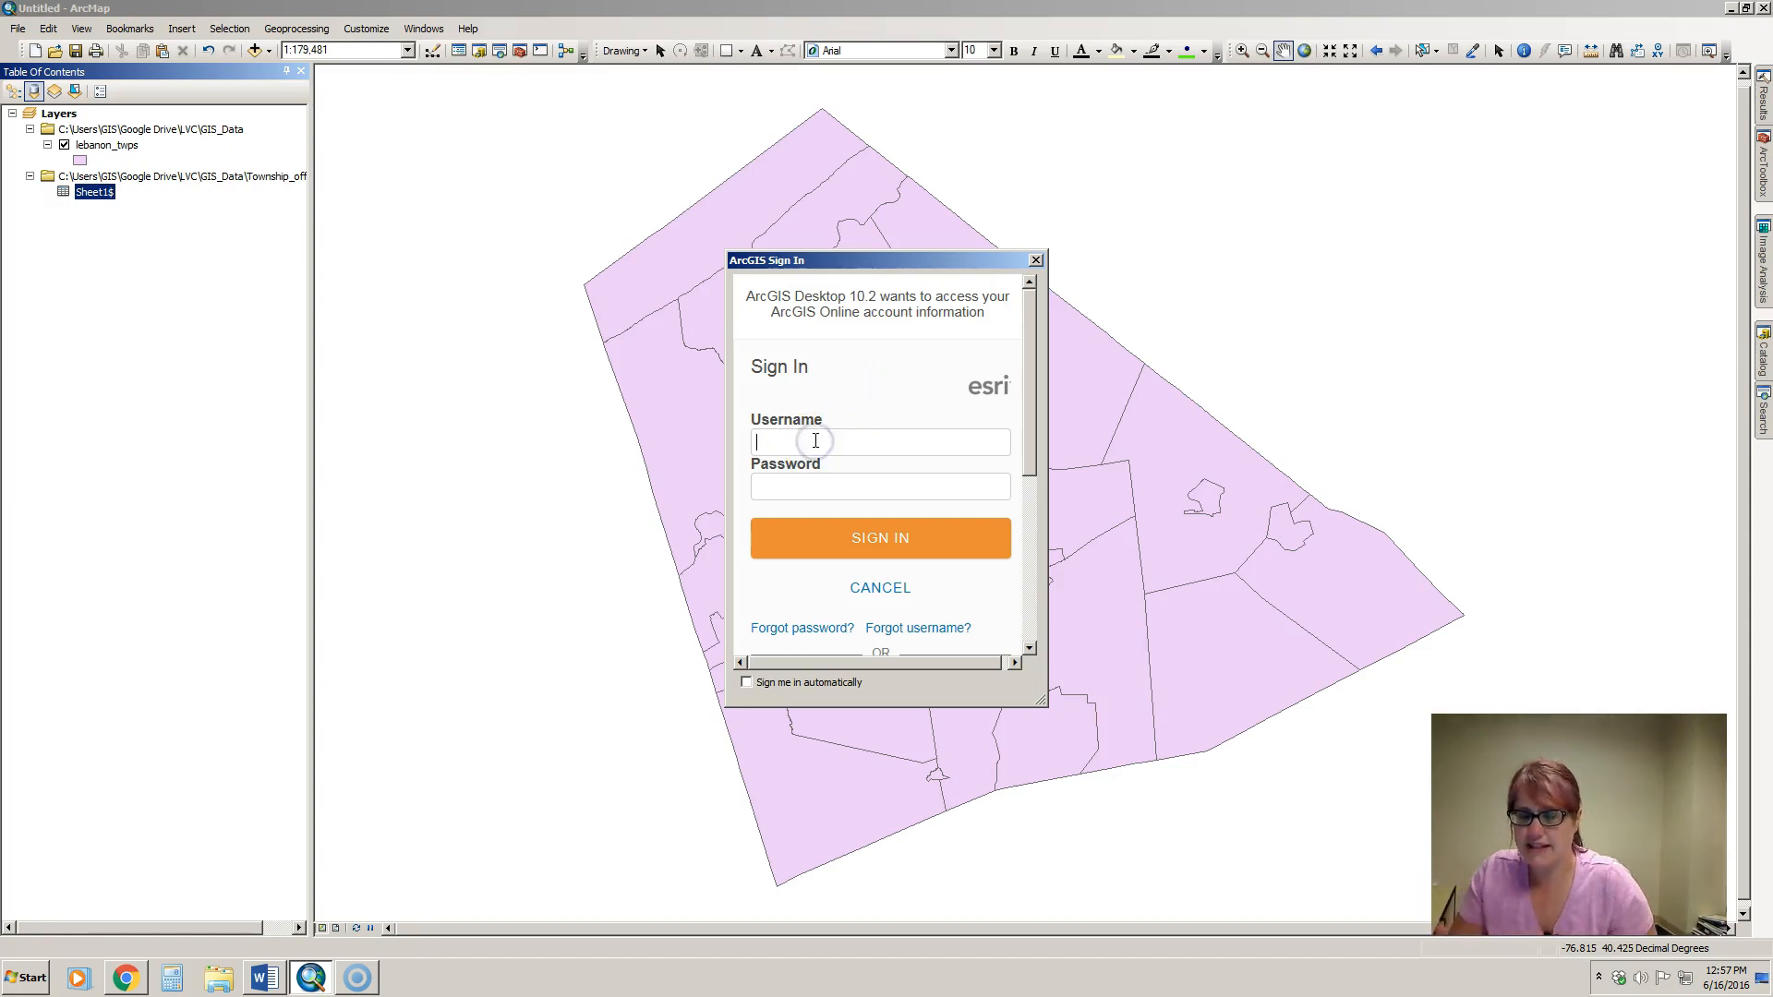
pyautogui.write('nlernst_HACC')
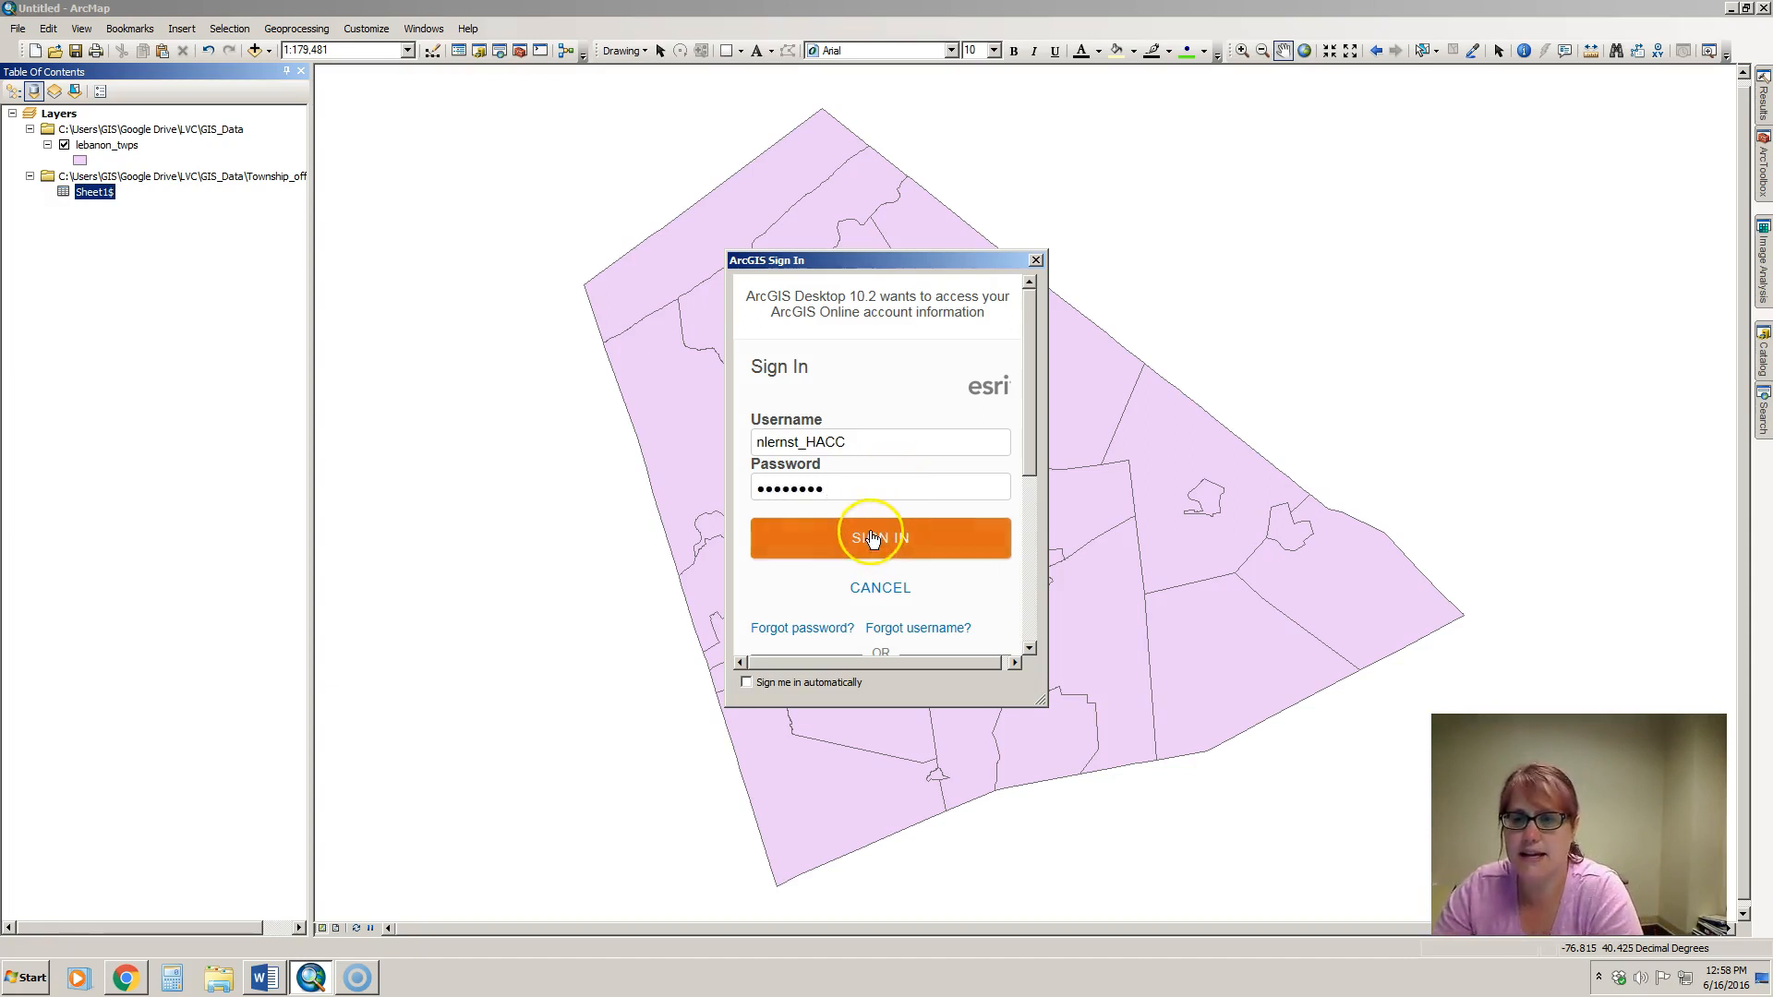
pyautogui.click(879, 537)
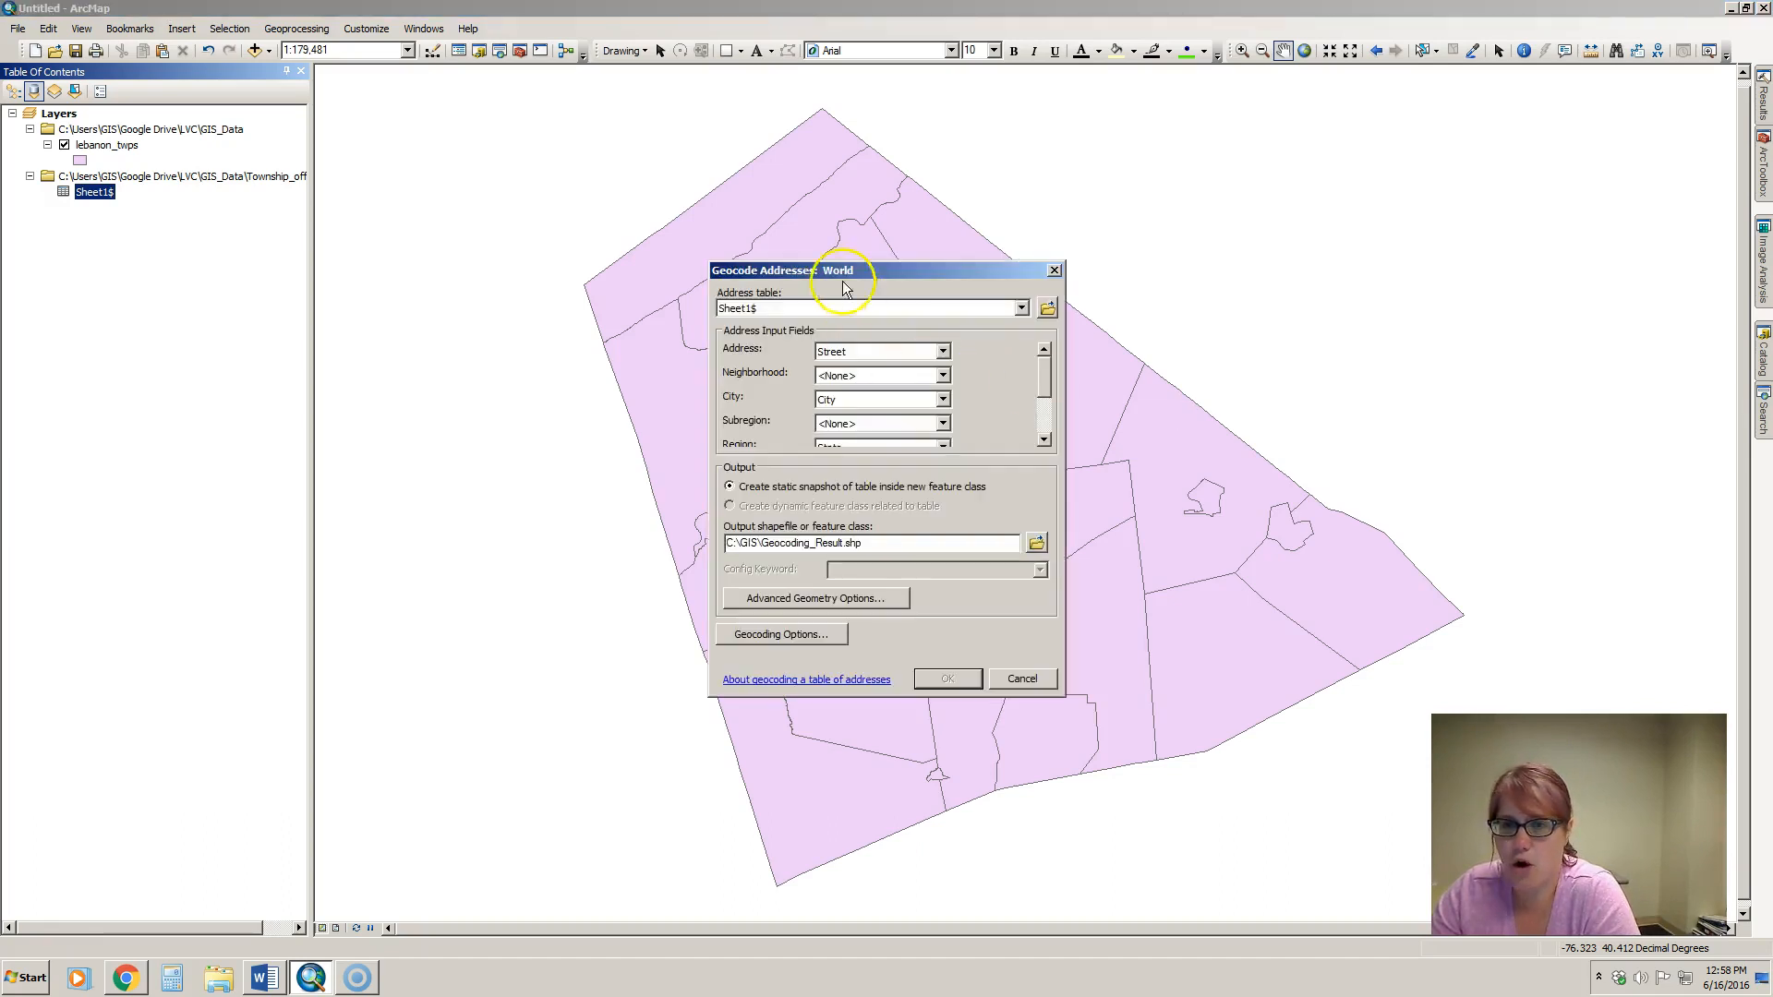
# - Review the Street, City, State and Zip field matches, then browse for the output shapefile location
pyautogui.moveTo(836, 270); pyautogui.dragTo(875, 238)
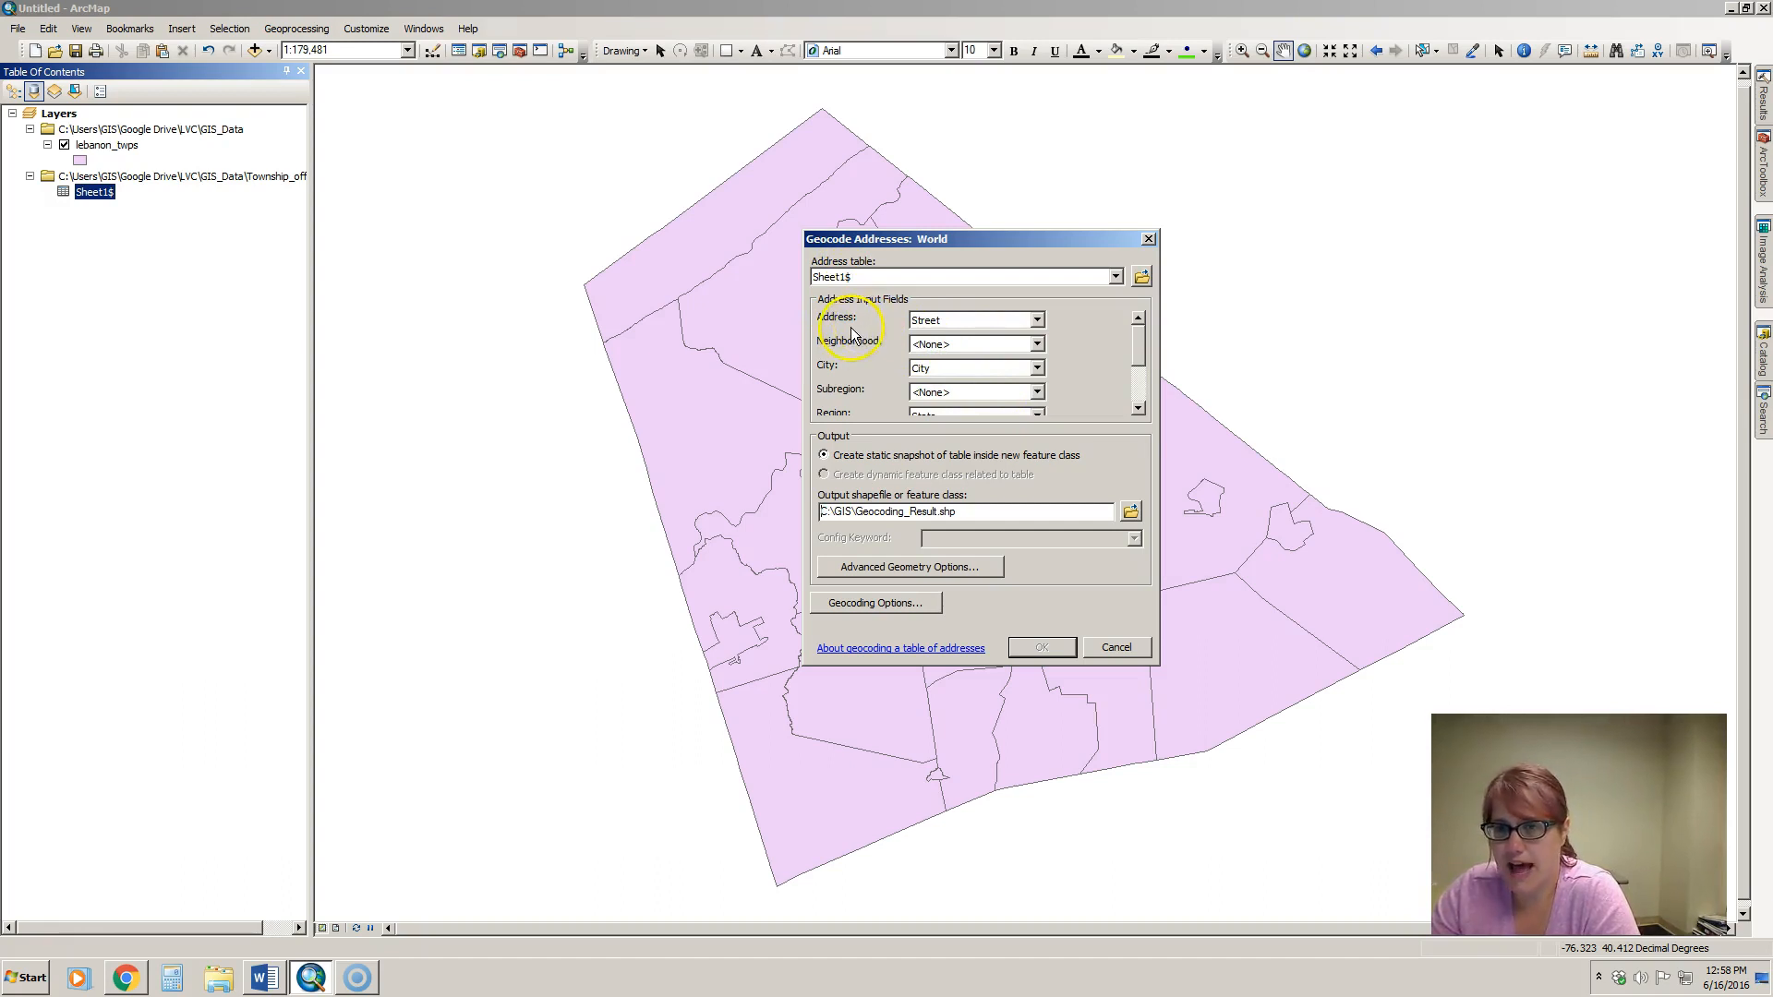
pyautogui.moveTo(848, 329)
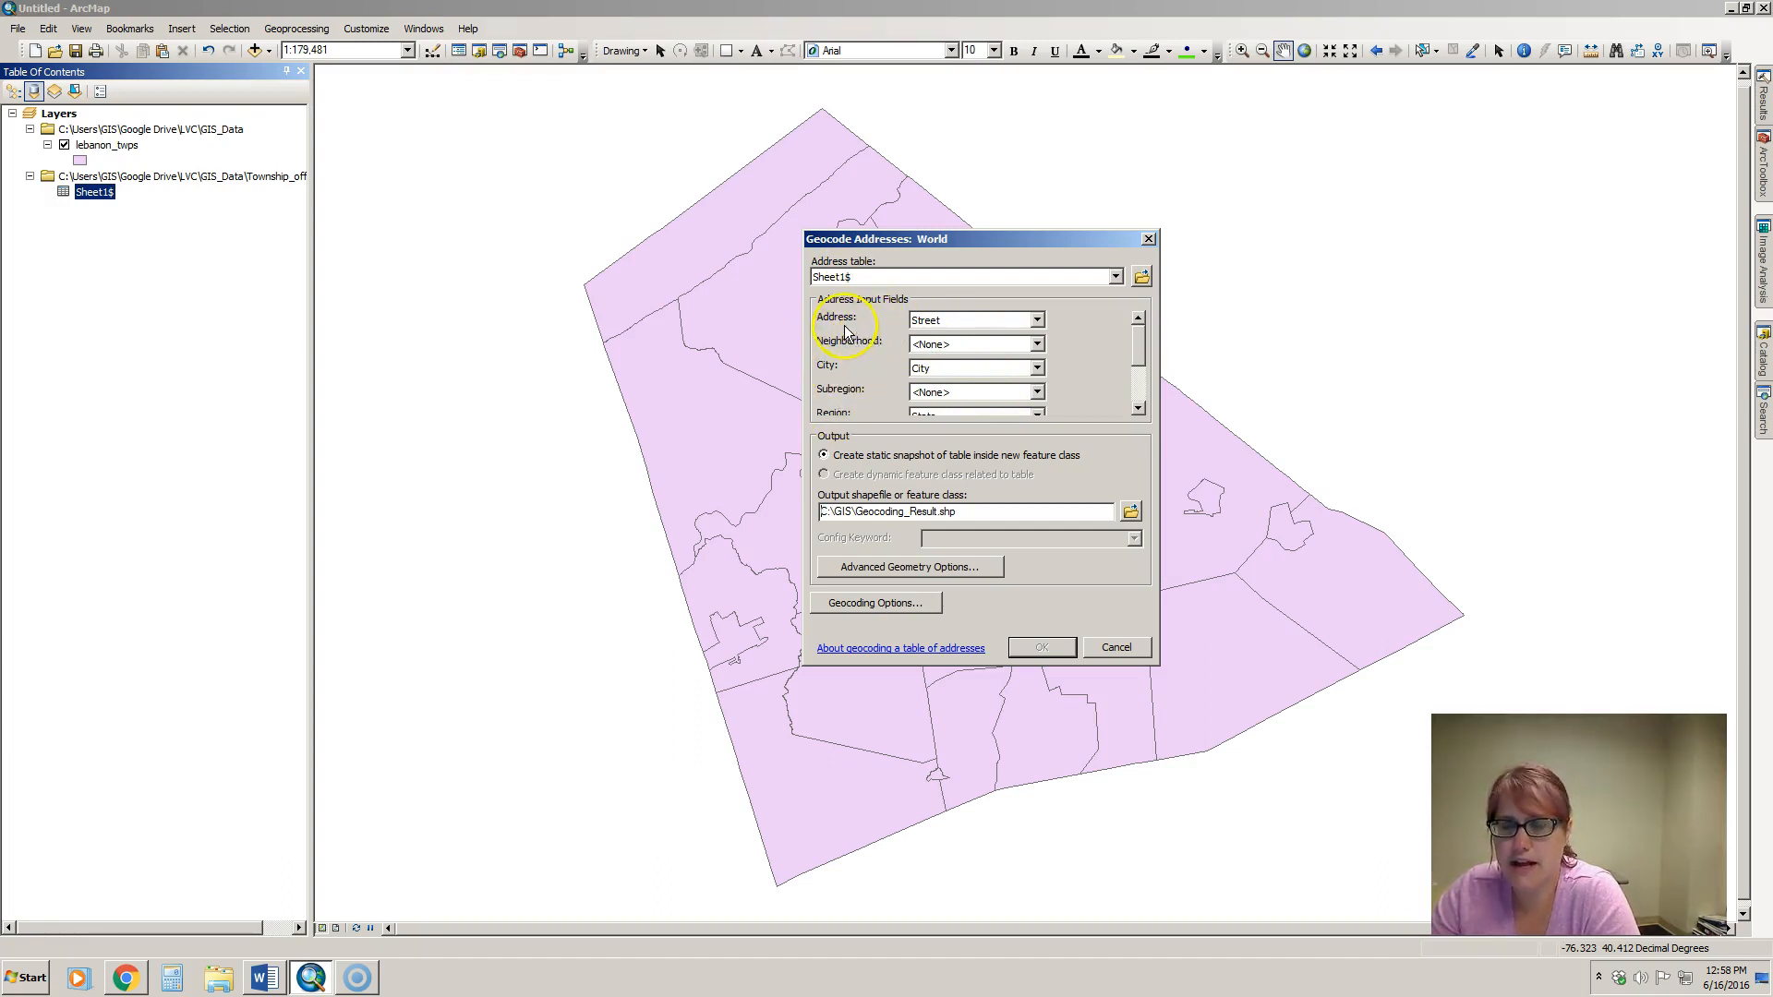
pyautogui.moveTo(826, 379)
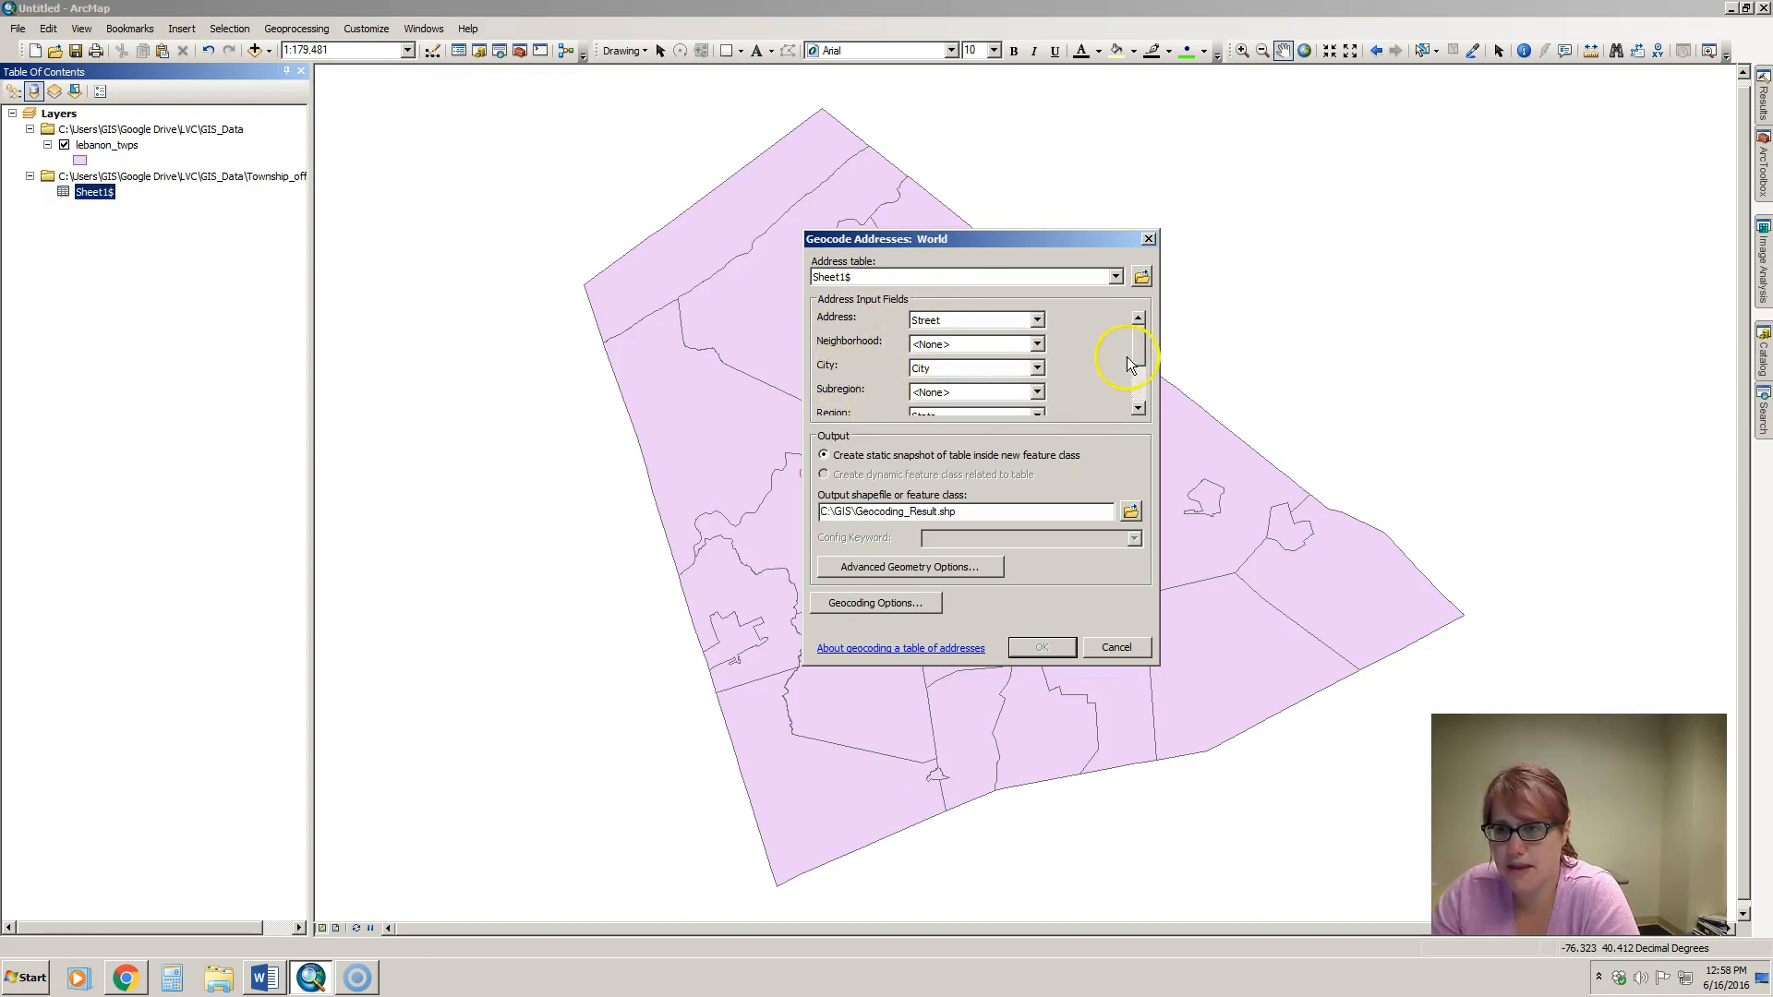
pyautogui.scroll(-3)
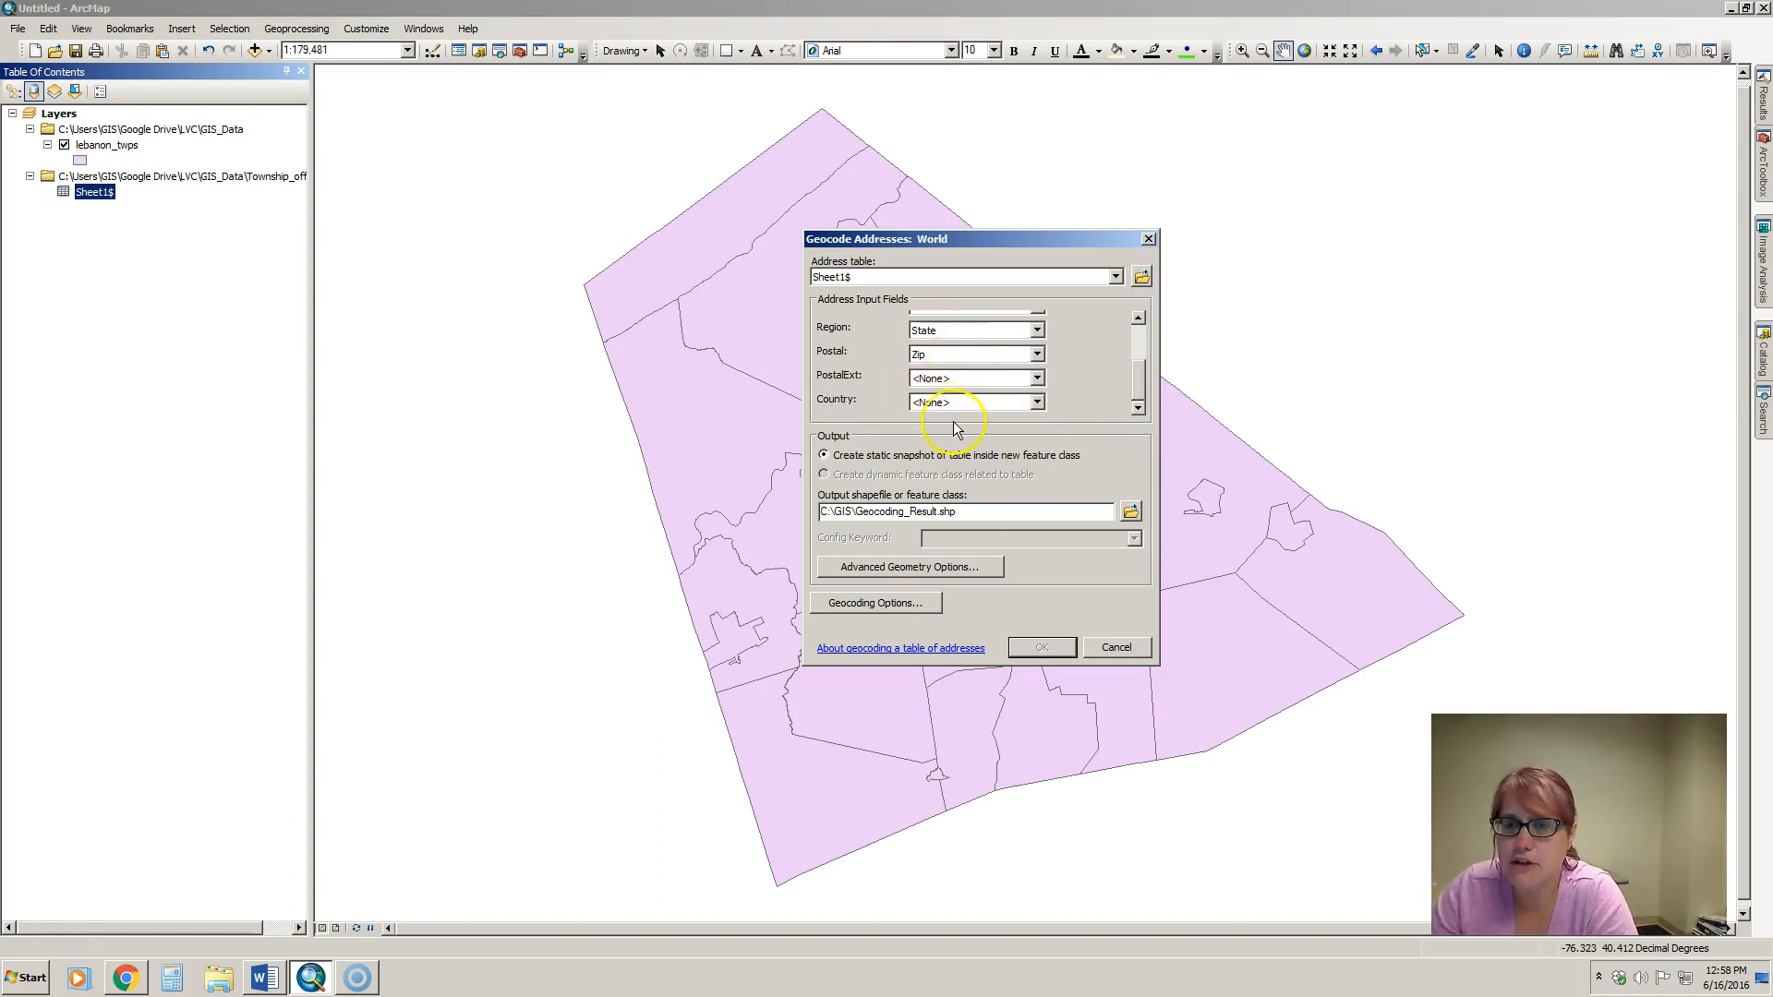
pyautogui.moveTo(842, 529)
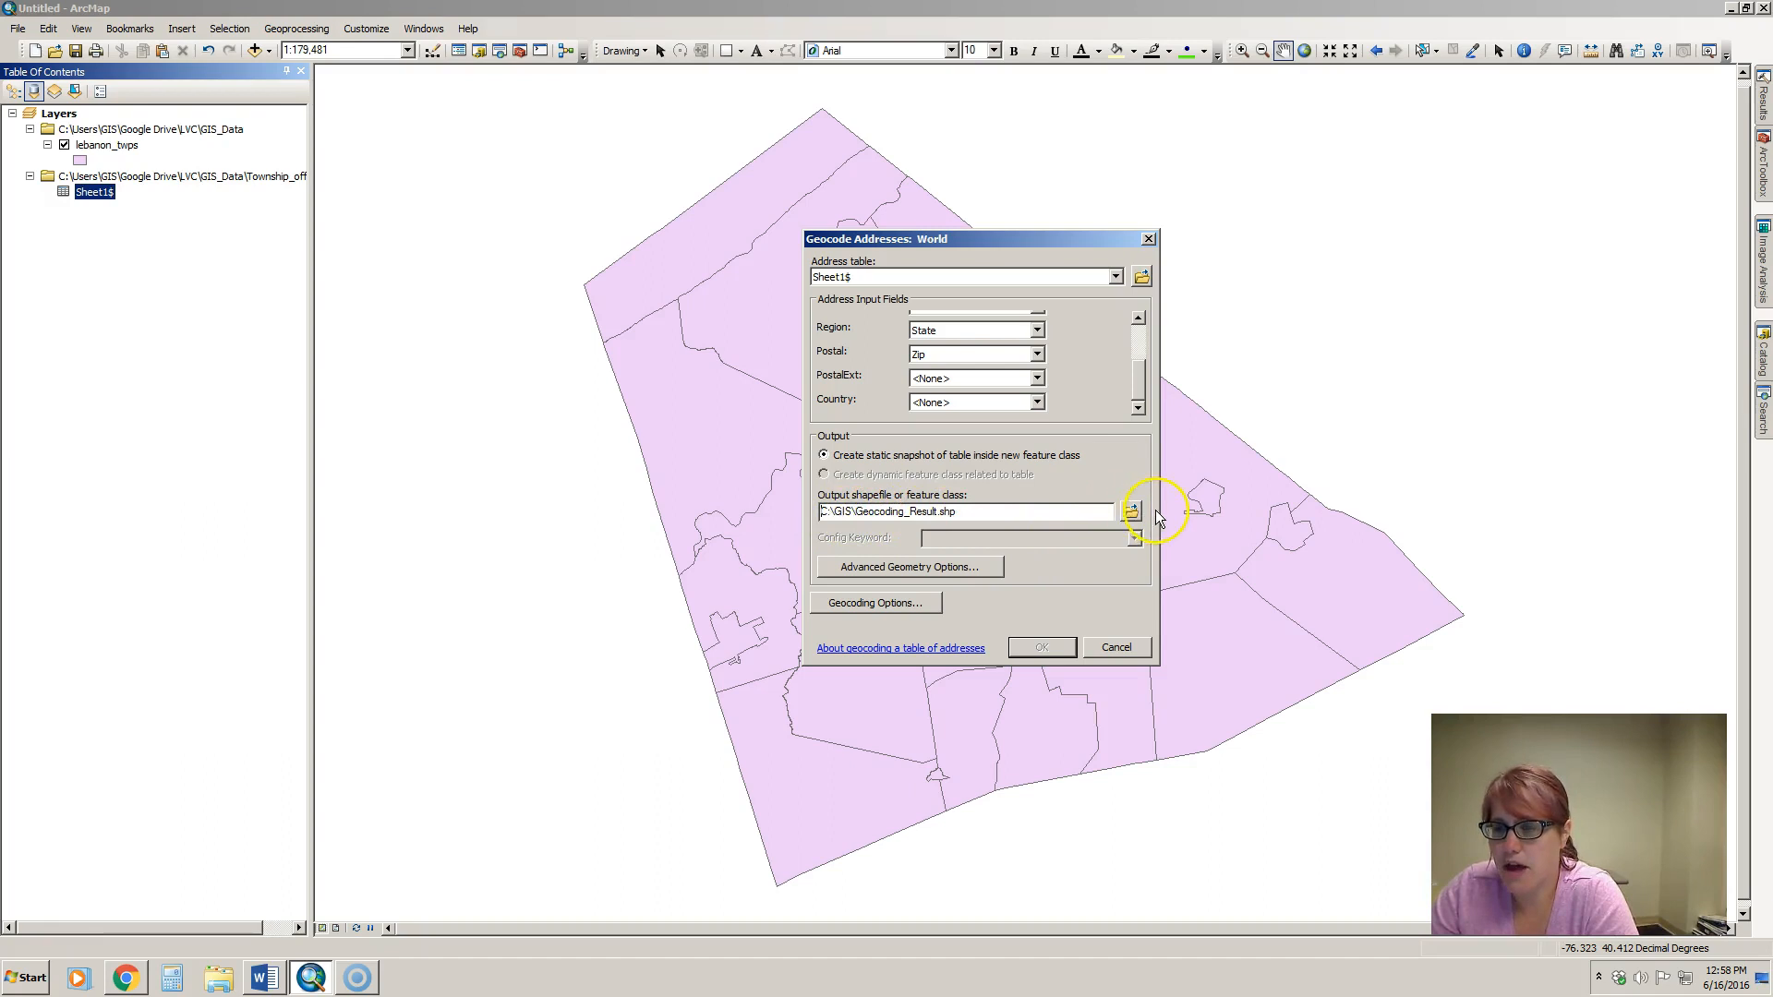
pyautogui.click(1130, 512)
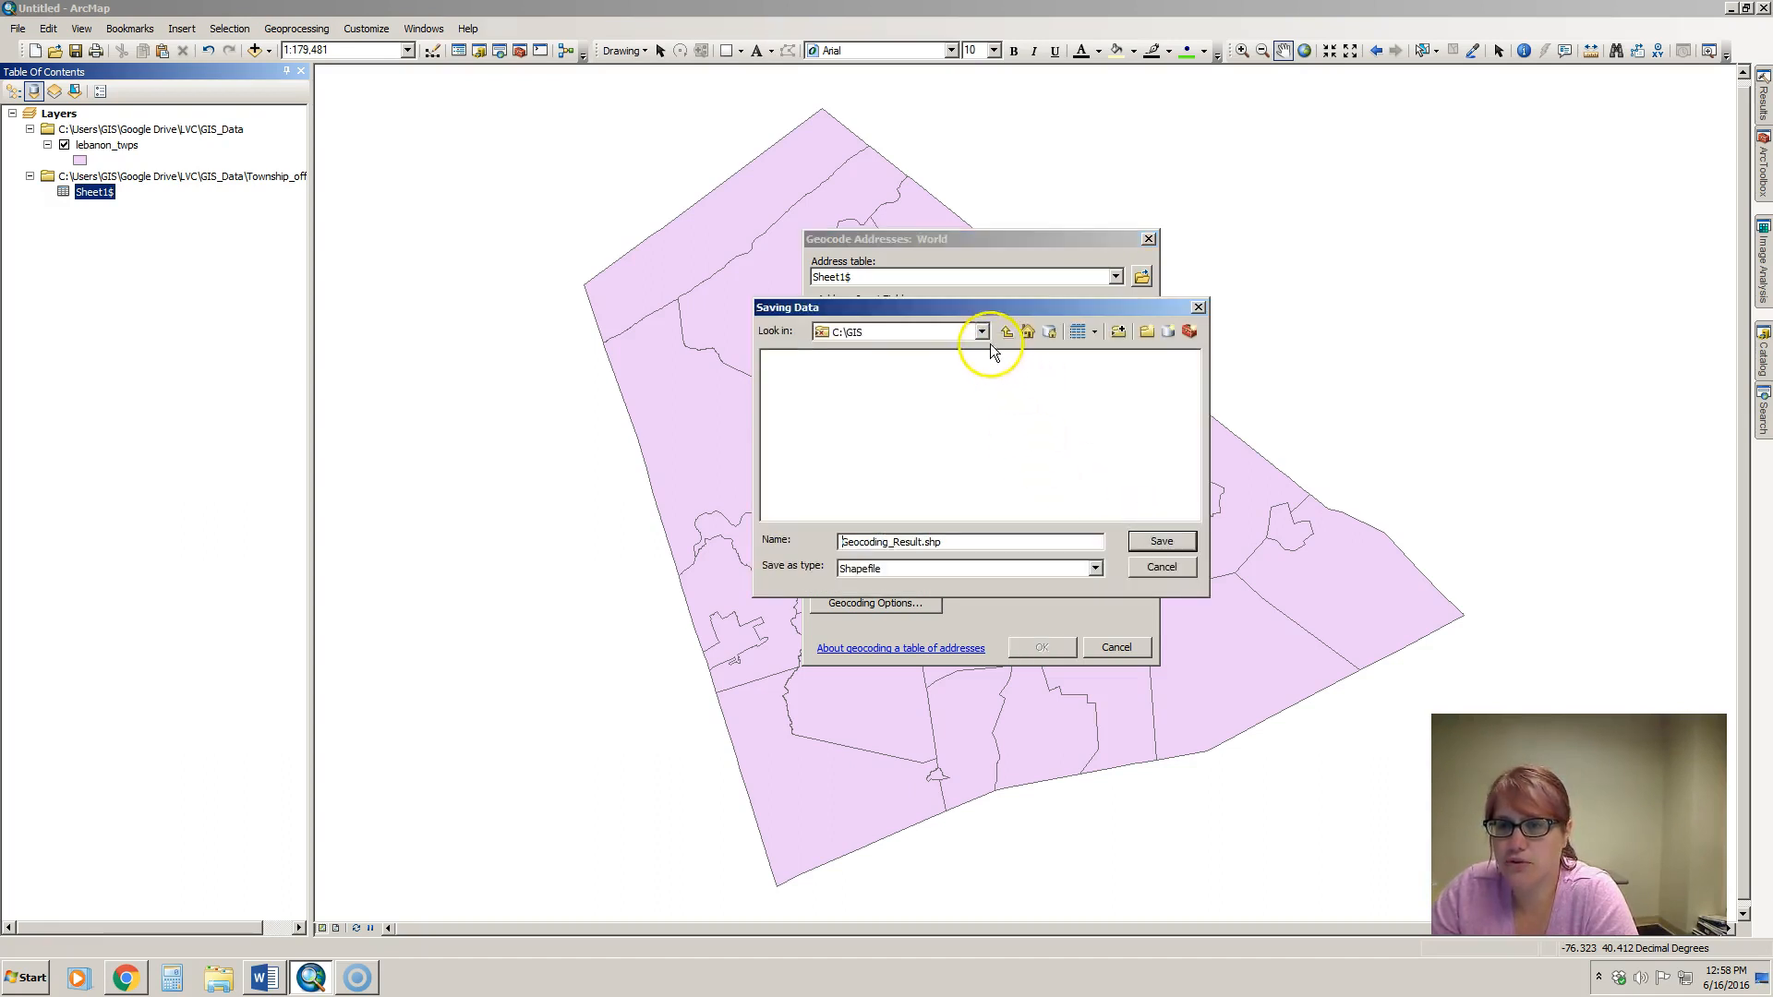
# - Save the output as twp_offices.shp in GIS_Data and run the geocoding
pyautogui.click(979, 331)
pyautogui.write('twp_offices')
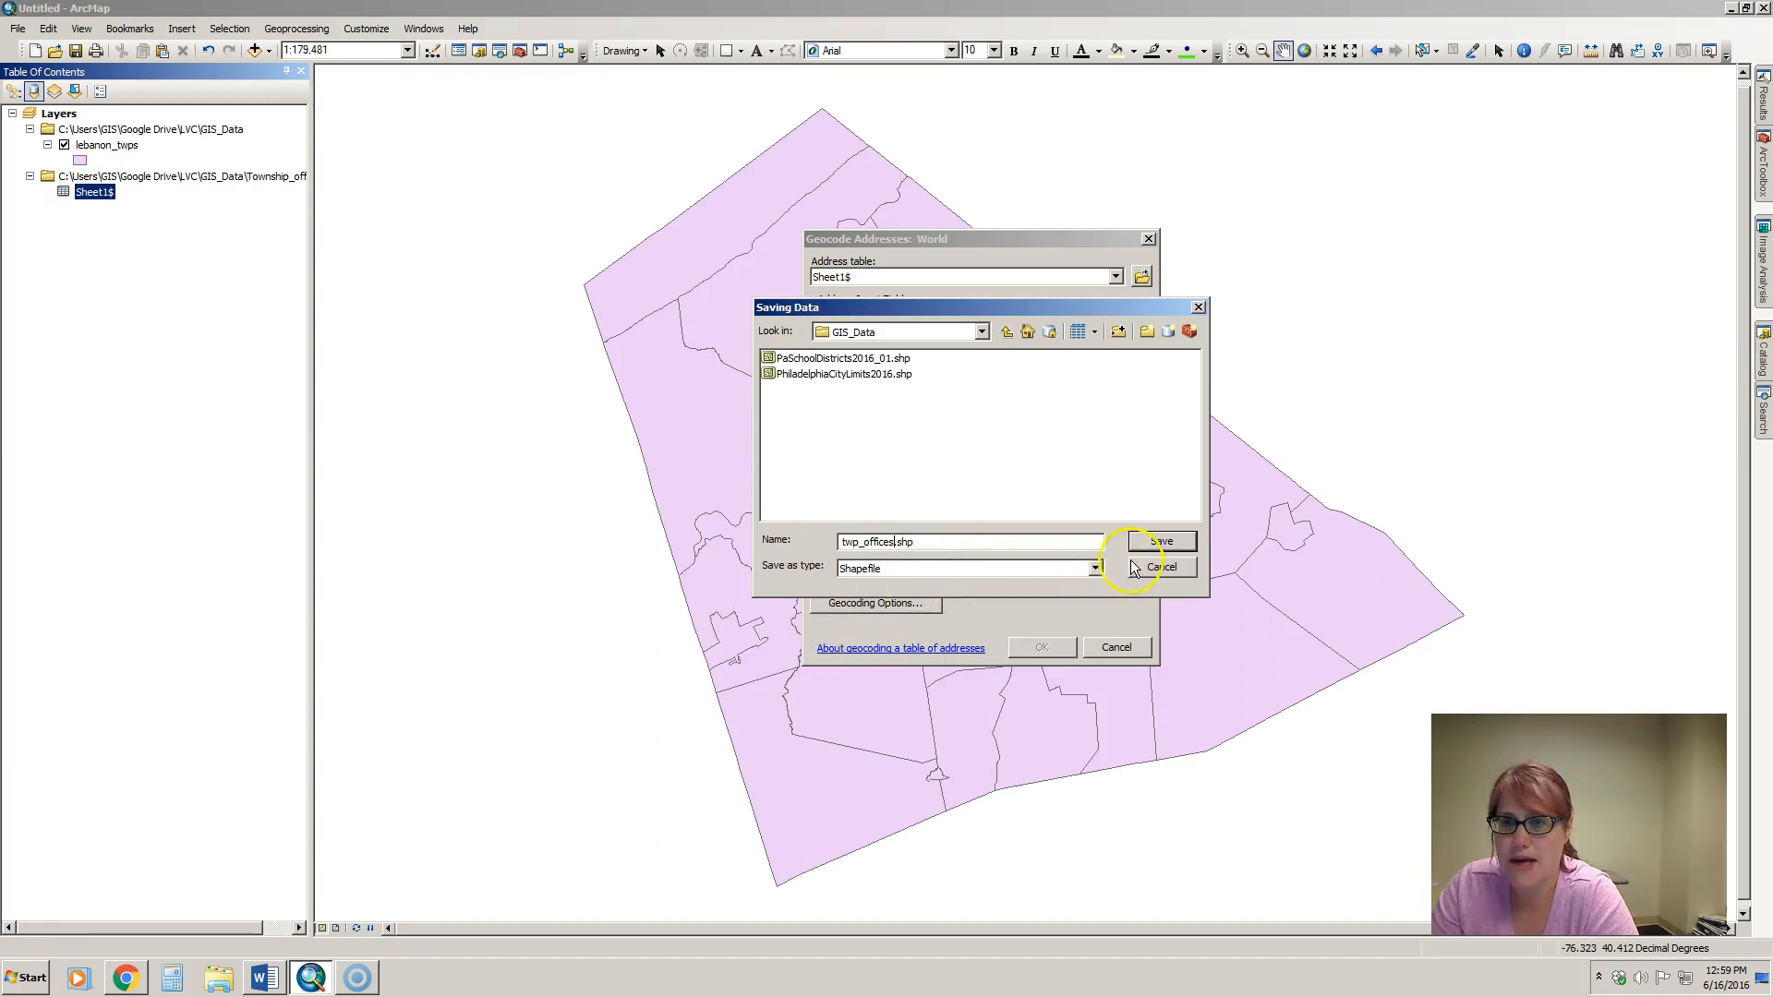
pyautogui.click(1160, 541)
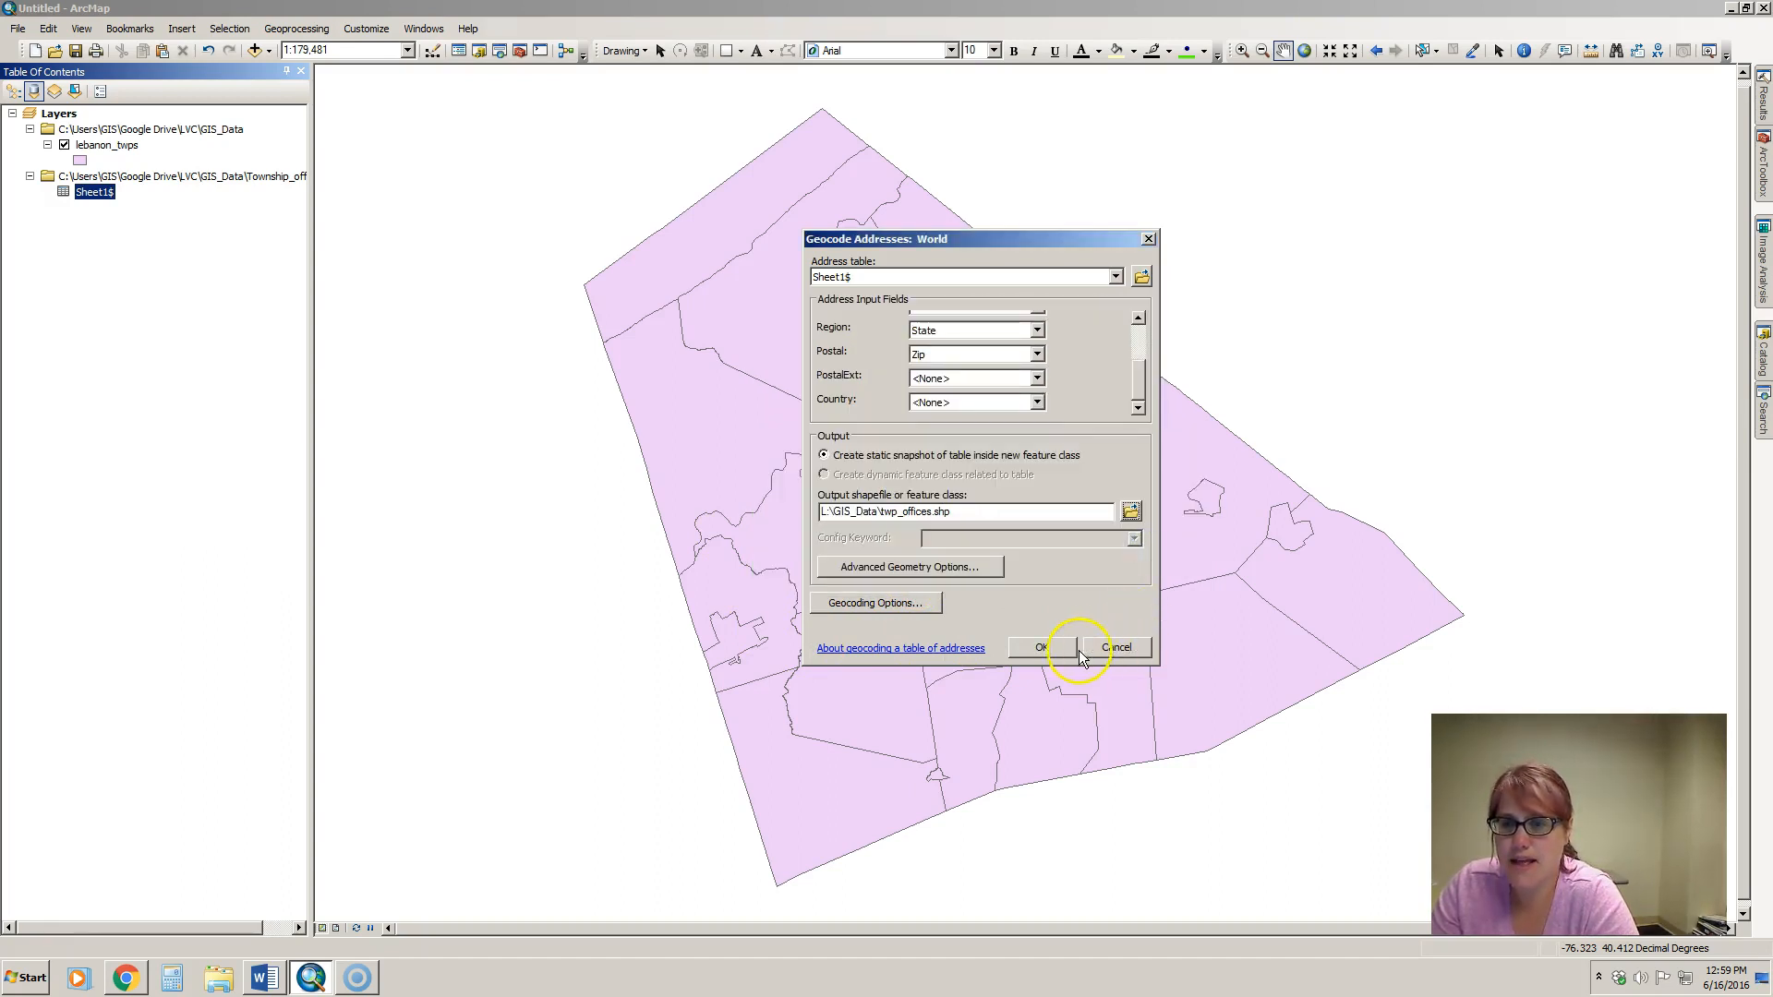
pyautogui.click(1039, 646)
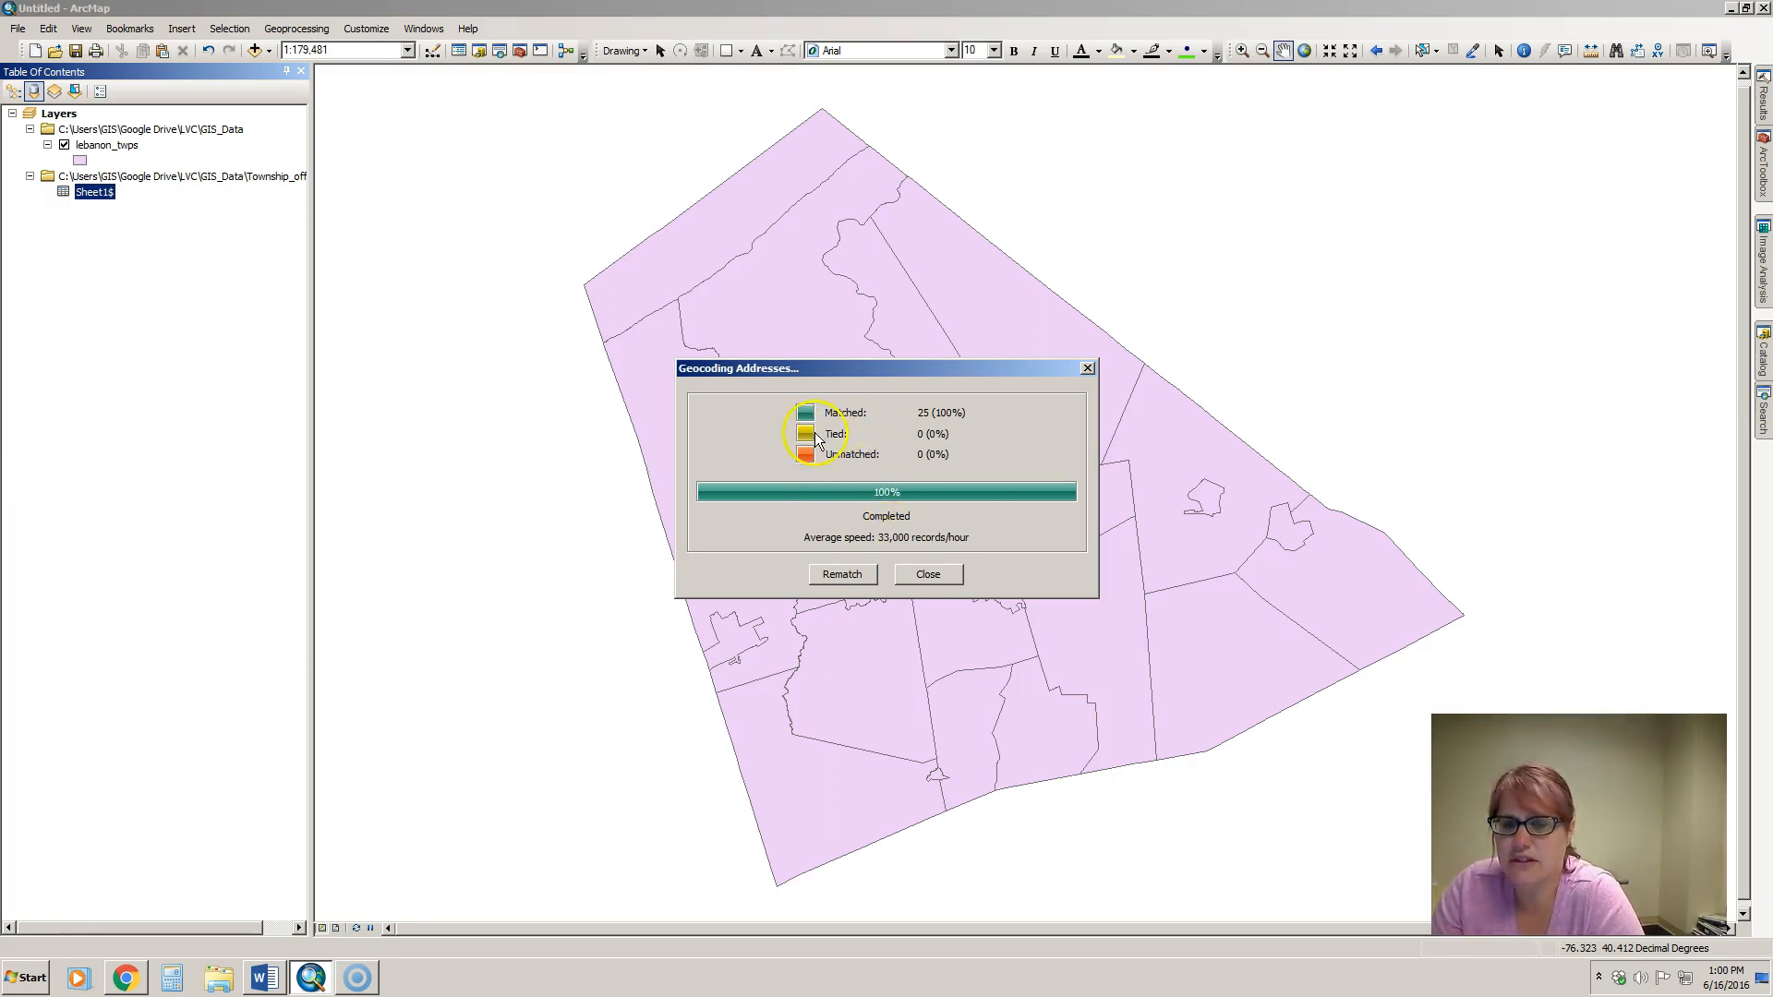
pyautogui.moveTo(888, 471)
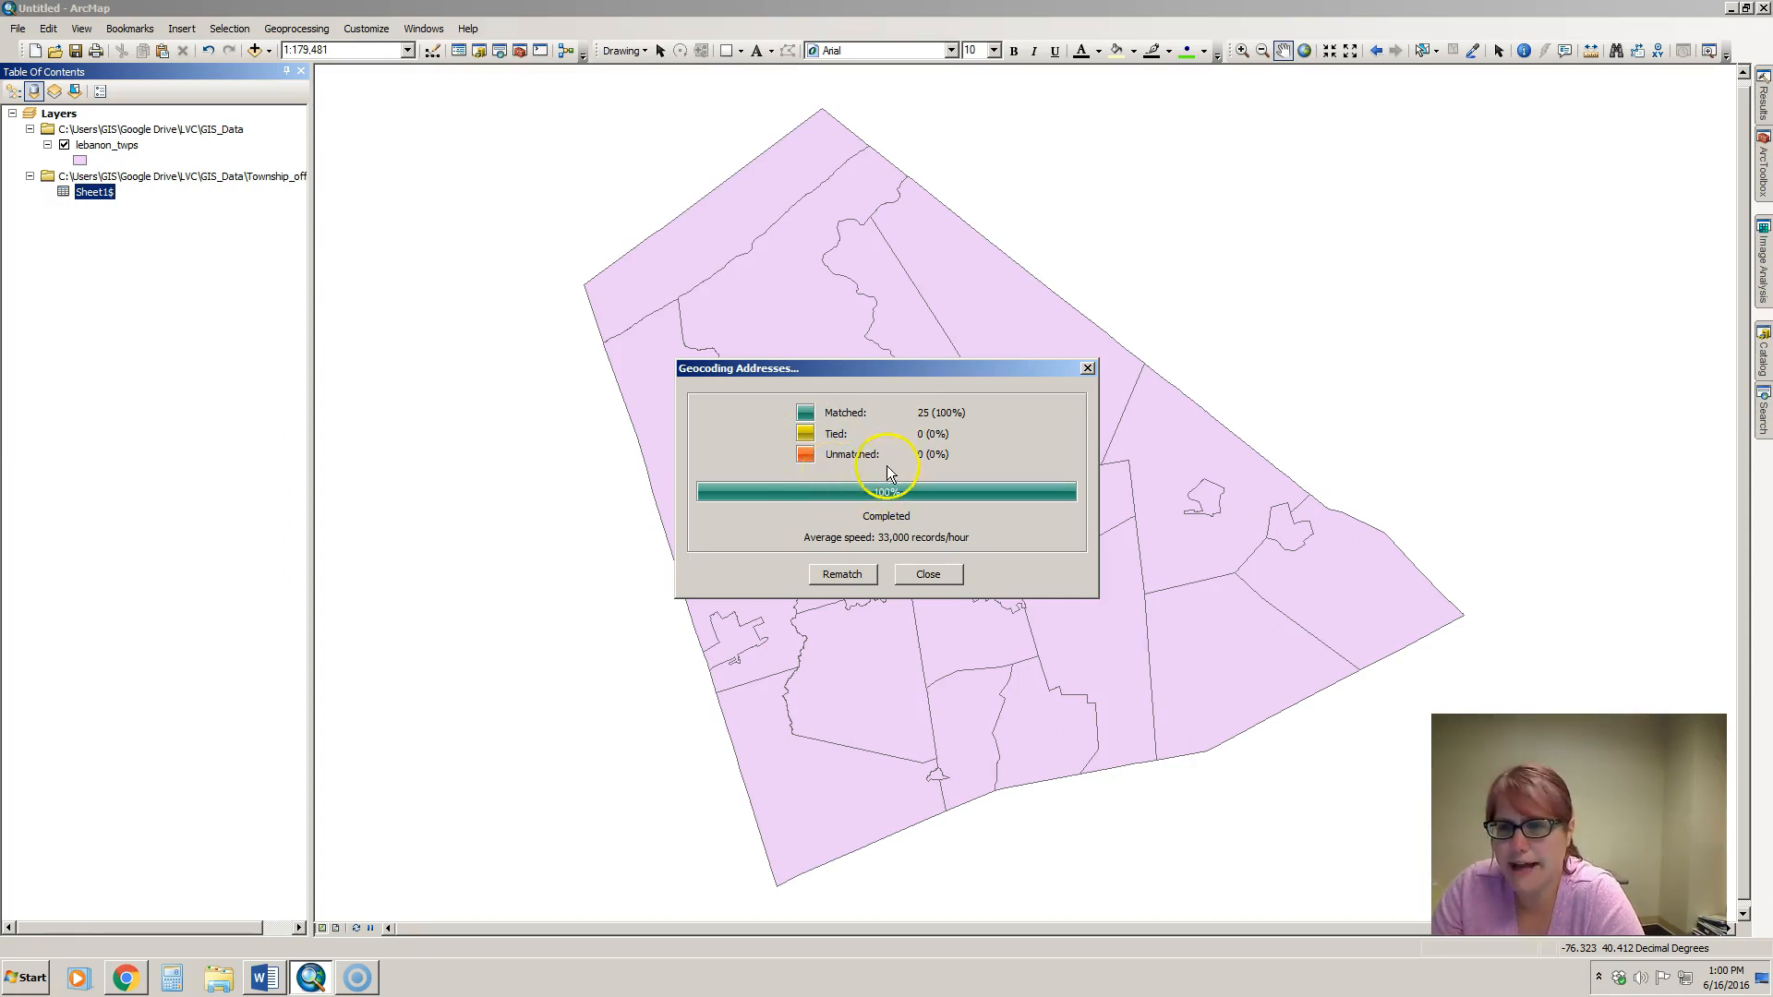
pyautogui.moveTo(938, 441)
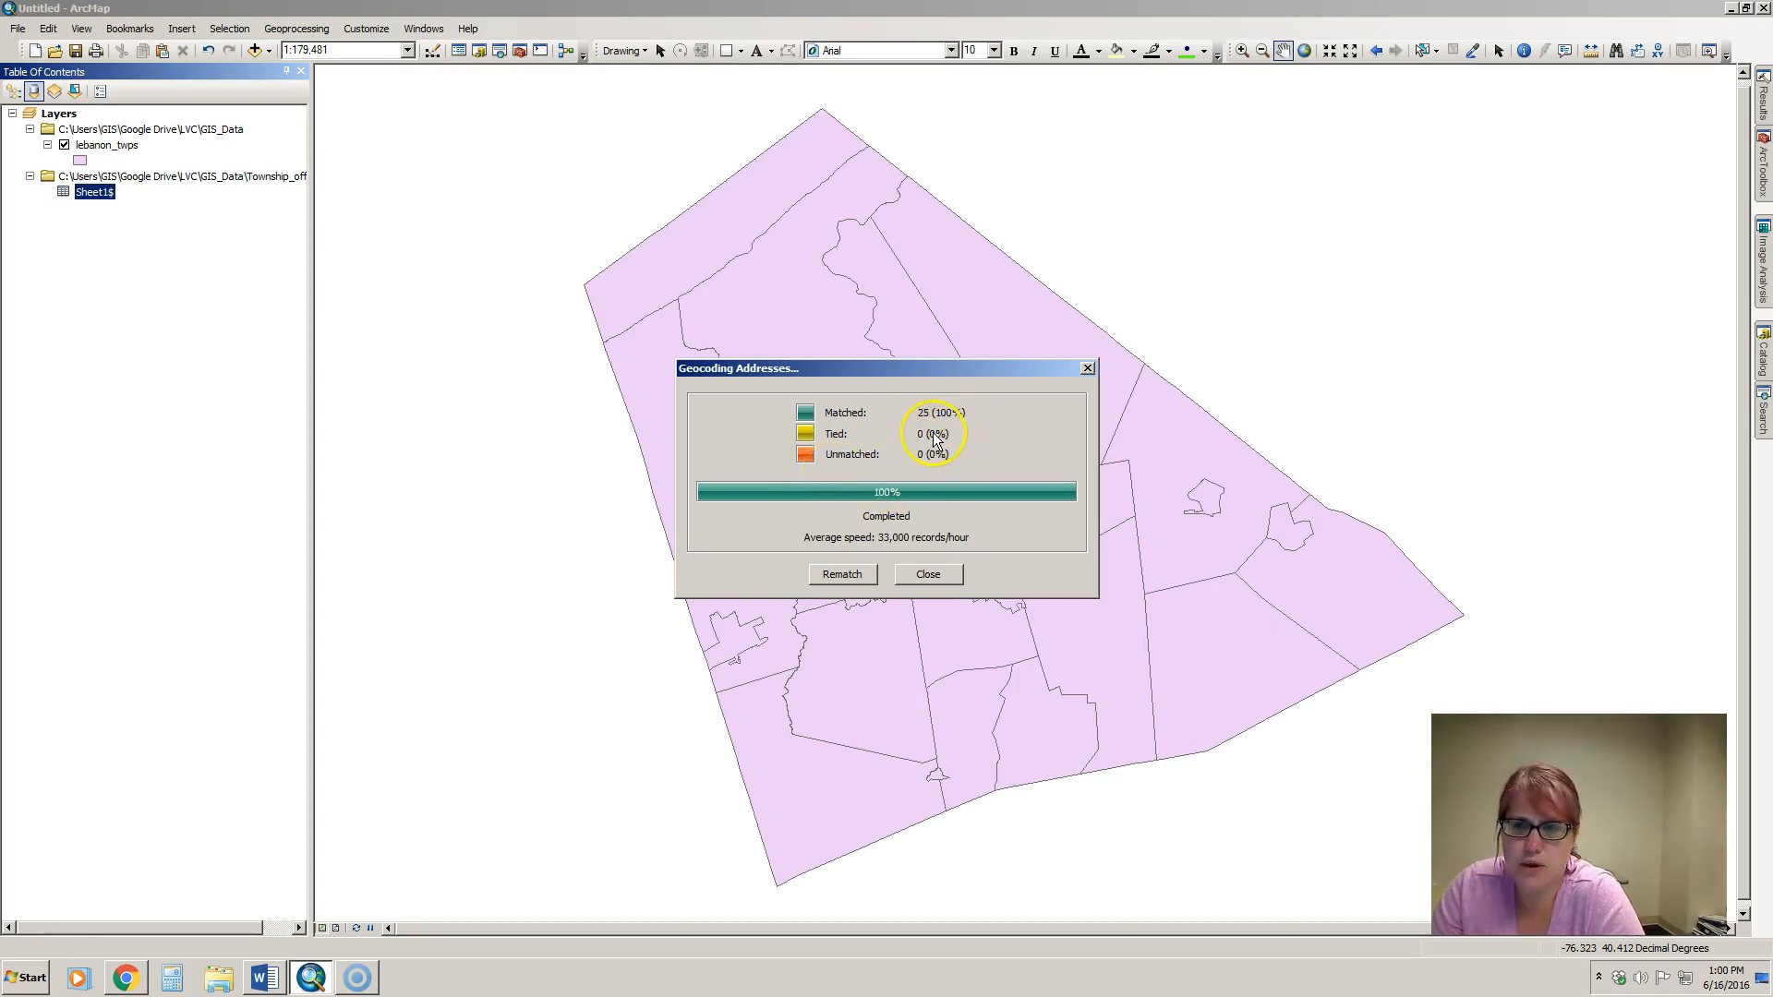
pyautogui.moveTo(918, 445)
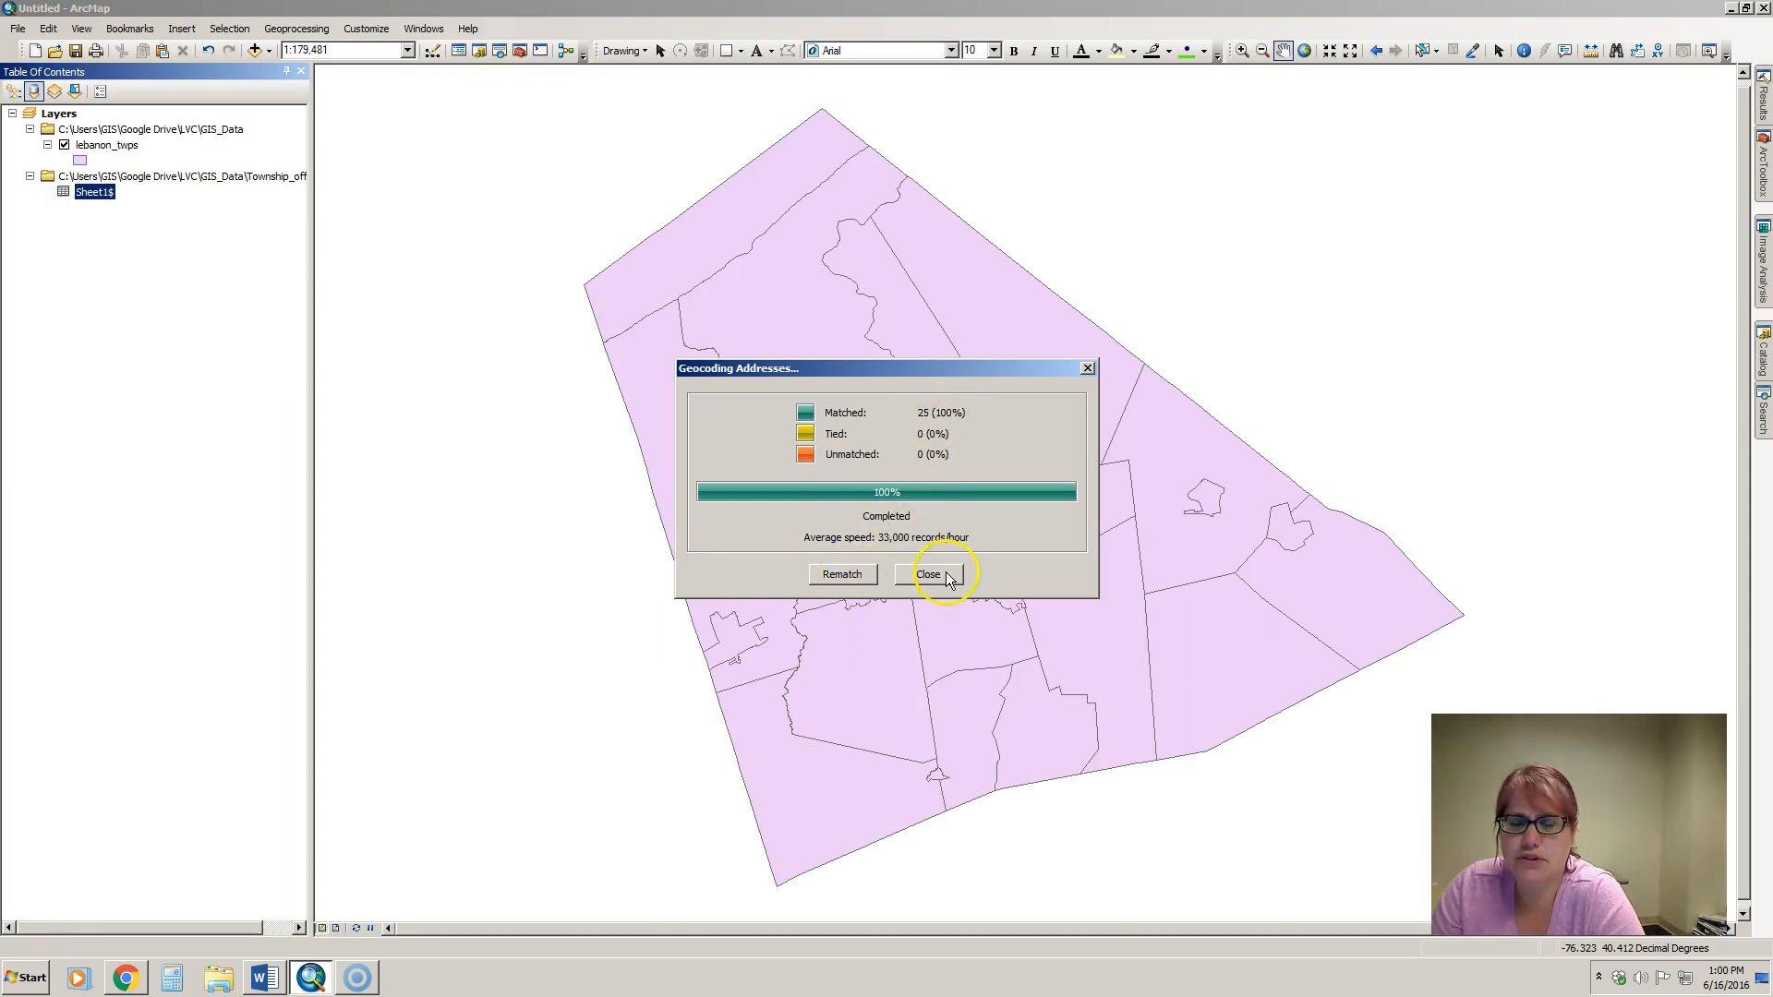
# - Close the results summary showing 25 matched, adding the twp_offices point layer to the map
pyautogui.click(929, 576)
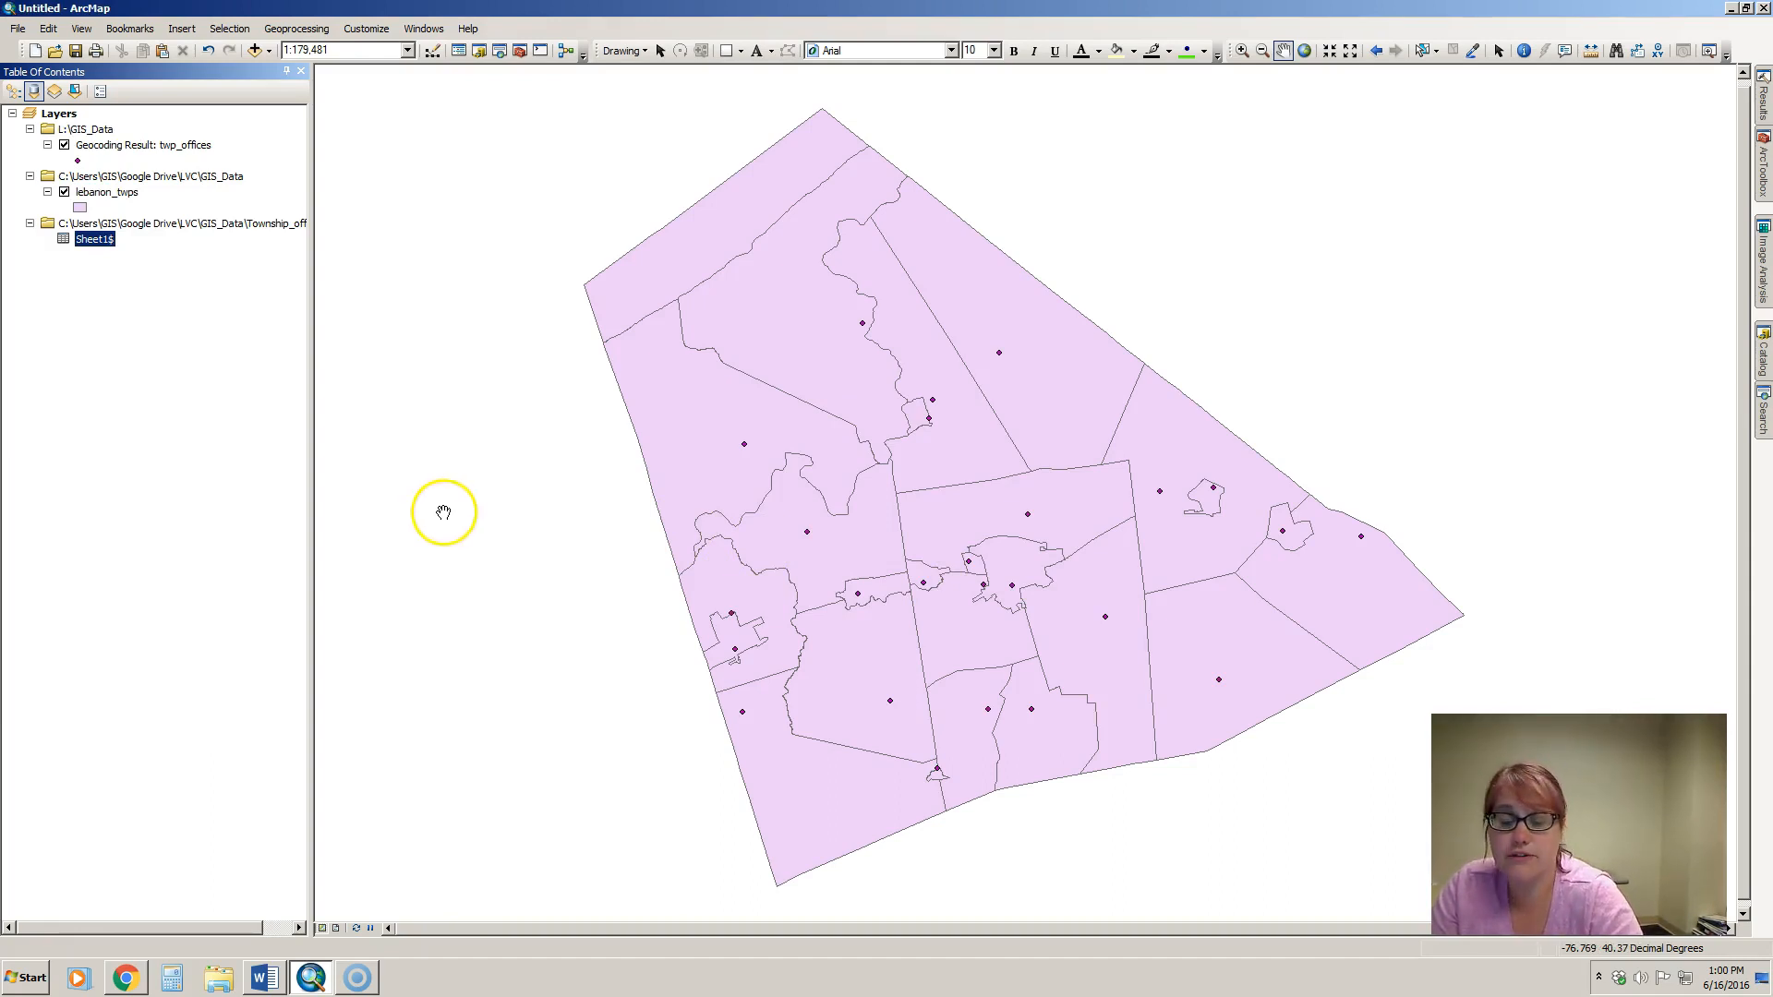
# - In Windows Explorer, browse LVC > GIS_Data and open Township_offices.xls
pyautogui.click(218, 977)
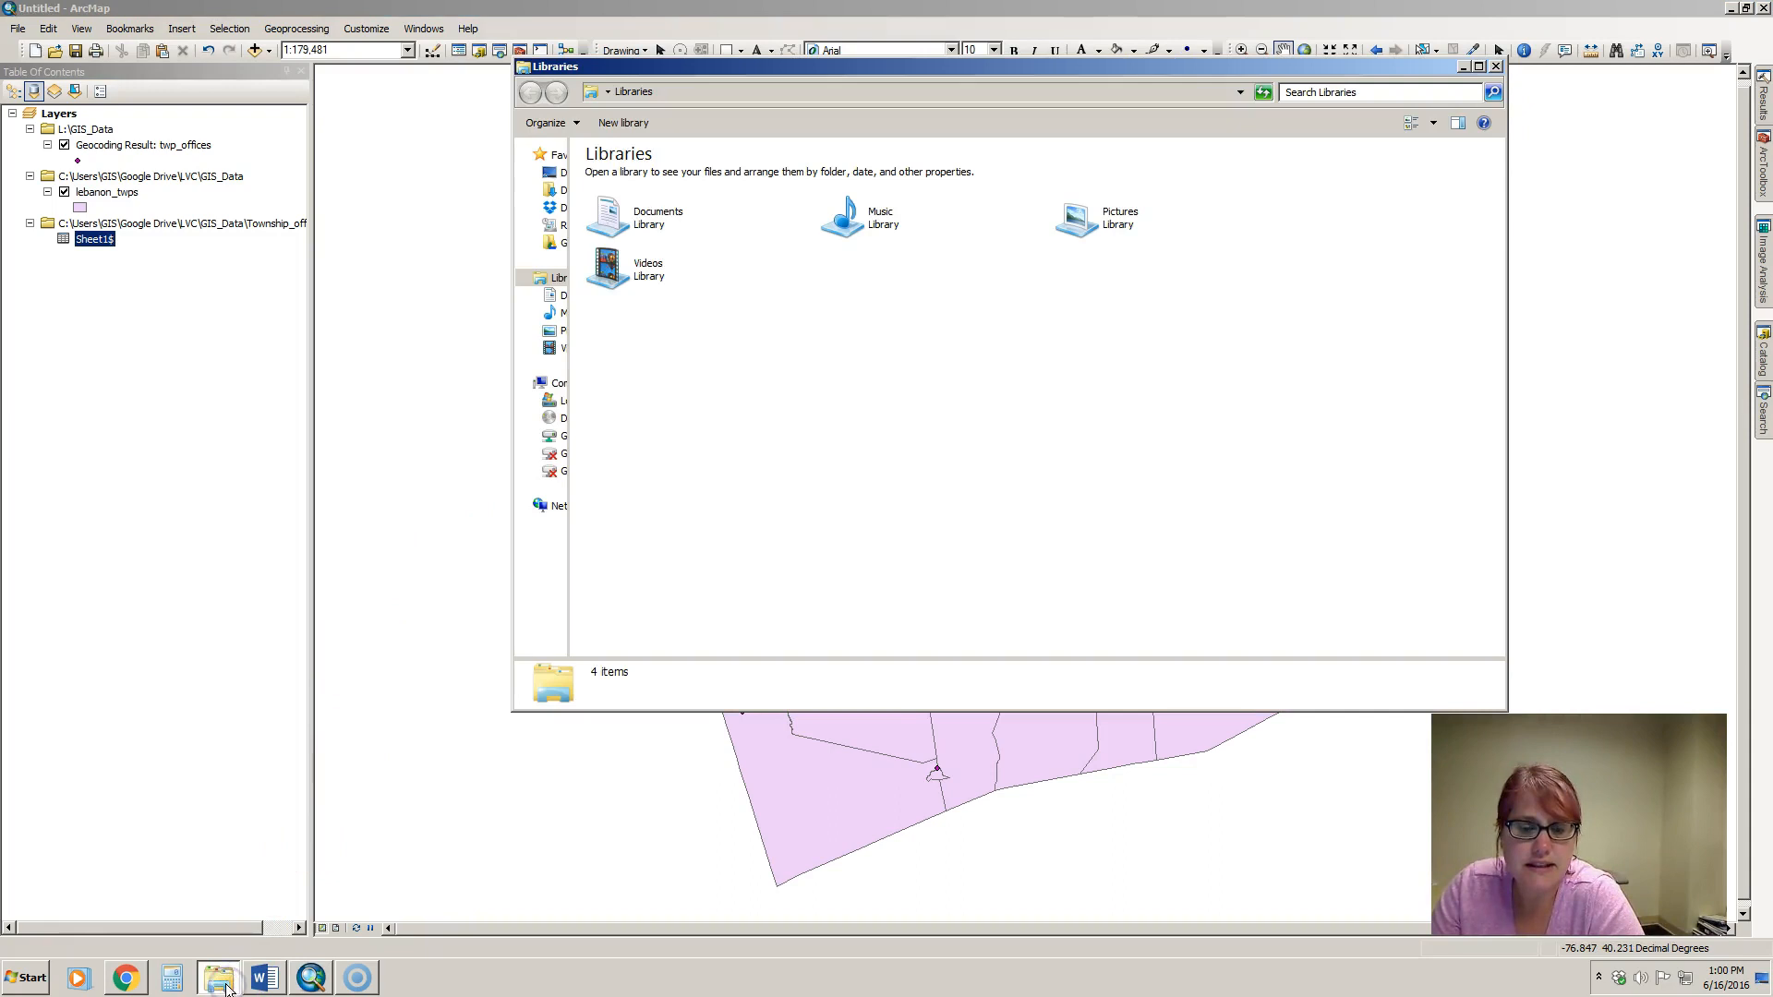
pyautogui.moveTo(570, 249)
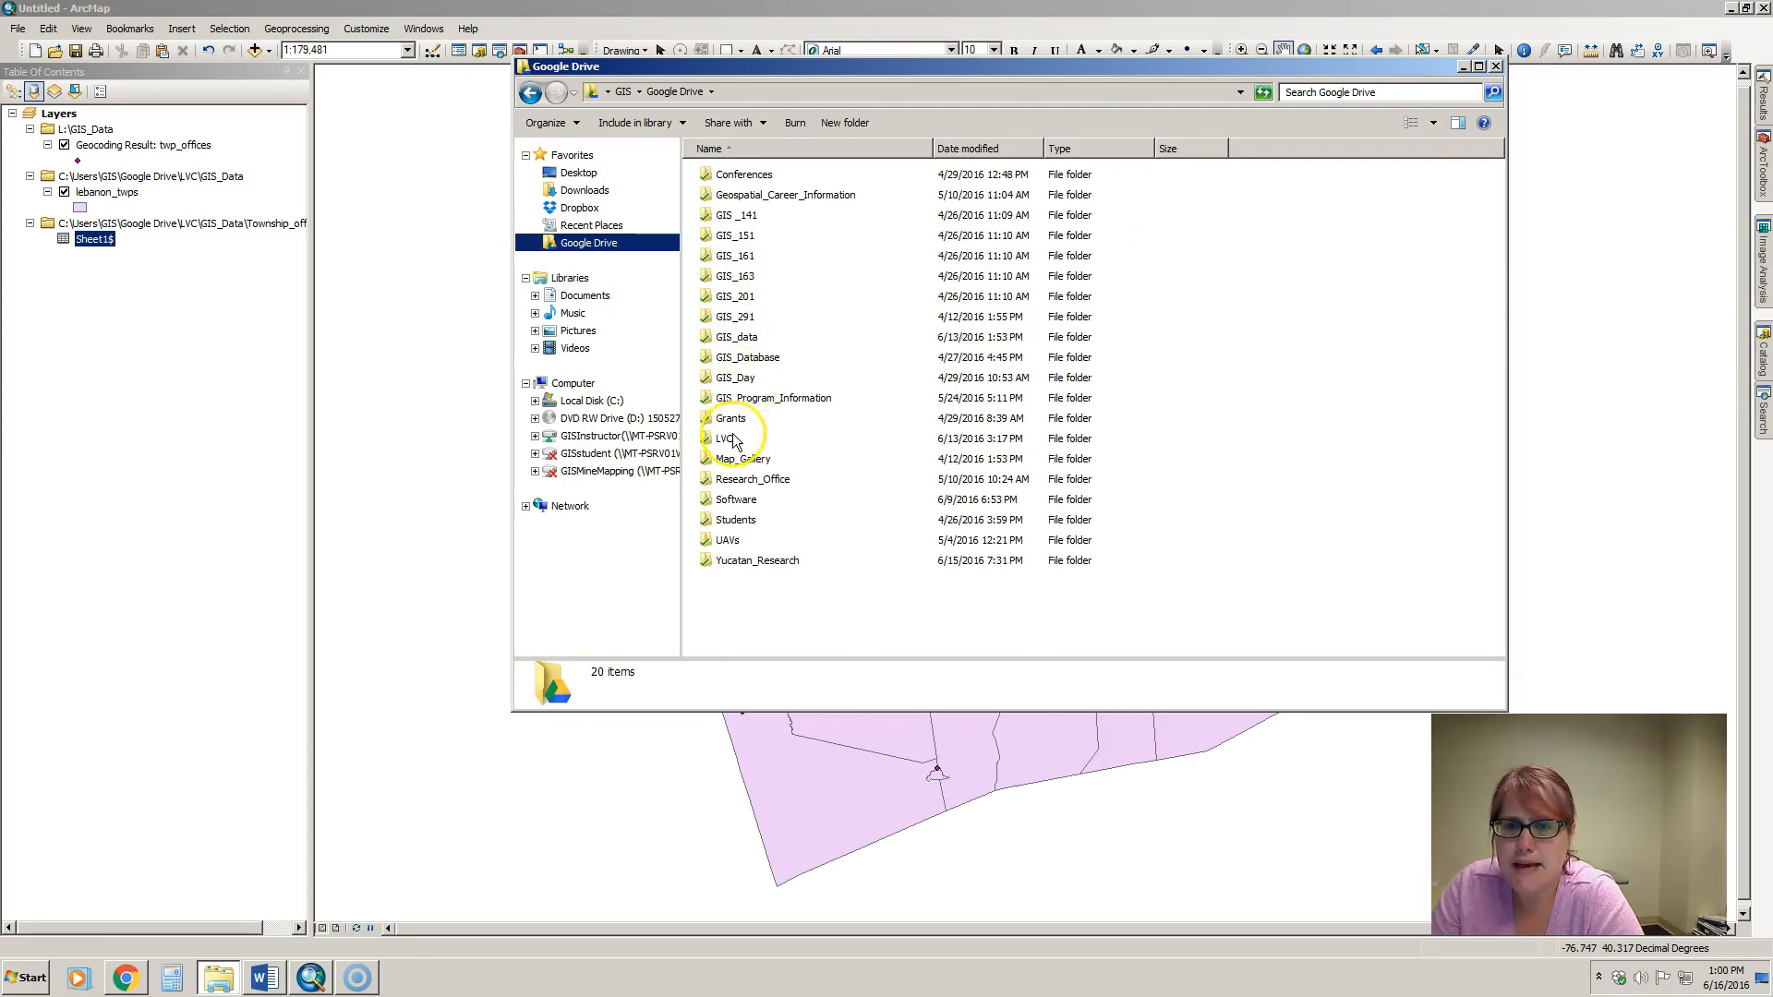
pyautogui.doubleClick(730, 440)
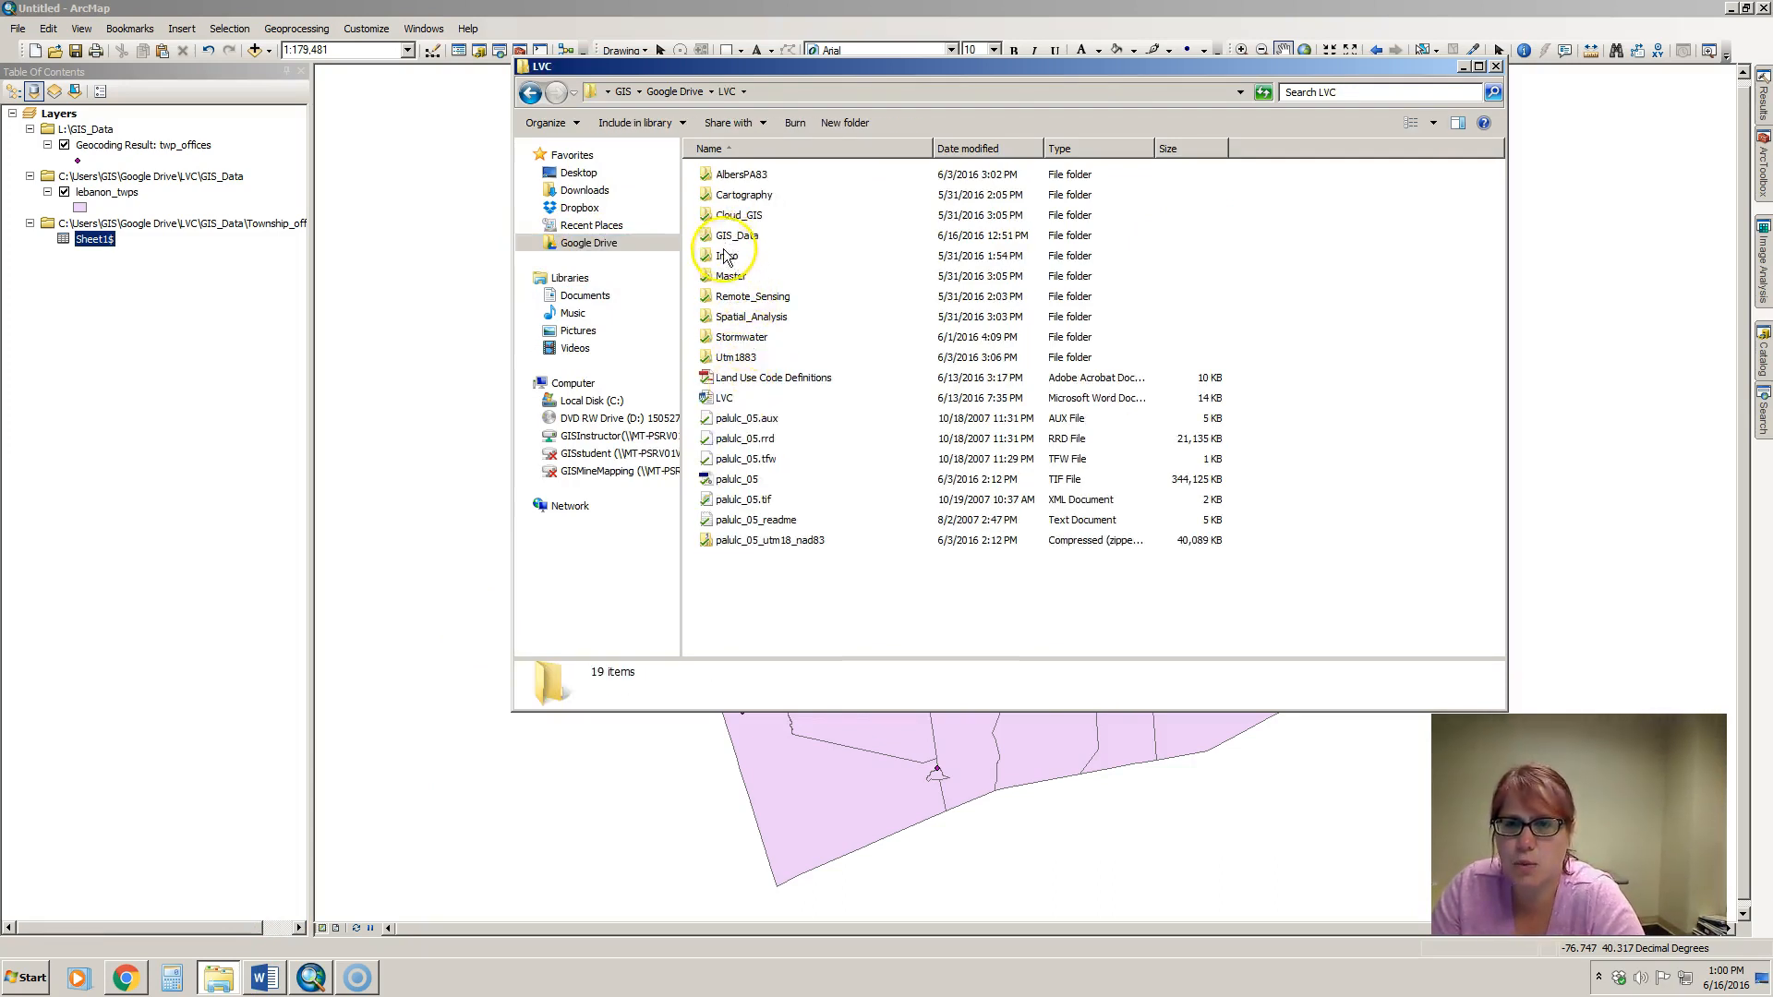
pyautogui.doubleClick(737, 235)
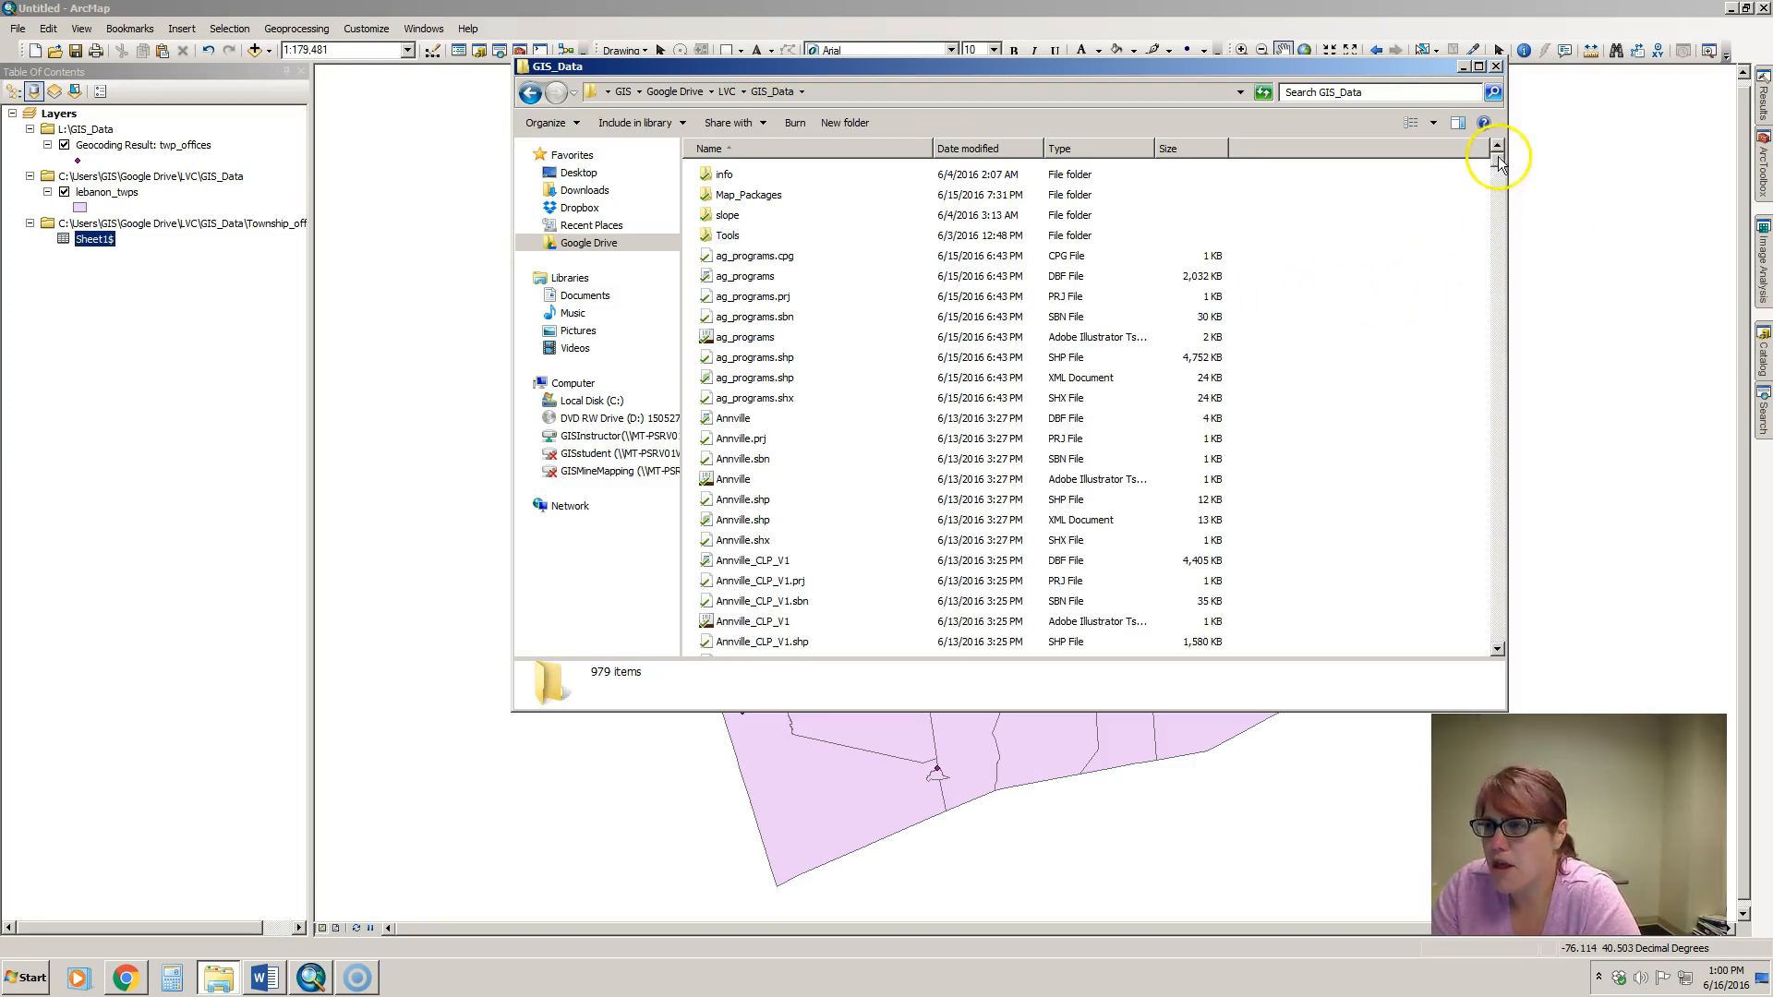
pyautogui.scroll(-3)
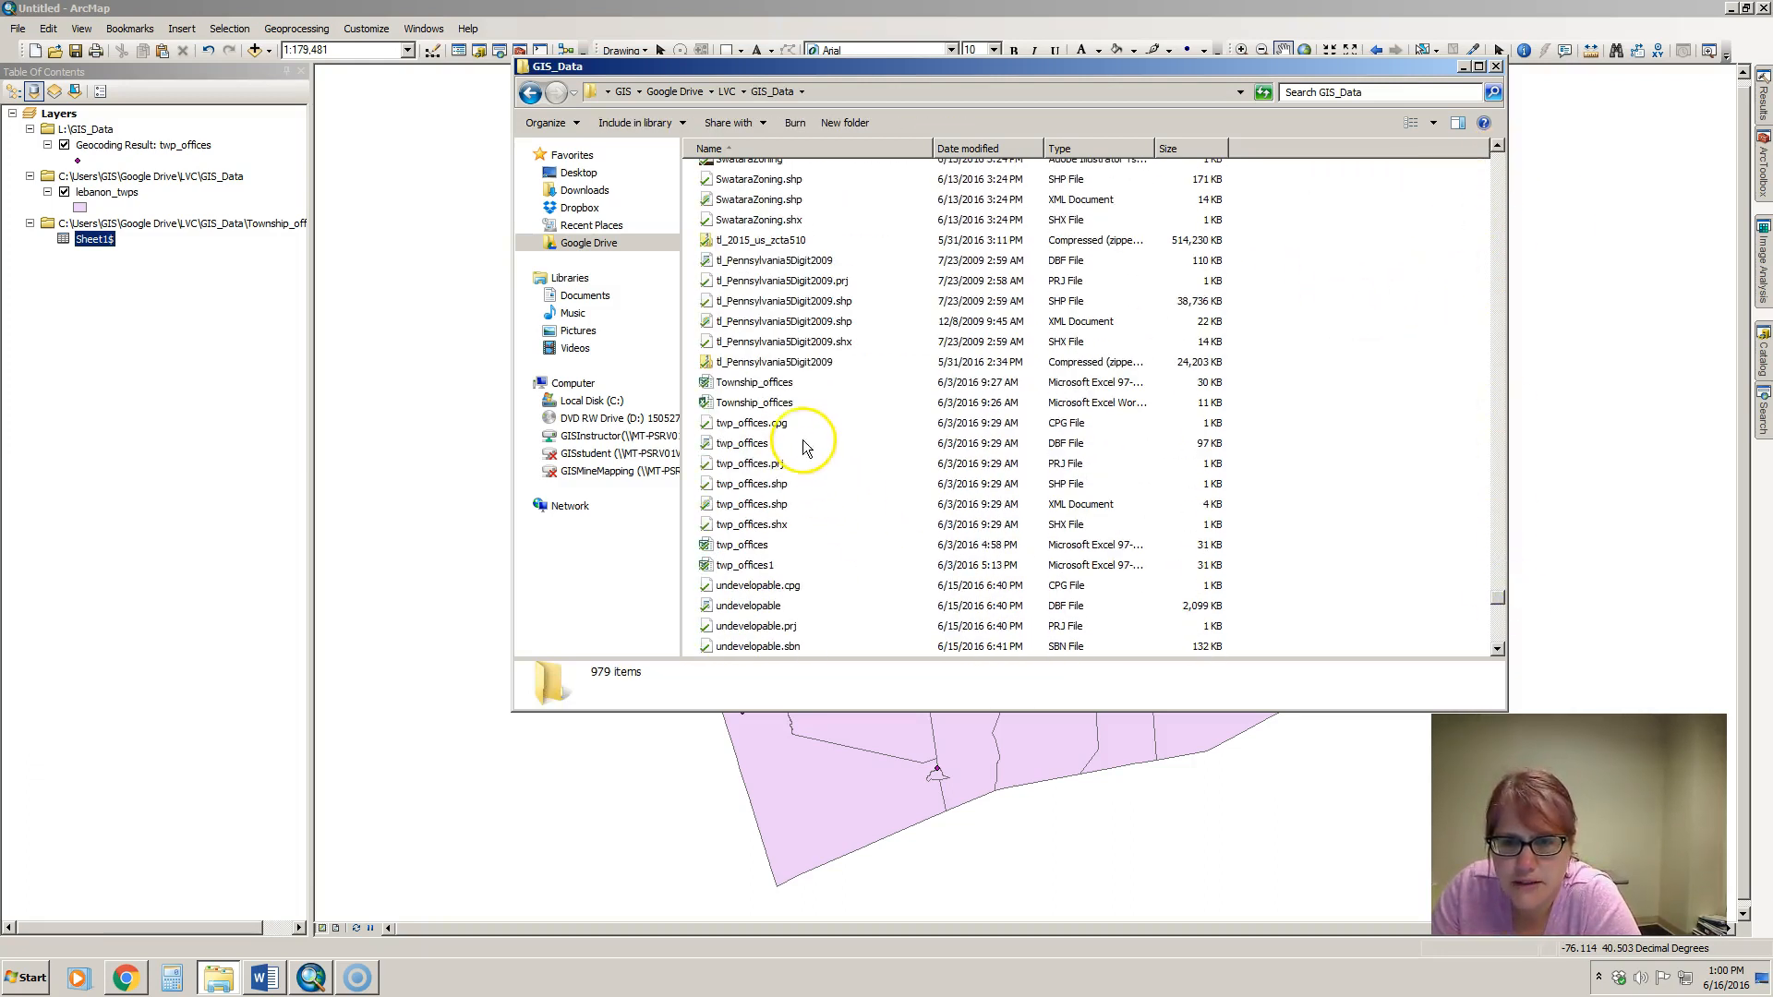
pyautogui.moveTo(754, 402)
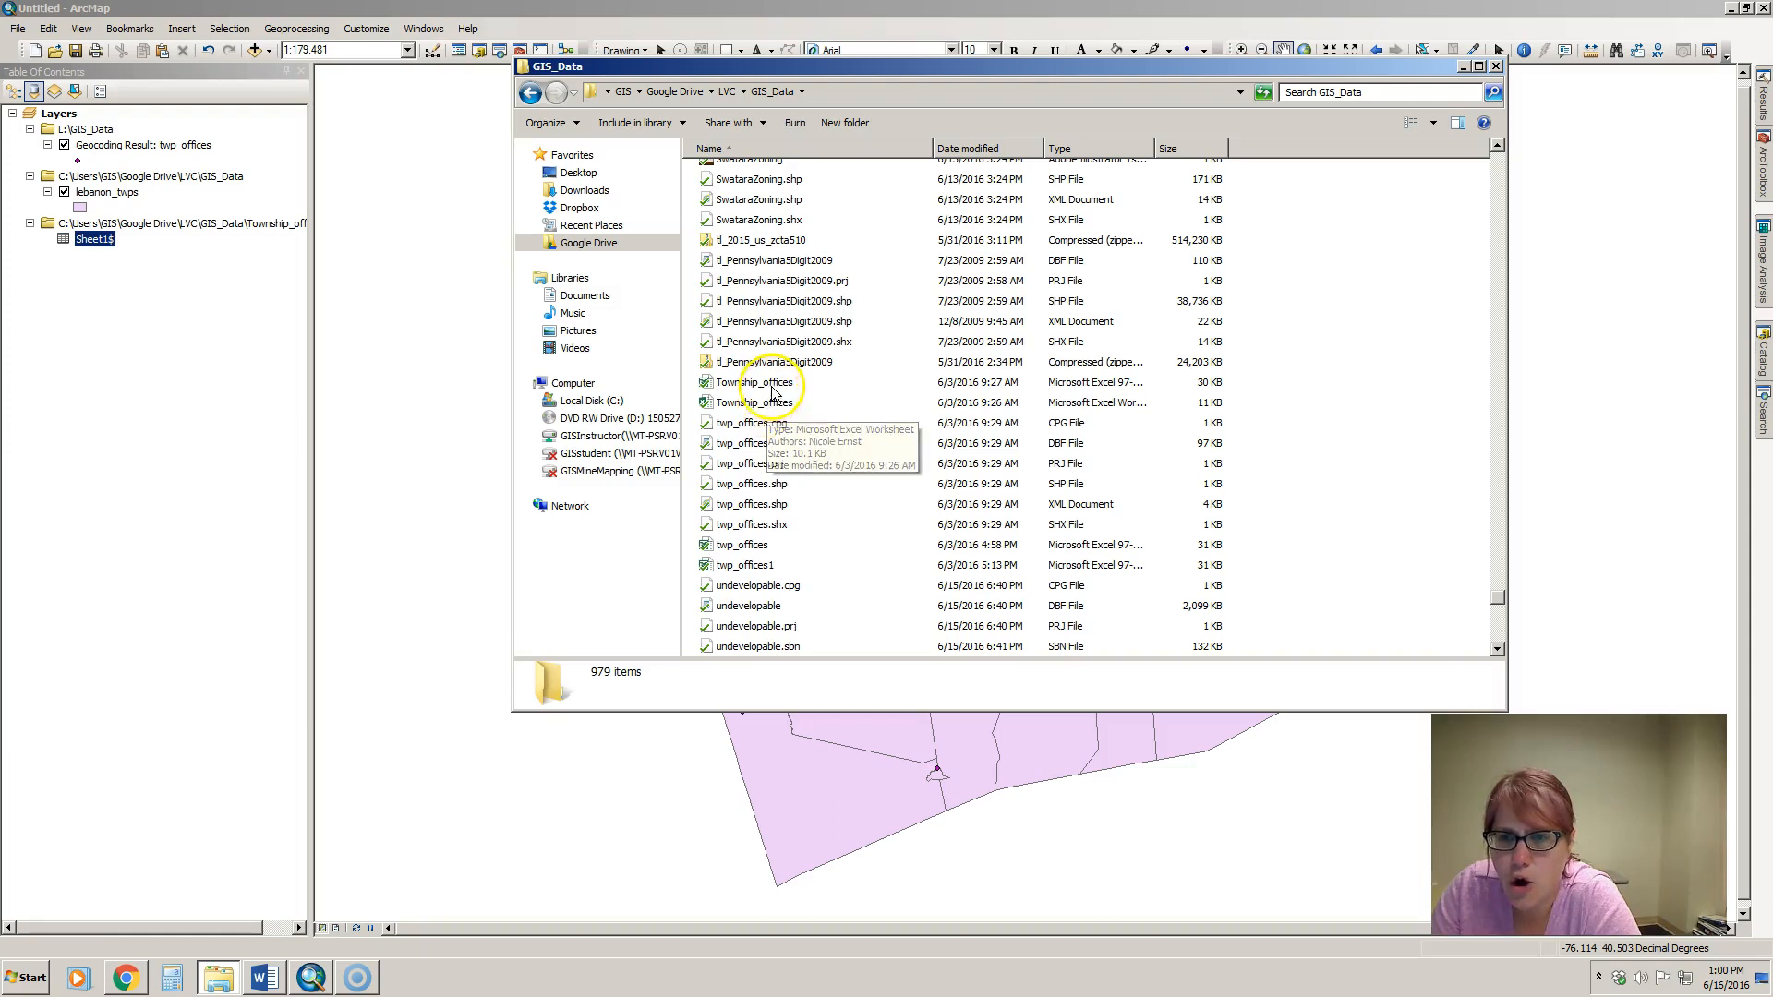
pyautogui.doubleClick(755, 382)
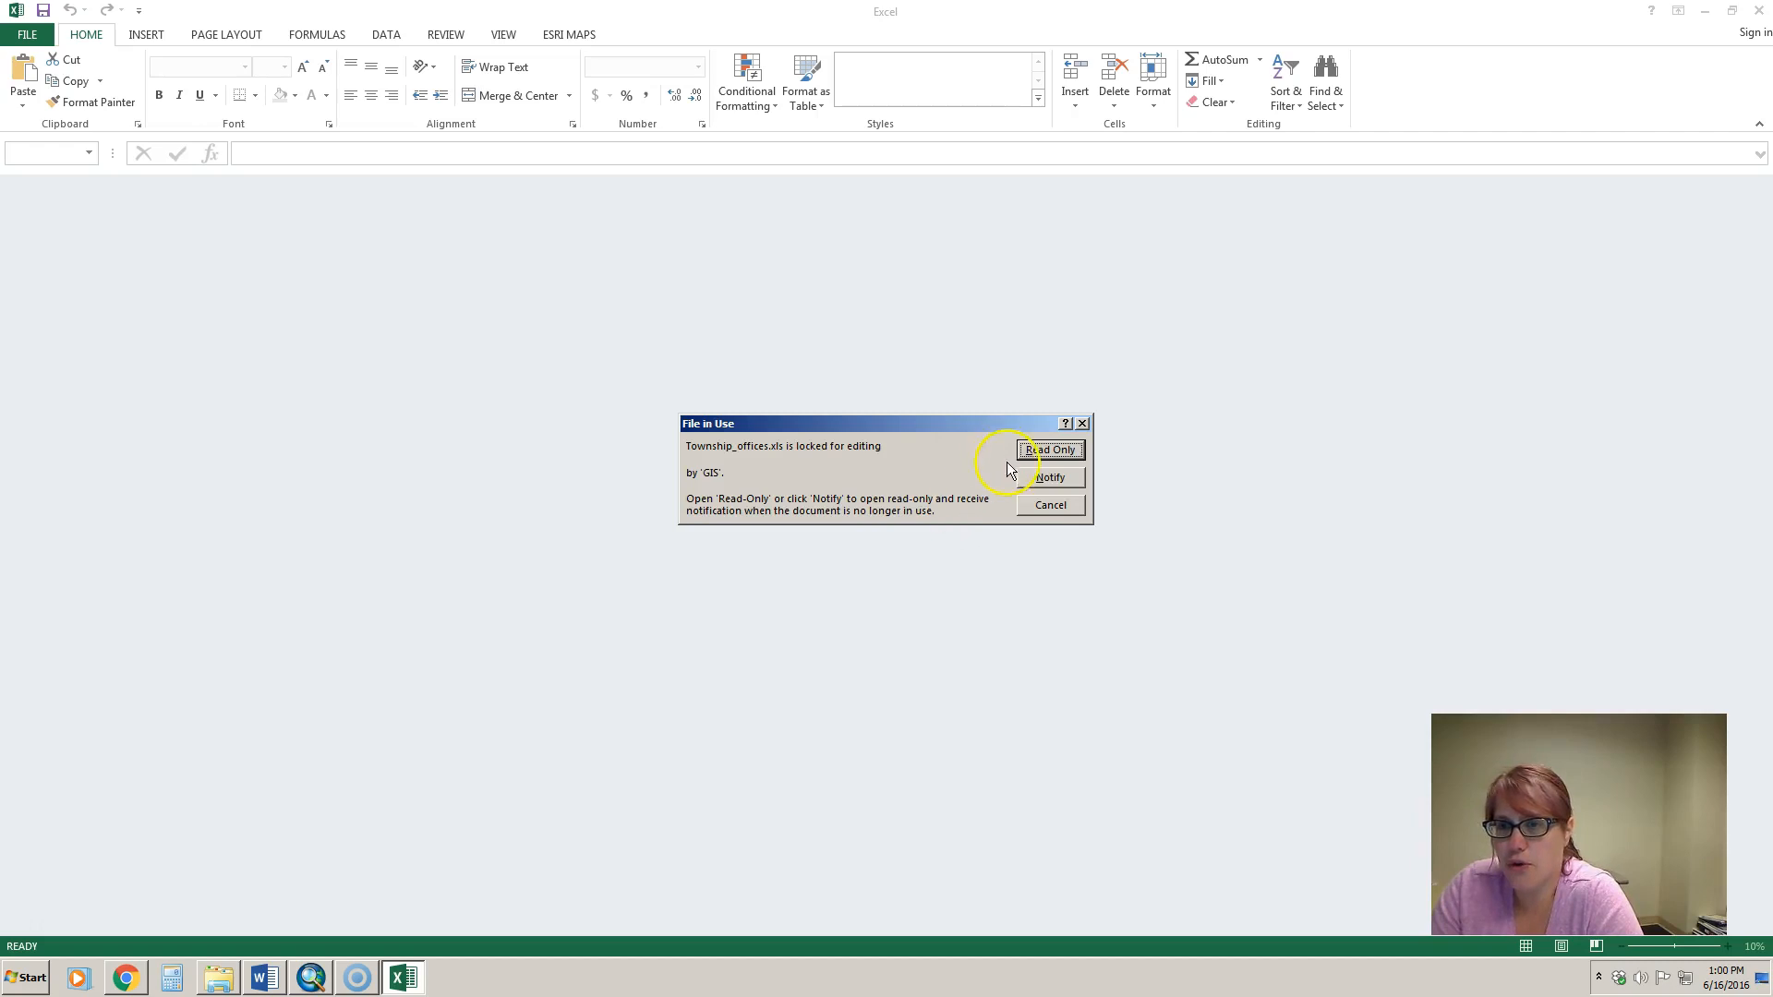
# - Open the locked Township_offices.xls as a read-only copy in Excel
pyautogui.click(1049, 449)
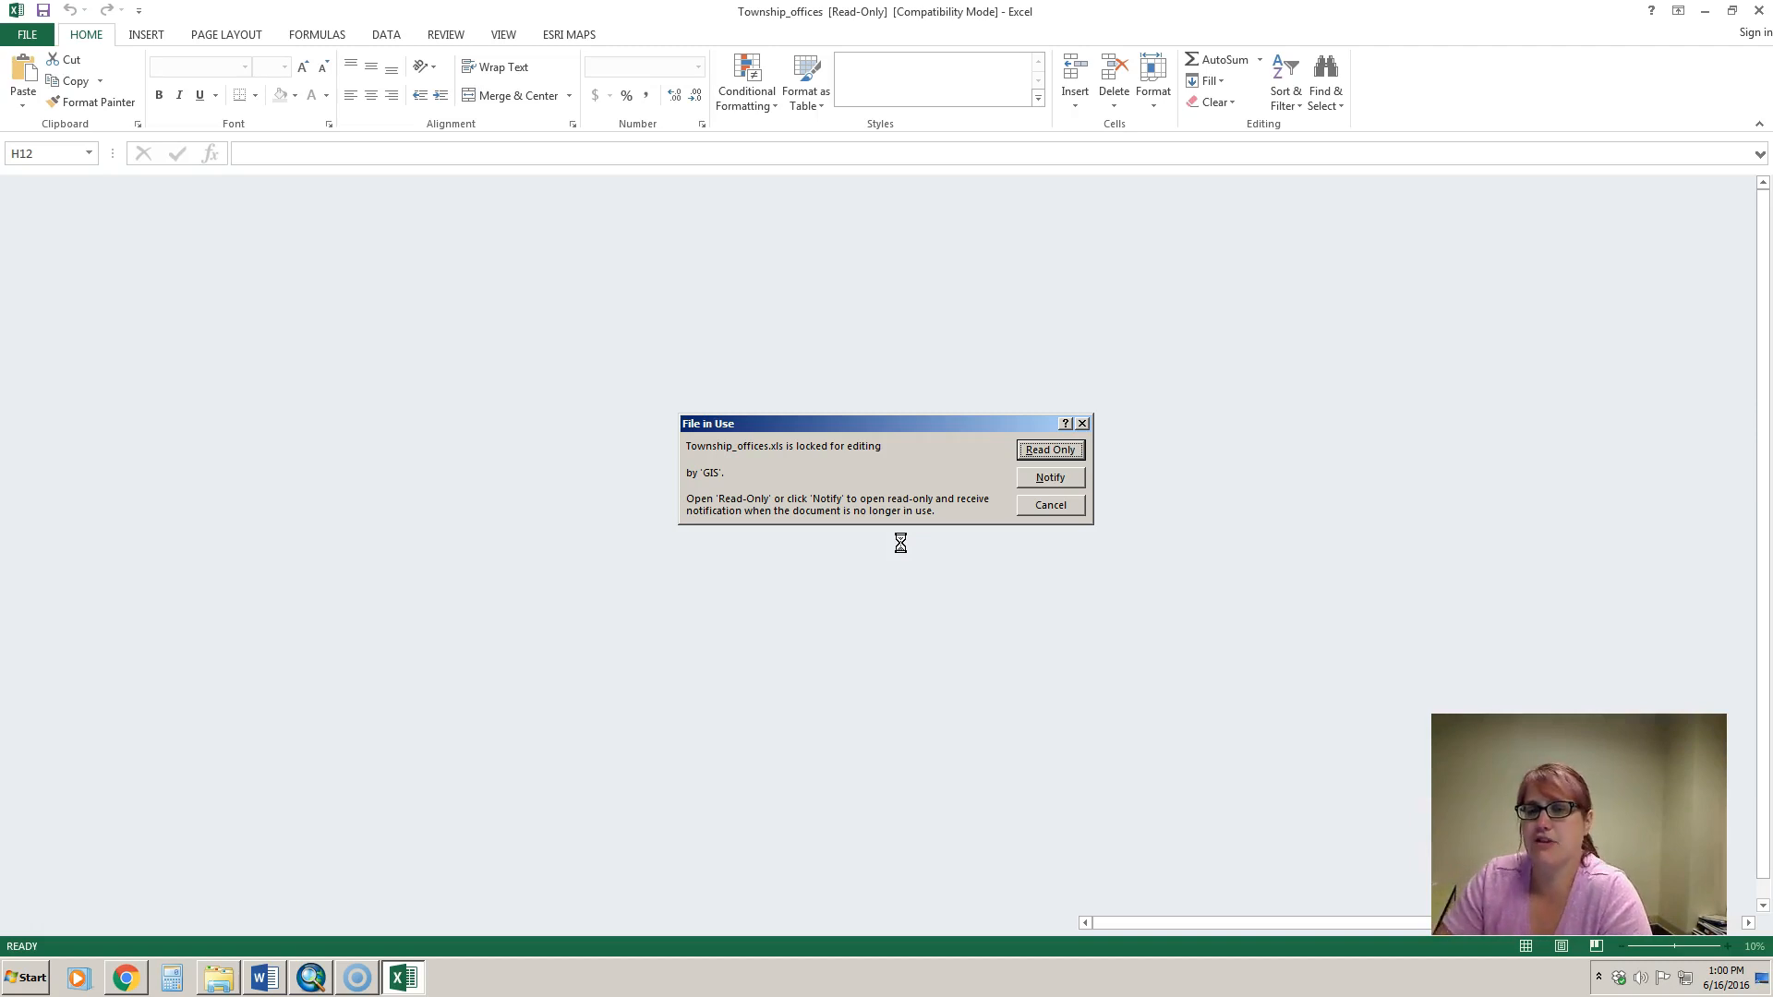
pyautogui.click(1049, 449)
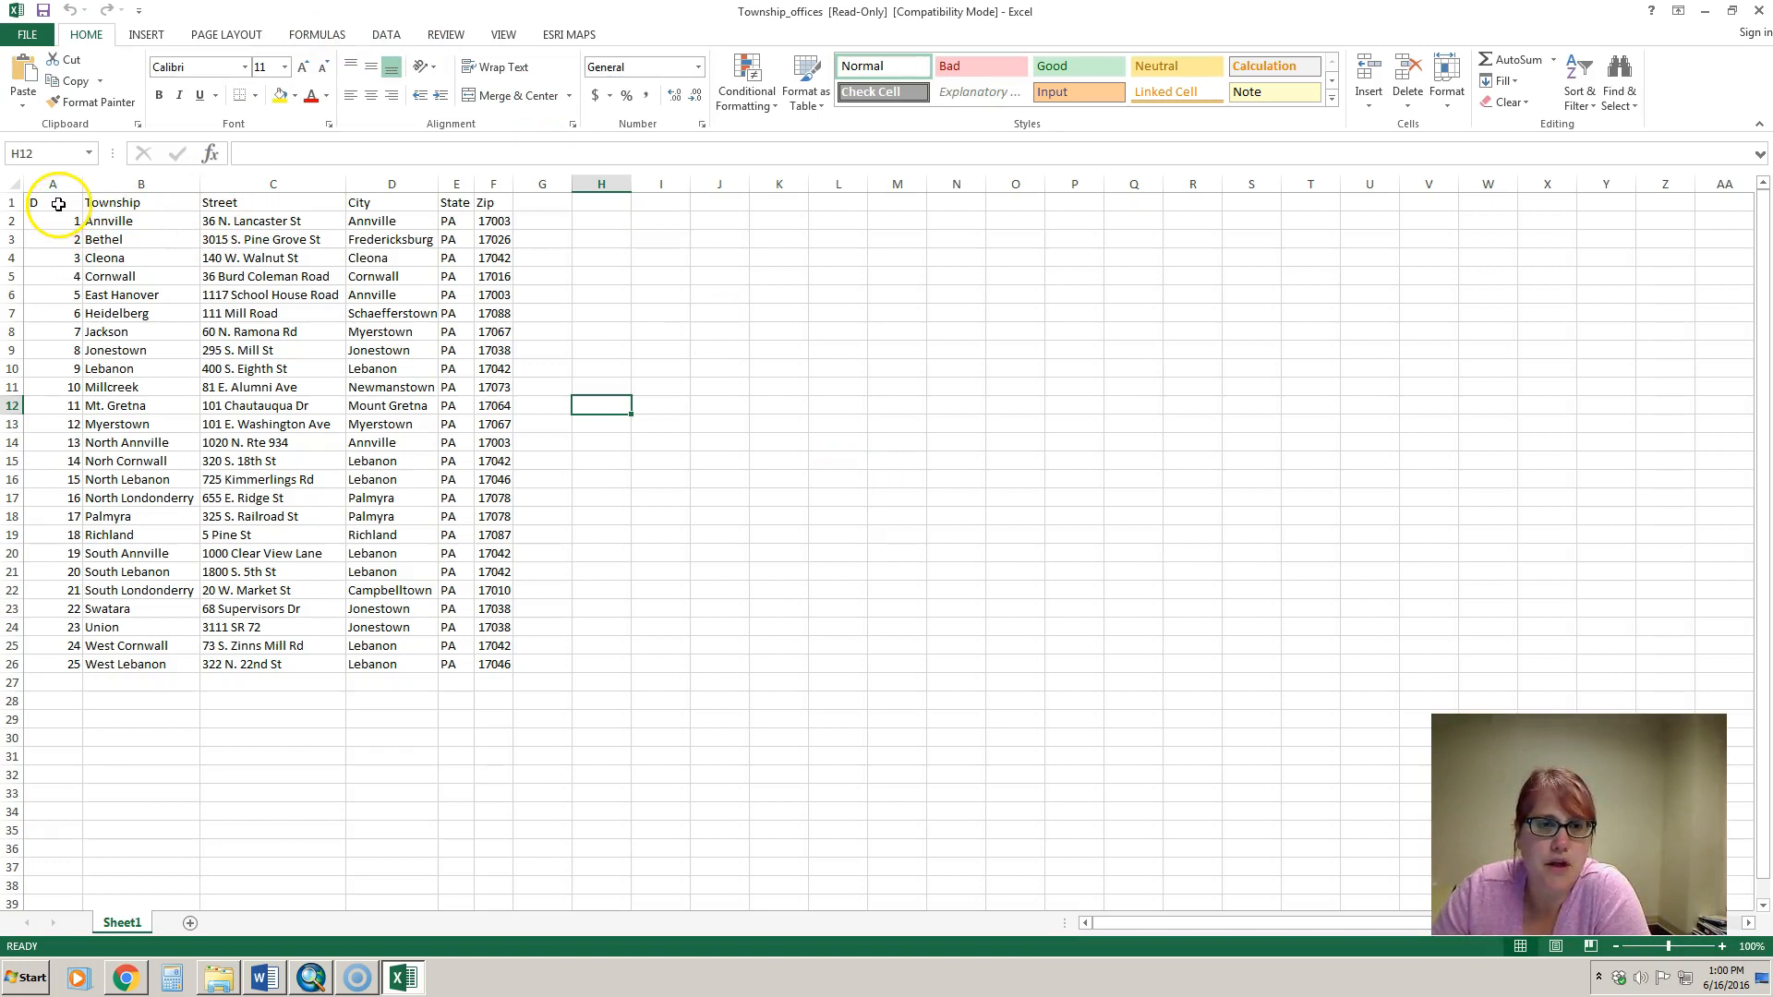
pyautogui.write('ID')
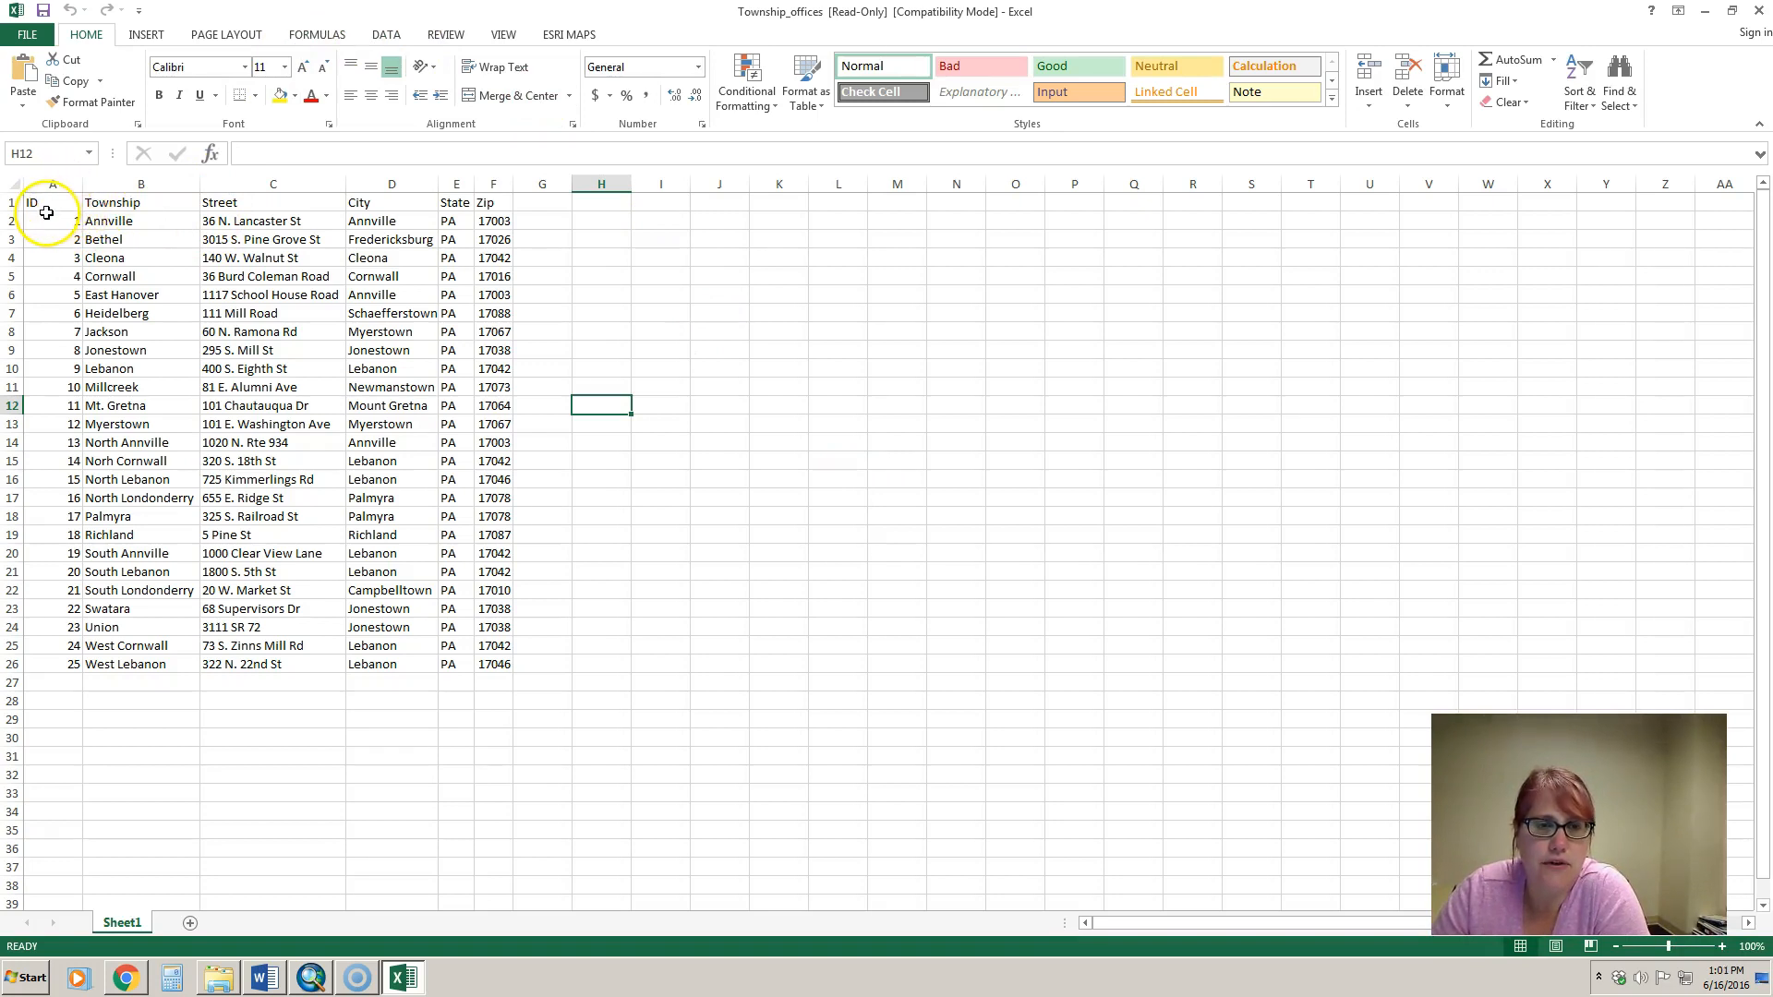
pyautogui.click(52, 203)
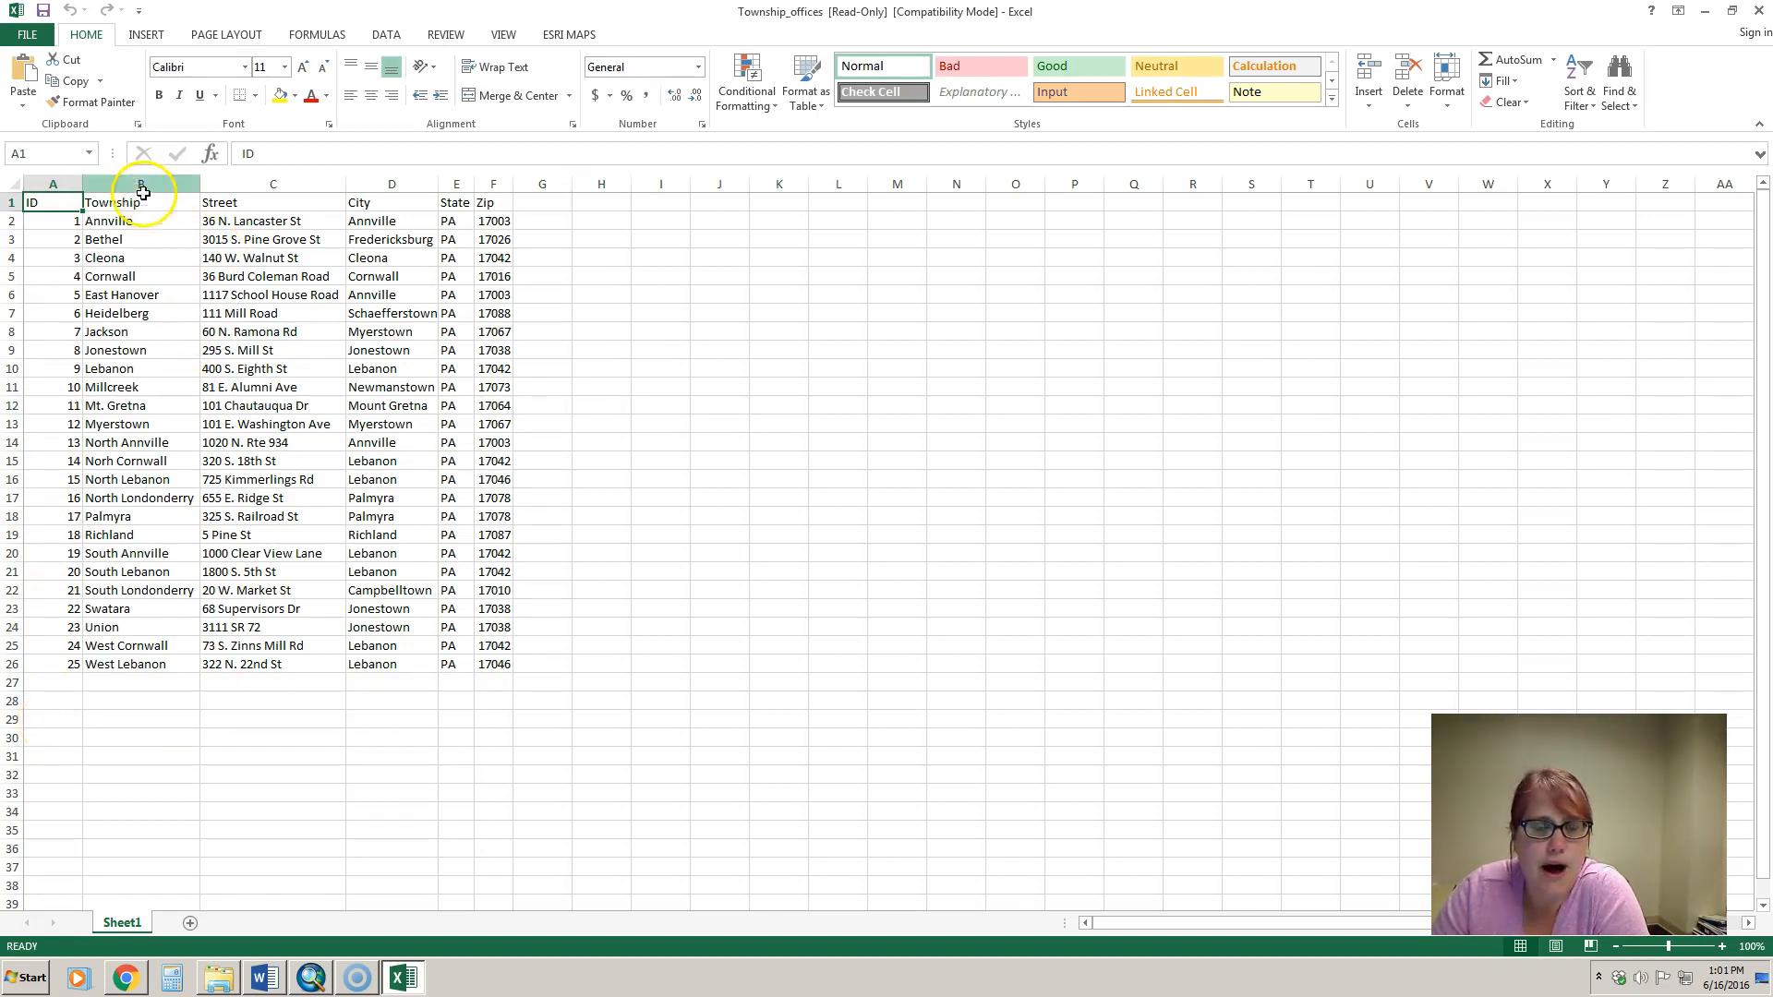
pyautogui.click(141, 183)
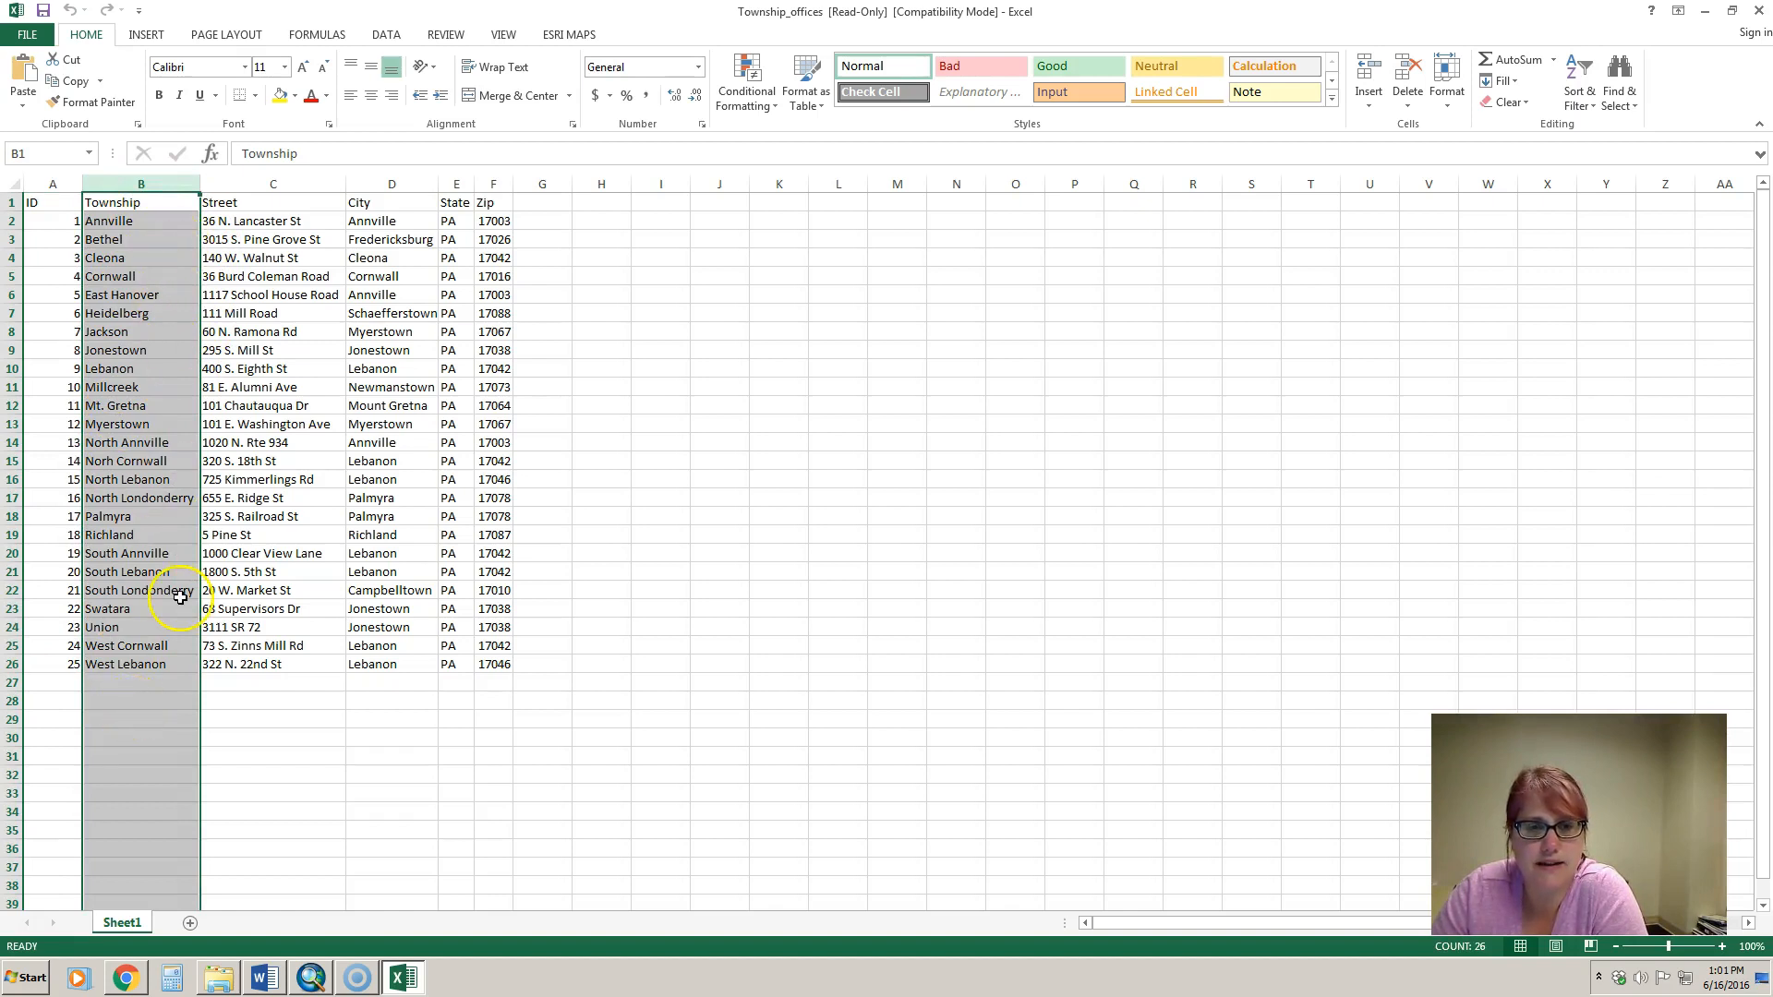
pyautogui.click(273, 182)
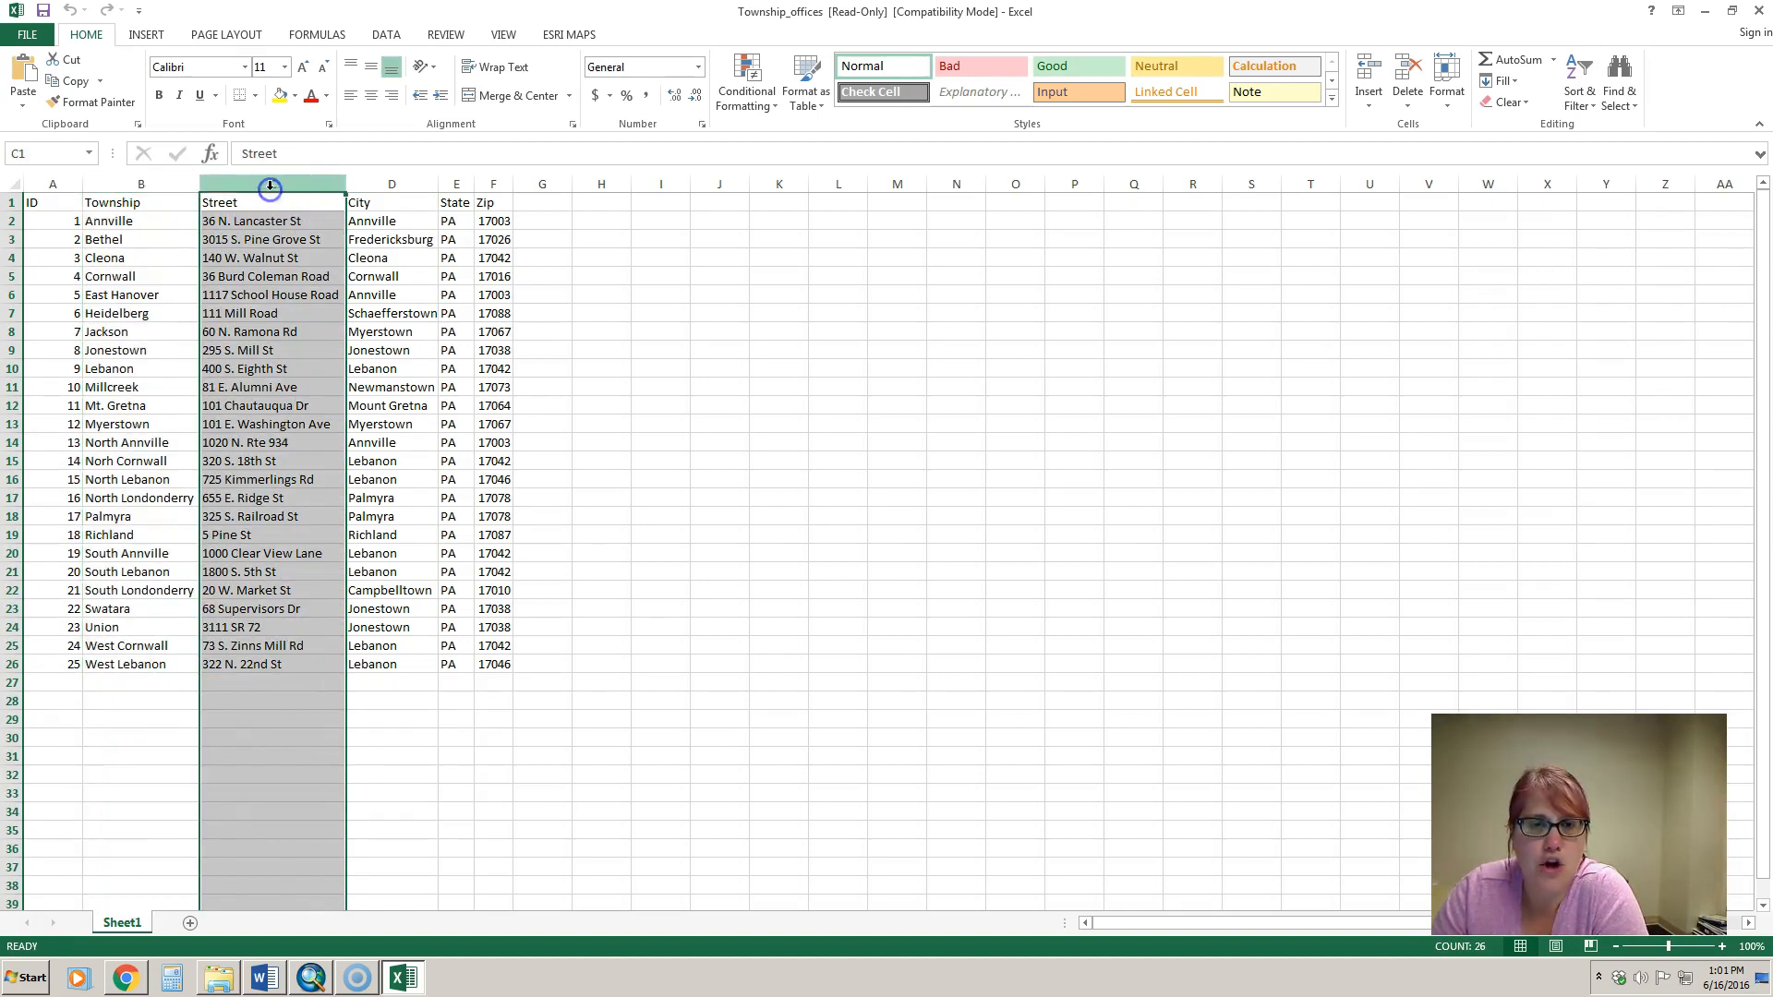
pyautogui.click(391, 183)
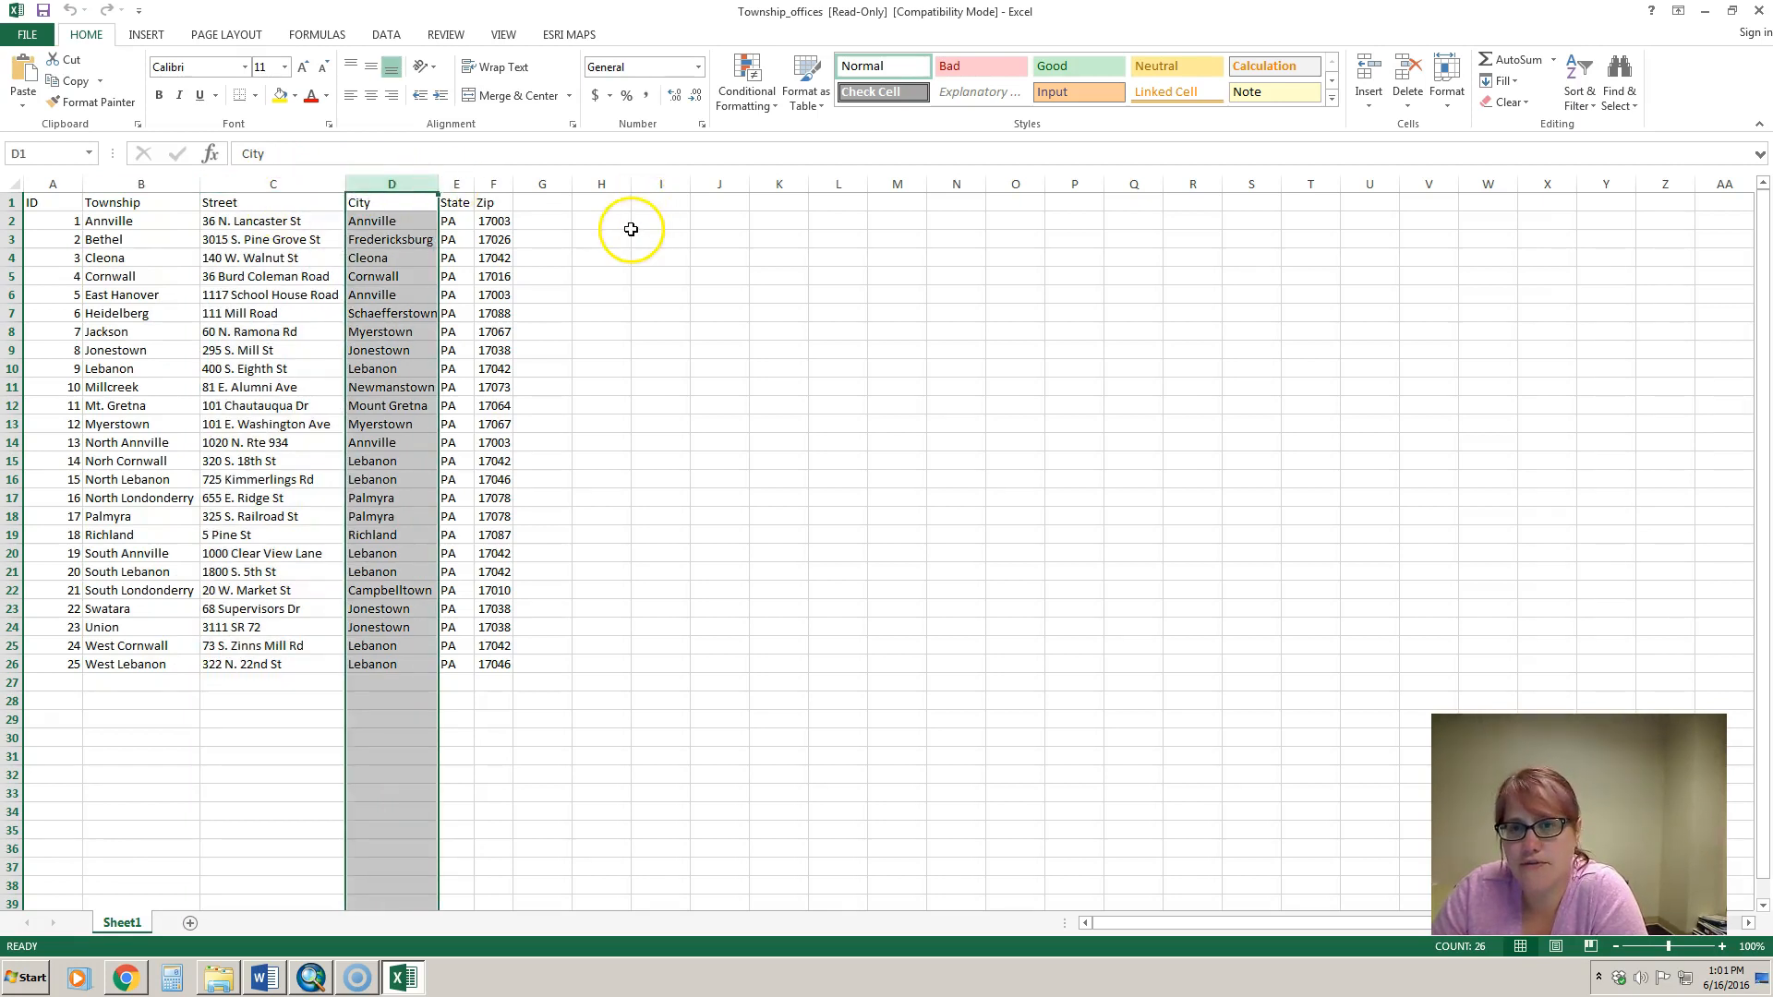
pyautogui.click(661, 220)
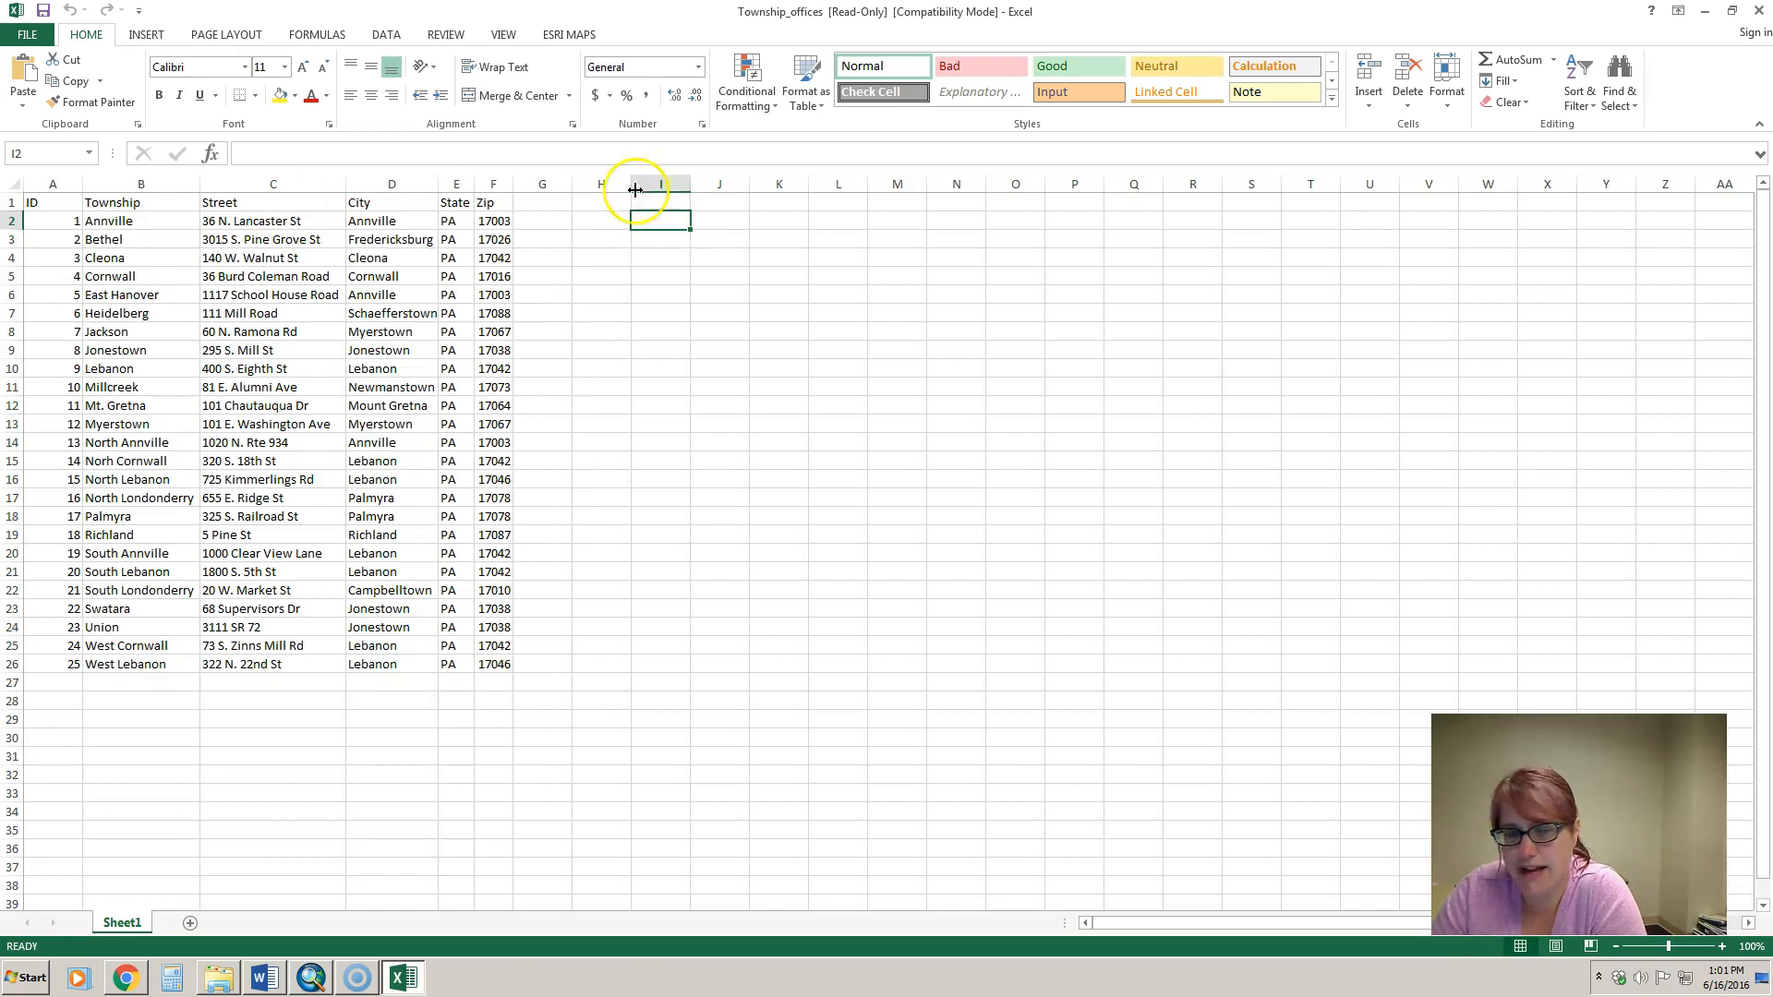
pyautogui.click(273, 183)
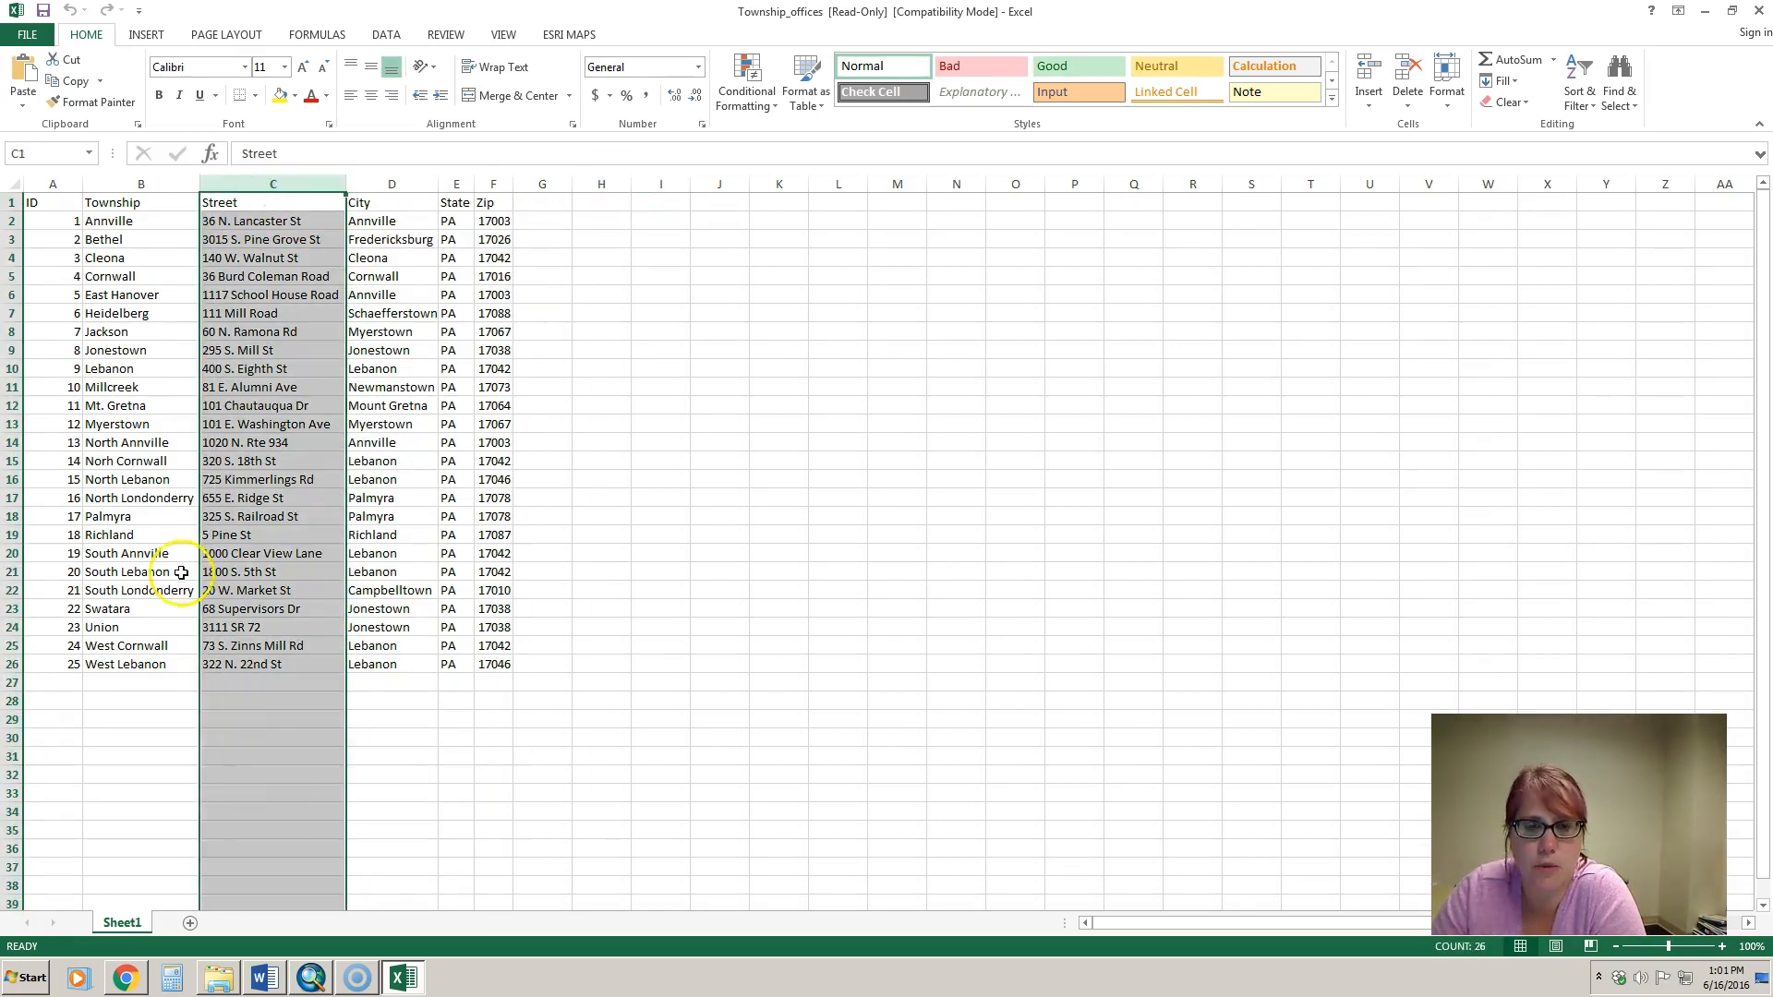
pyautogui.click(391, 183)
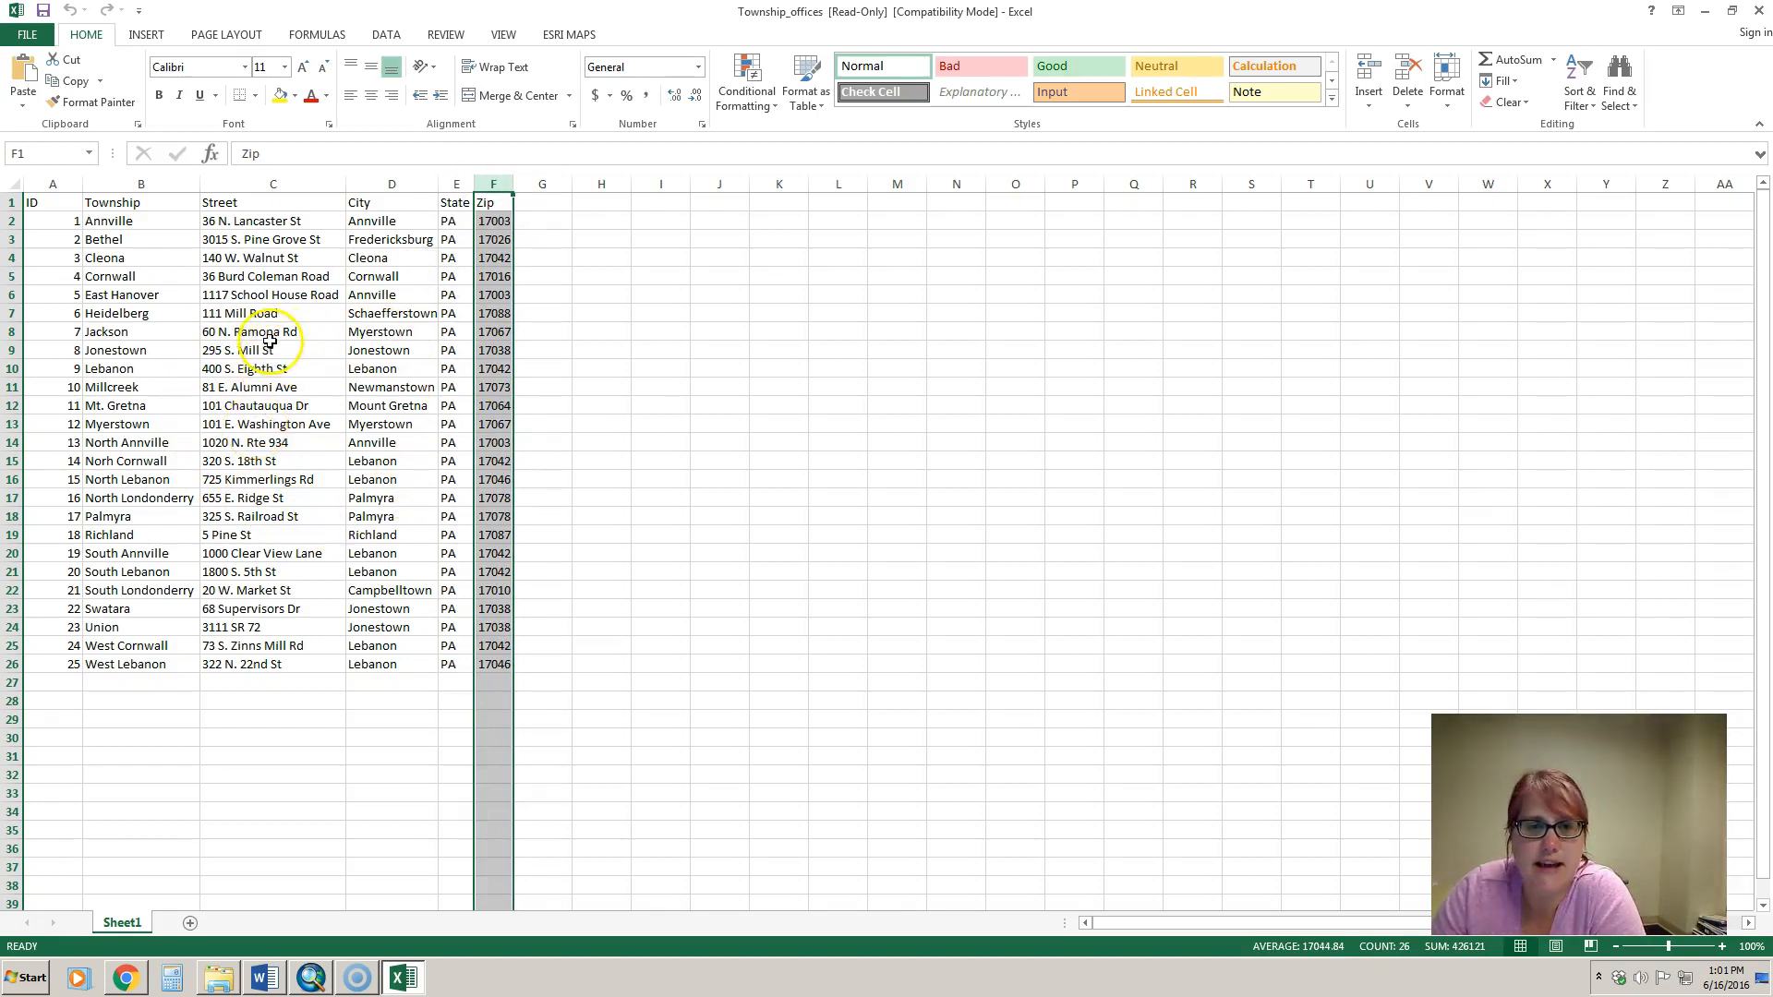
pyautogui.click(271, 330)
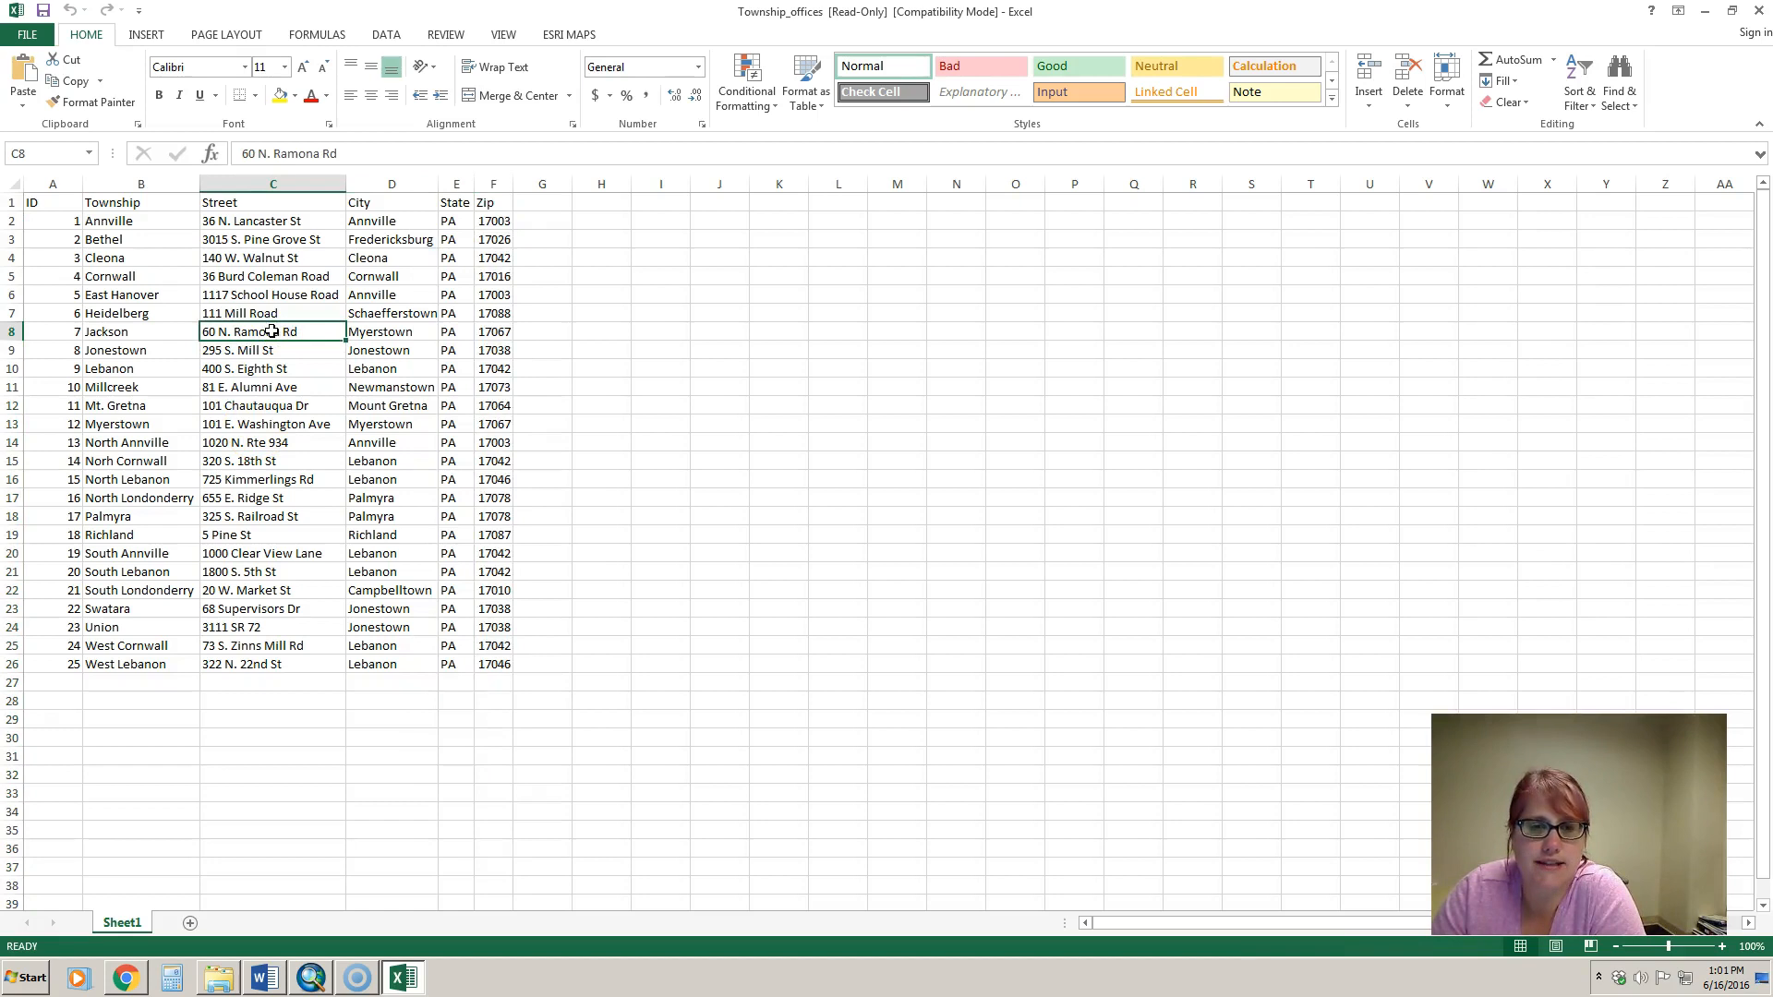
pyautogui.click(392, 331)
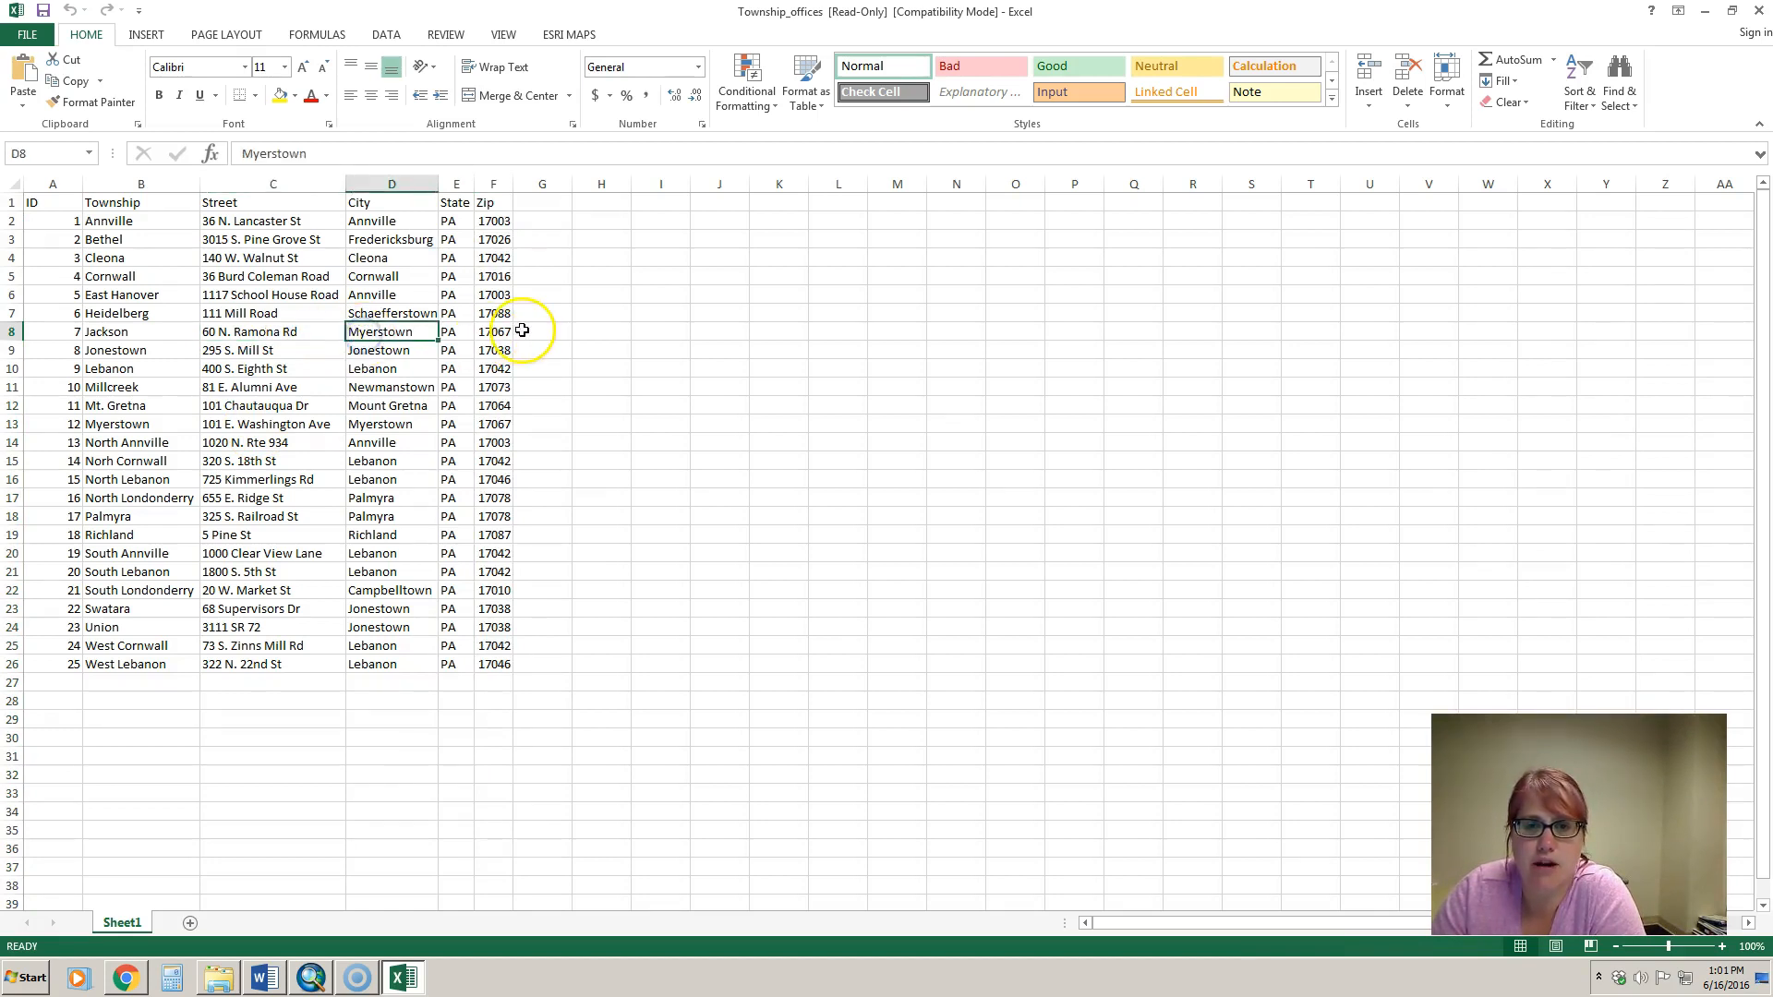
pyautogui.click(493, 330)
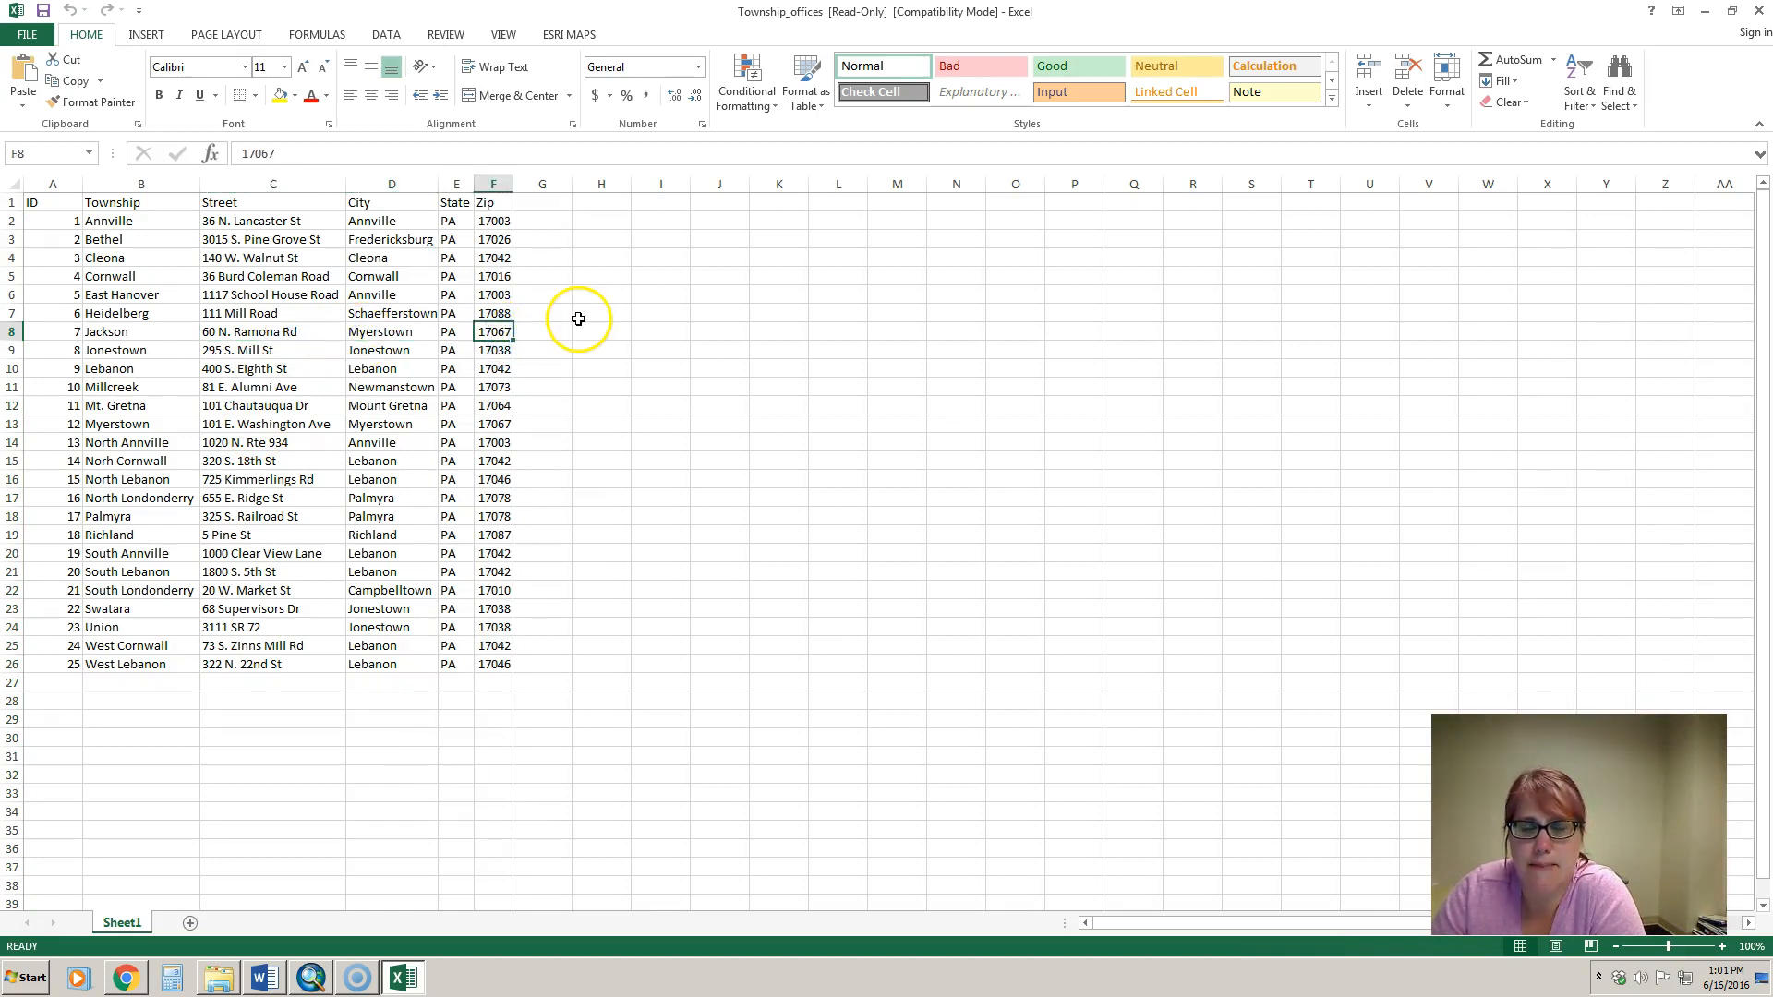
pyautogui.moveTo(404, 330)
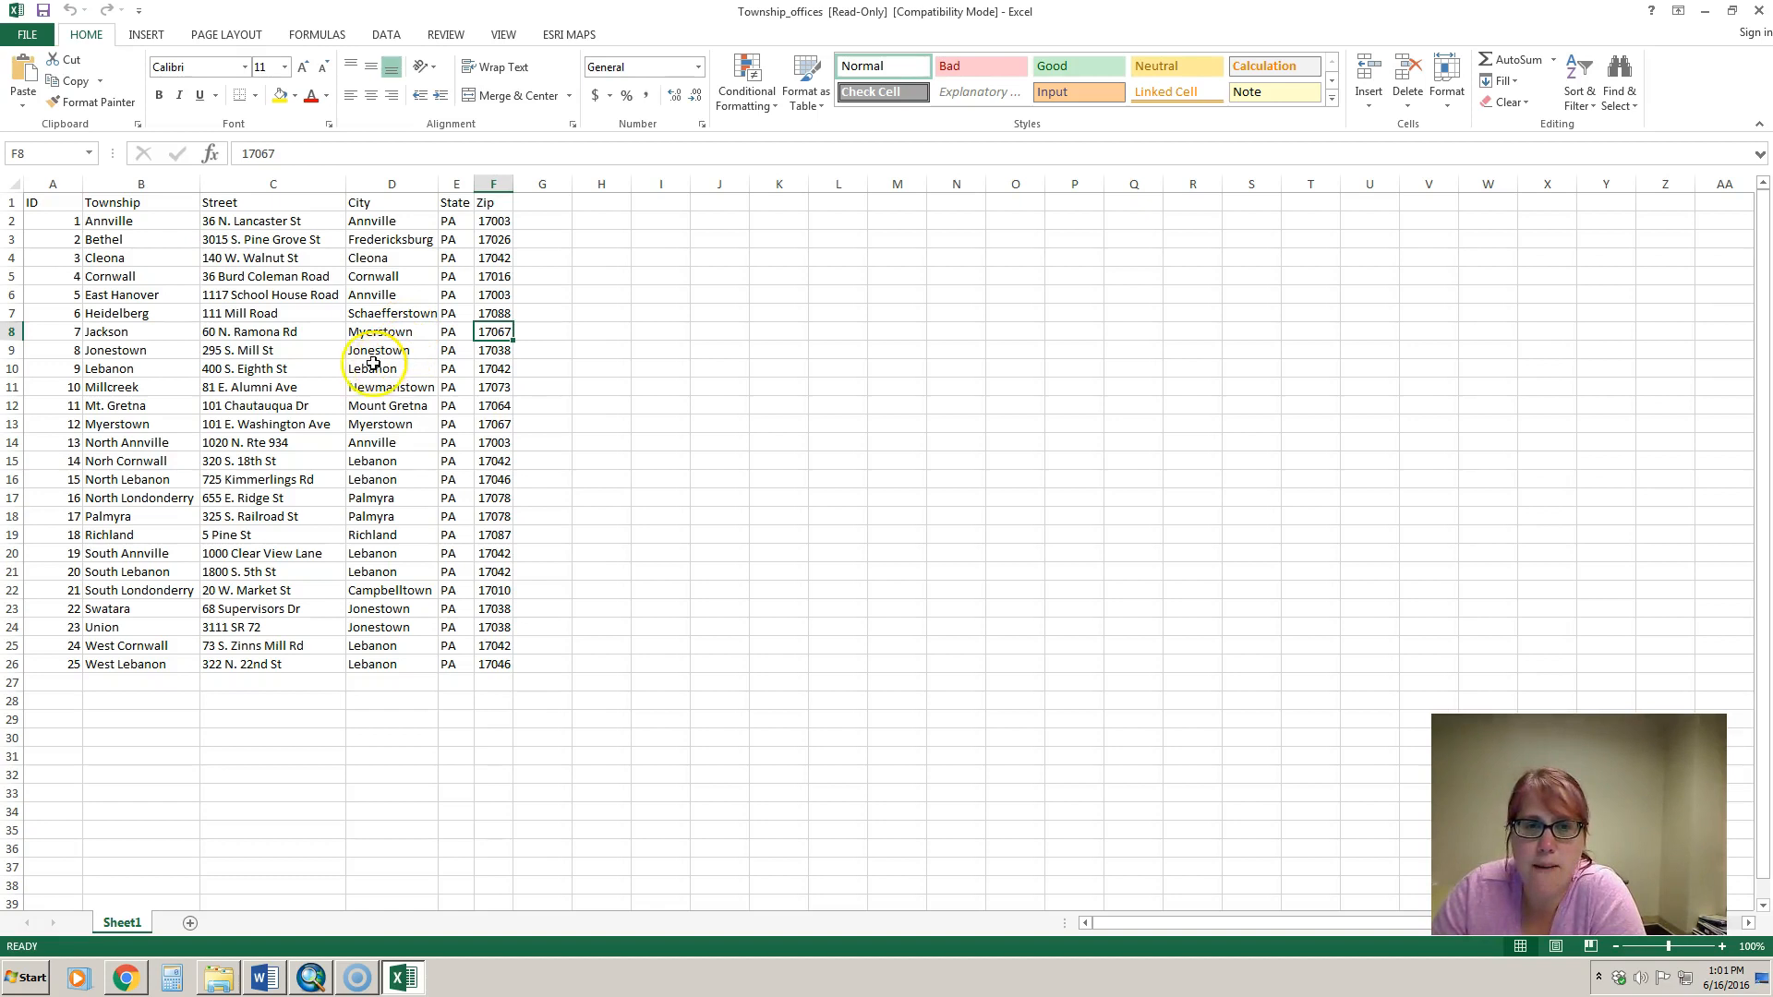
pyautogui.click(271, 331)
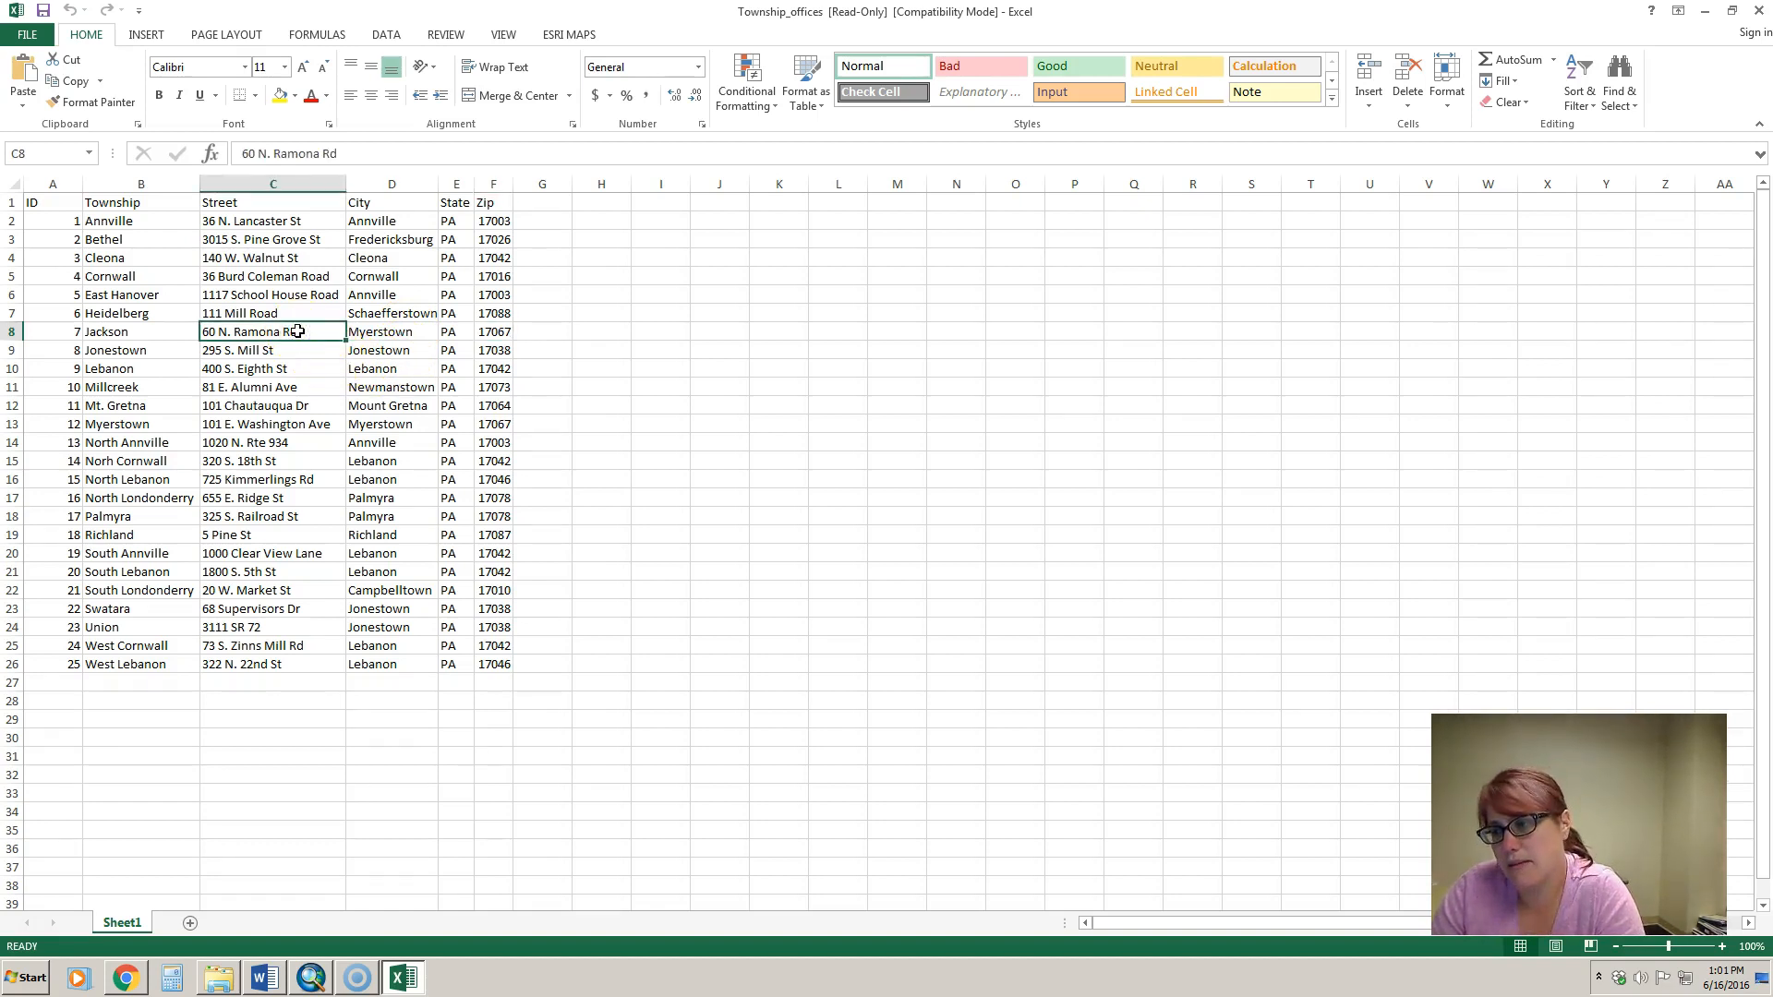
pyautogui.moveTo(322, 404)
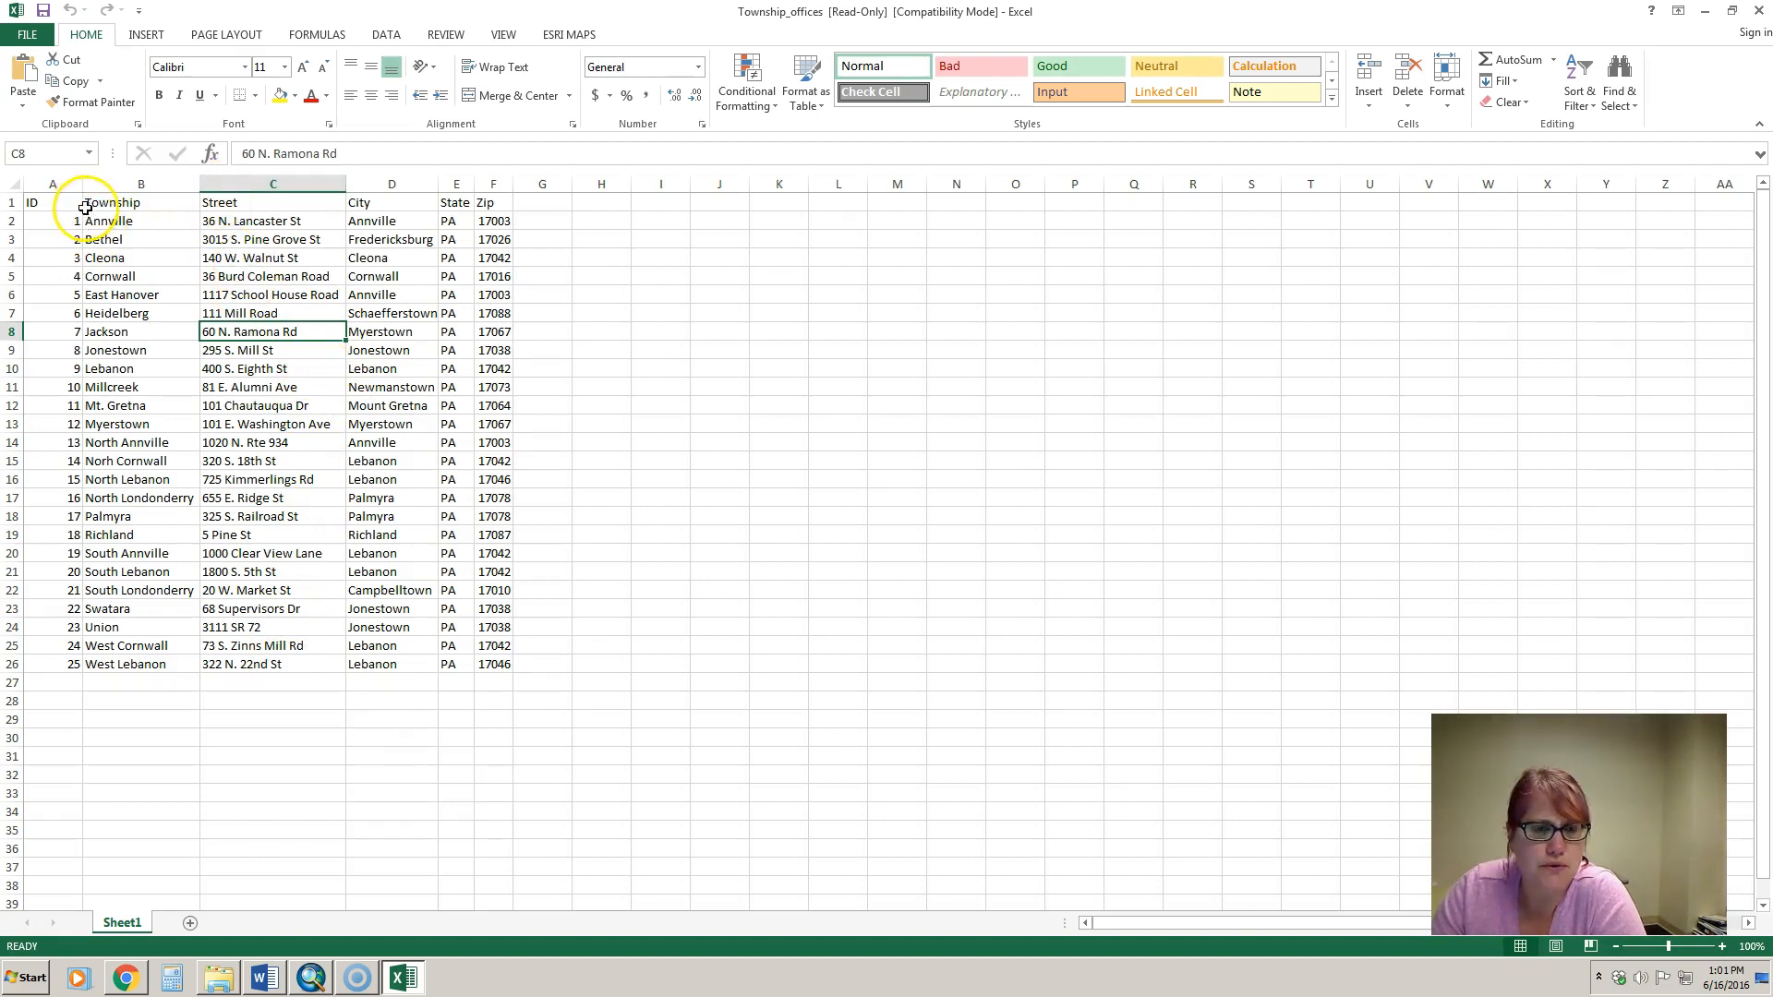
pyautogui.click(220, 201)
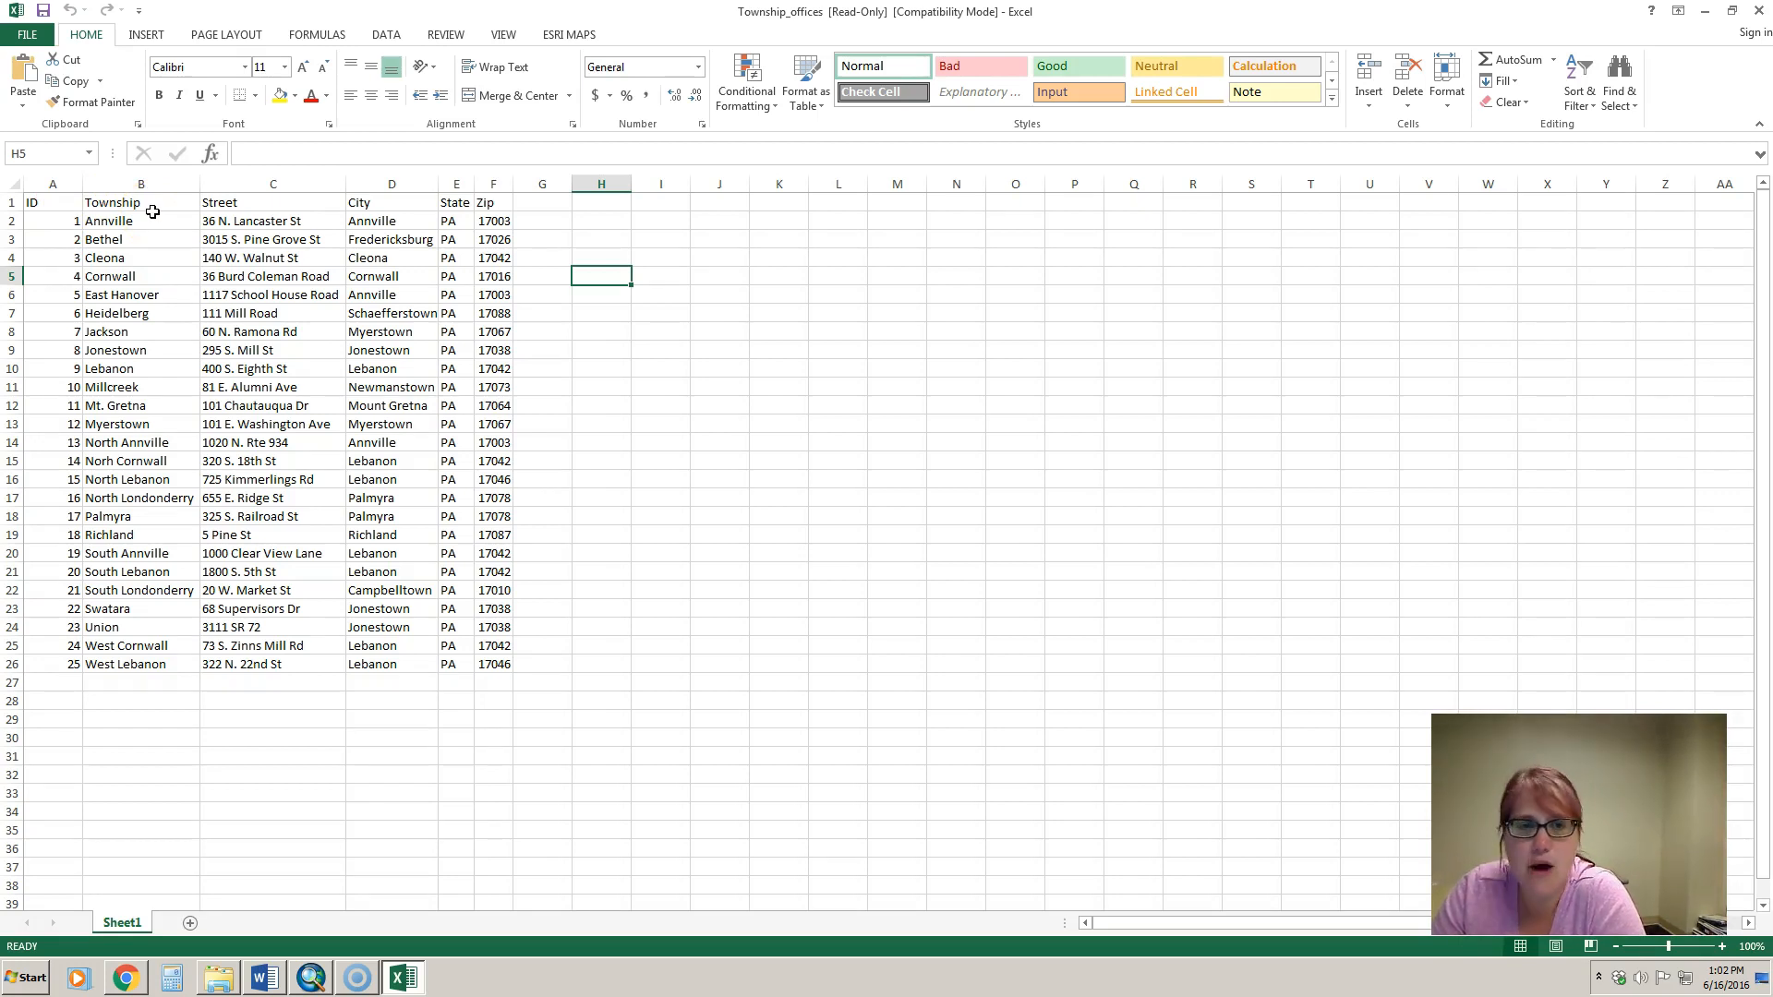
# - Insert a blank row above the Annville record, dismissing the Esri Maps file-type warning
pyautogui.click(11, 239)
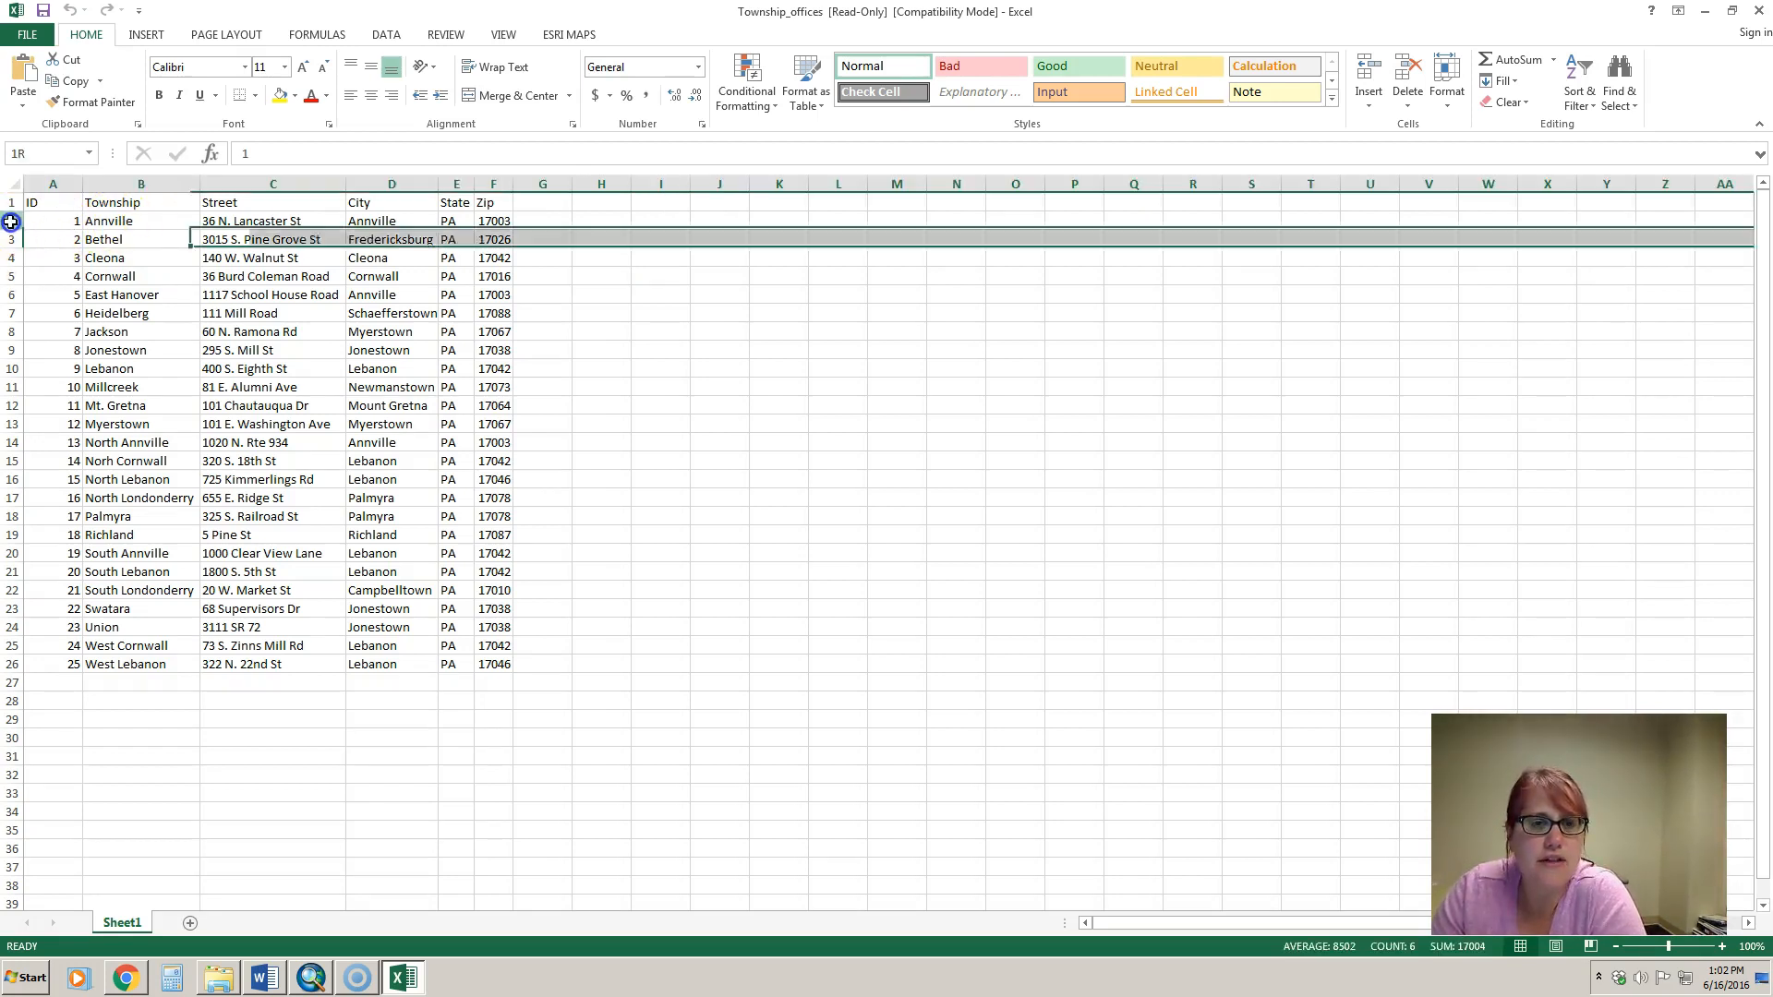
pyautogui.click(12, 219)
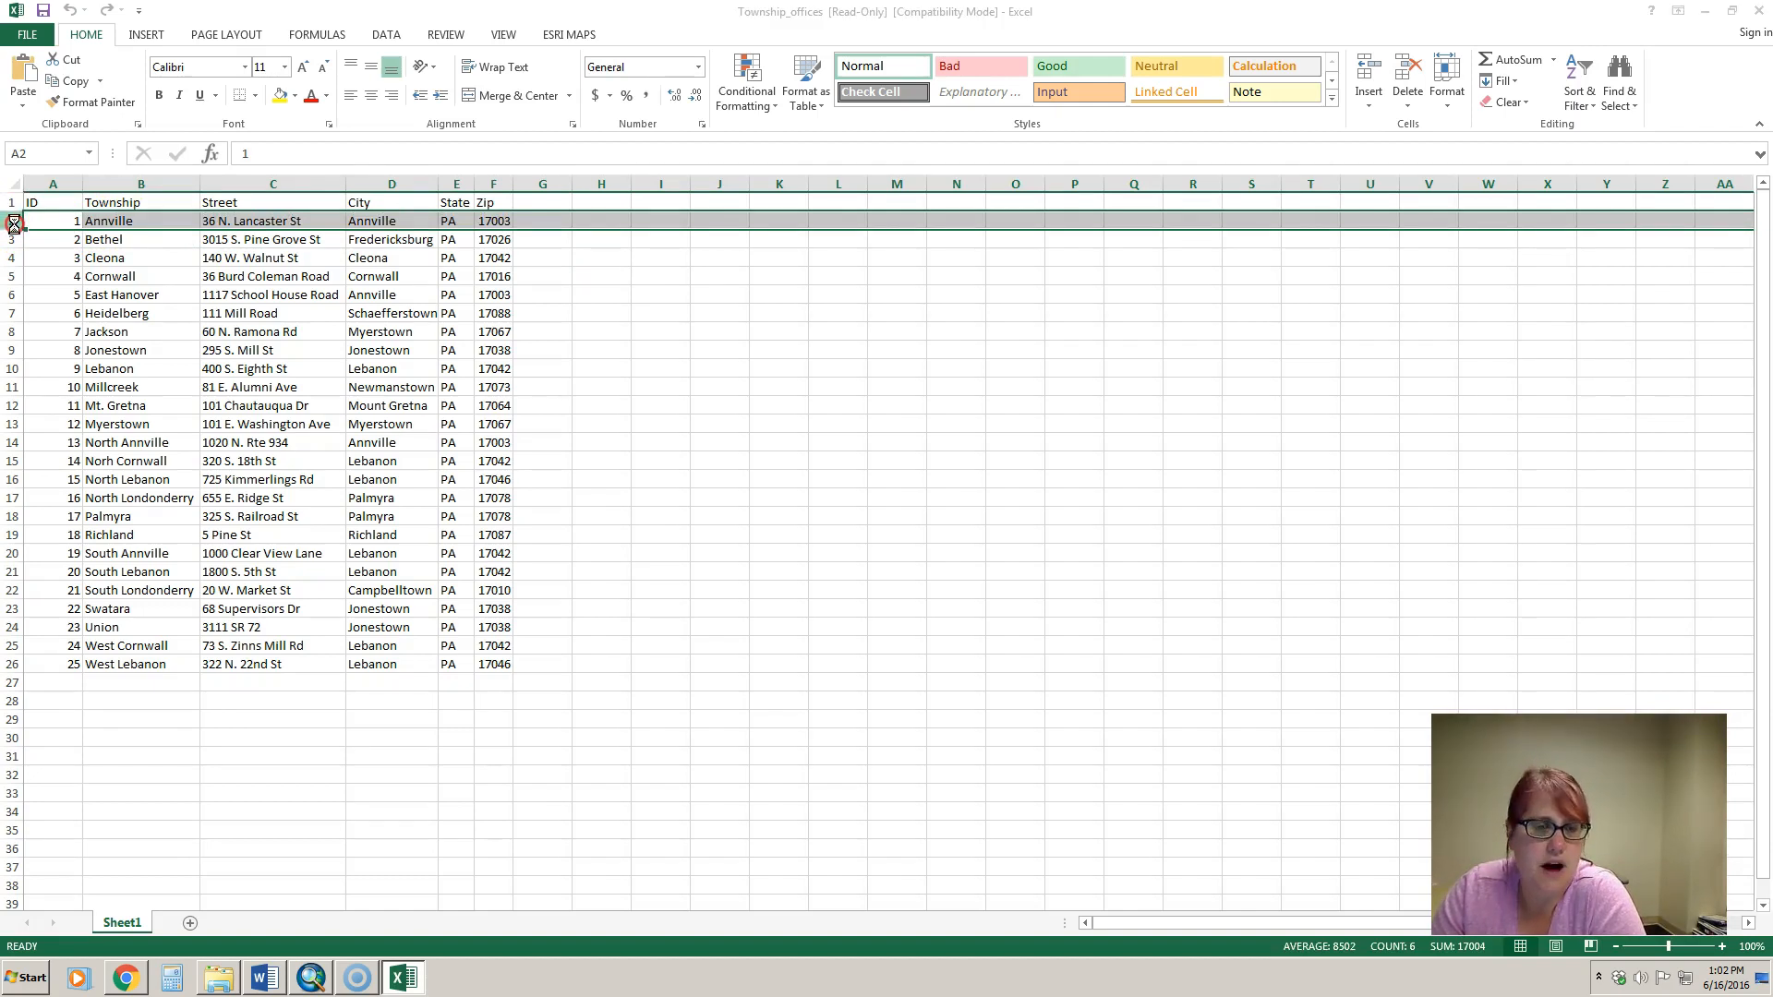
pyautogui.click(569, 35)
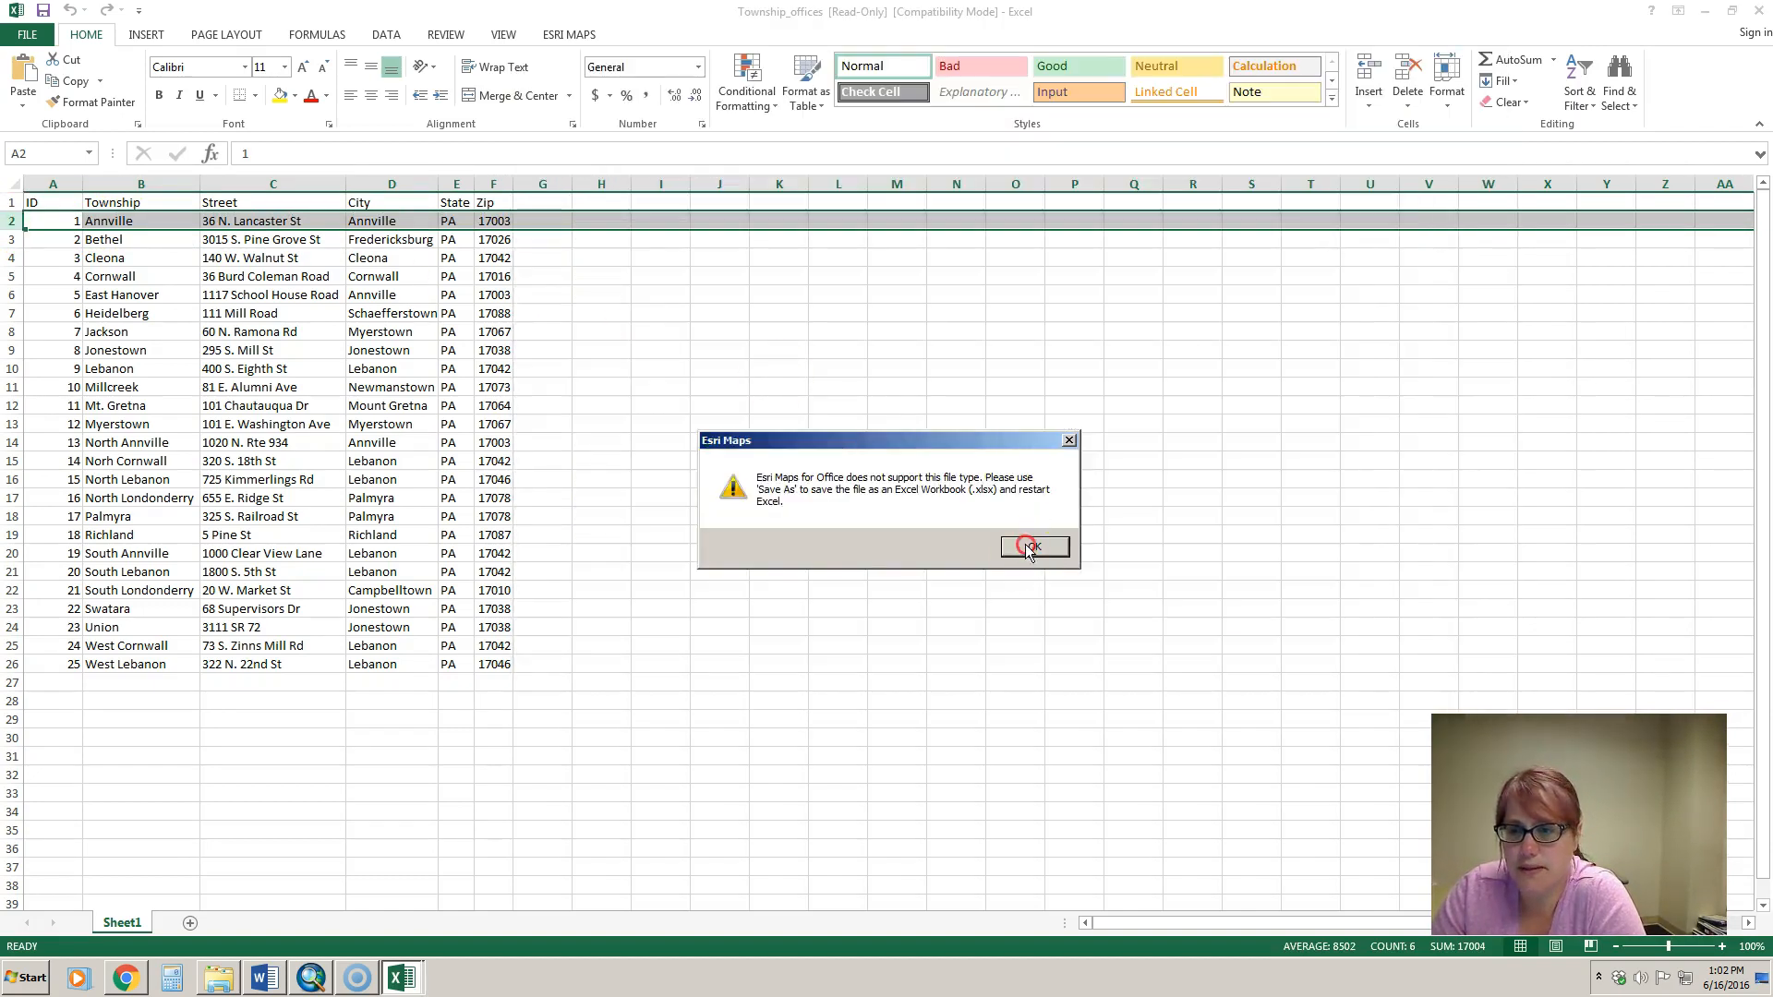
pyautogui.click(1030, 547)
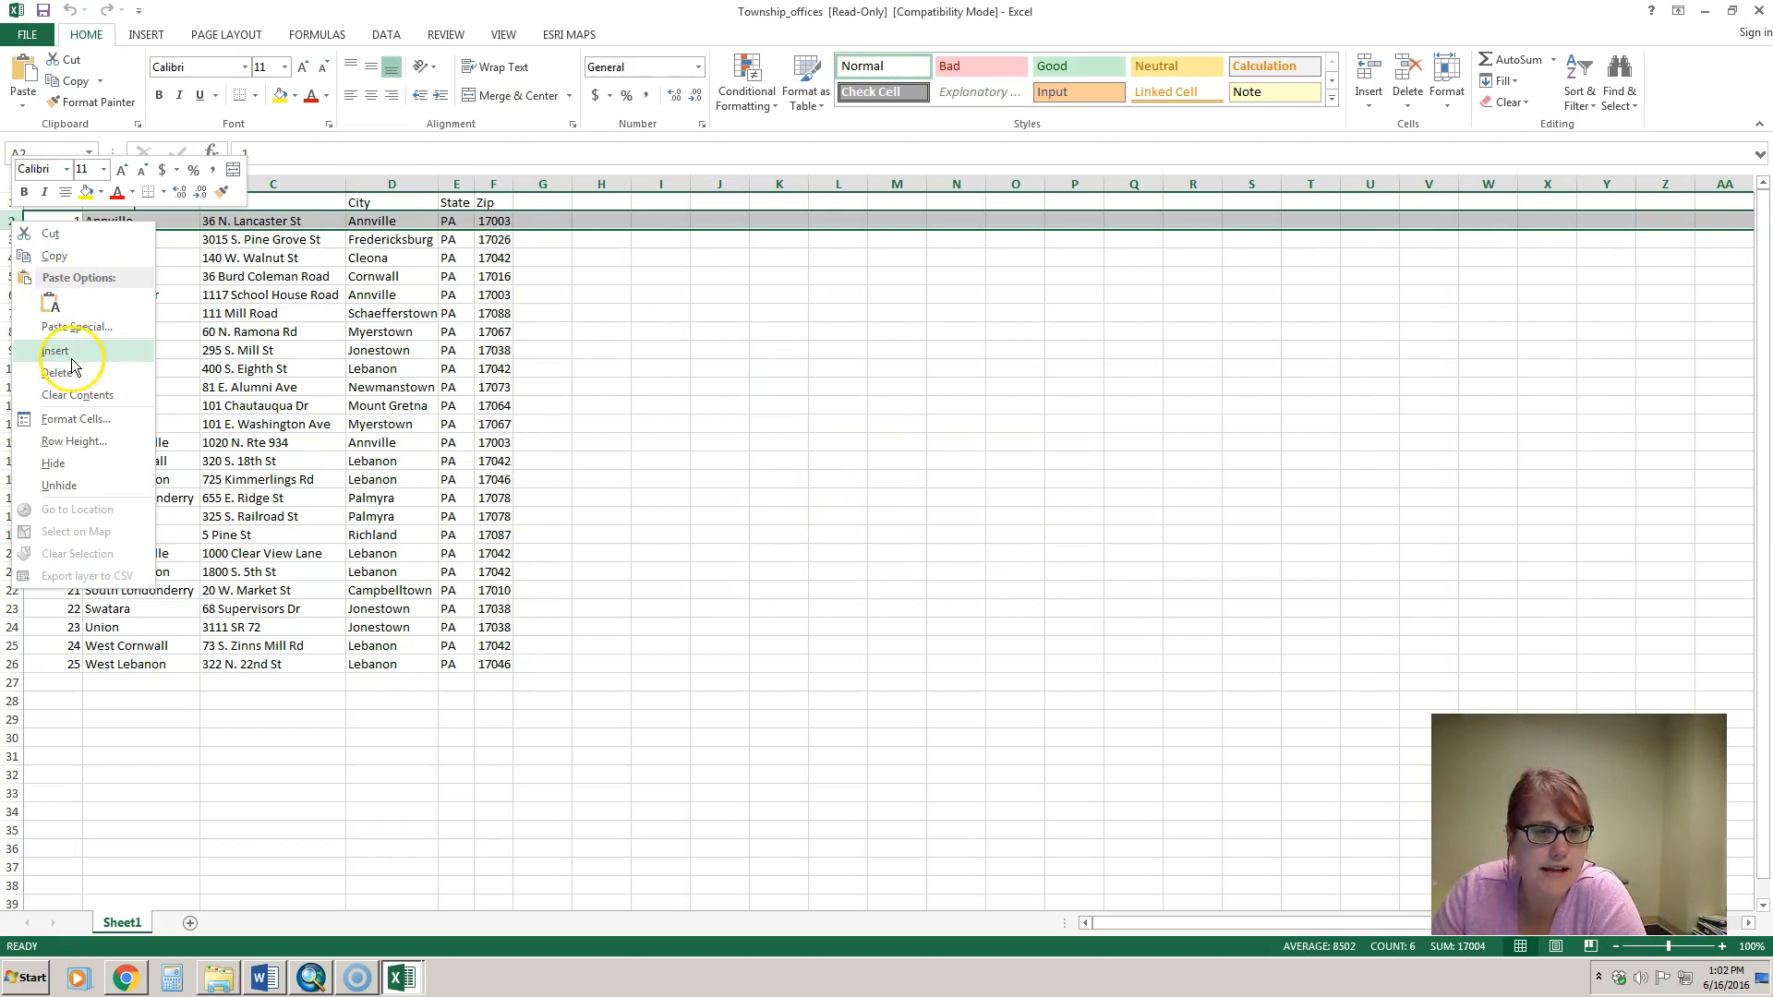
pyautogui.click(56, 351)
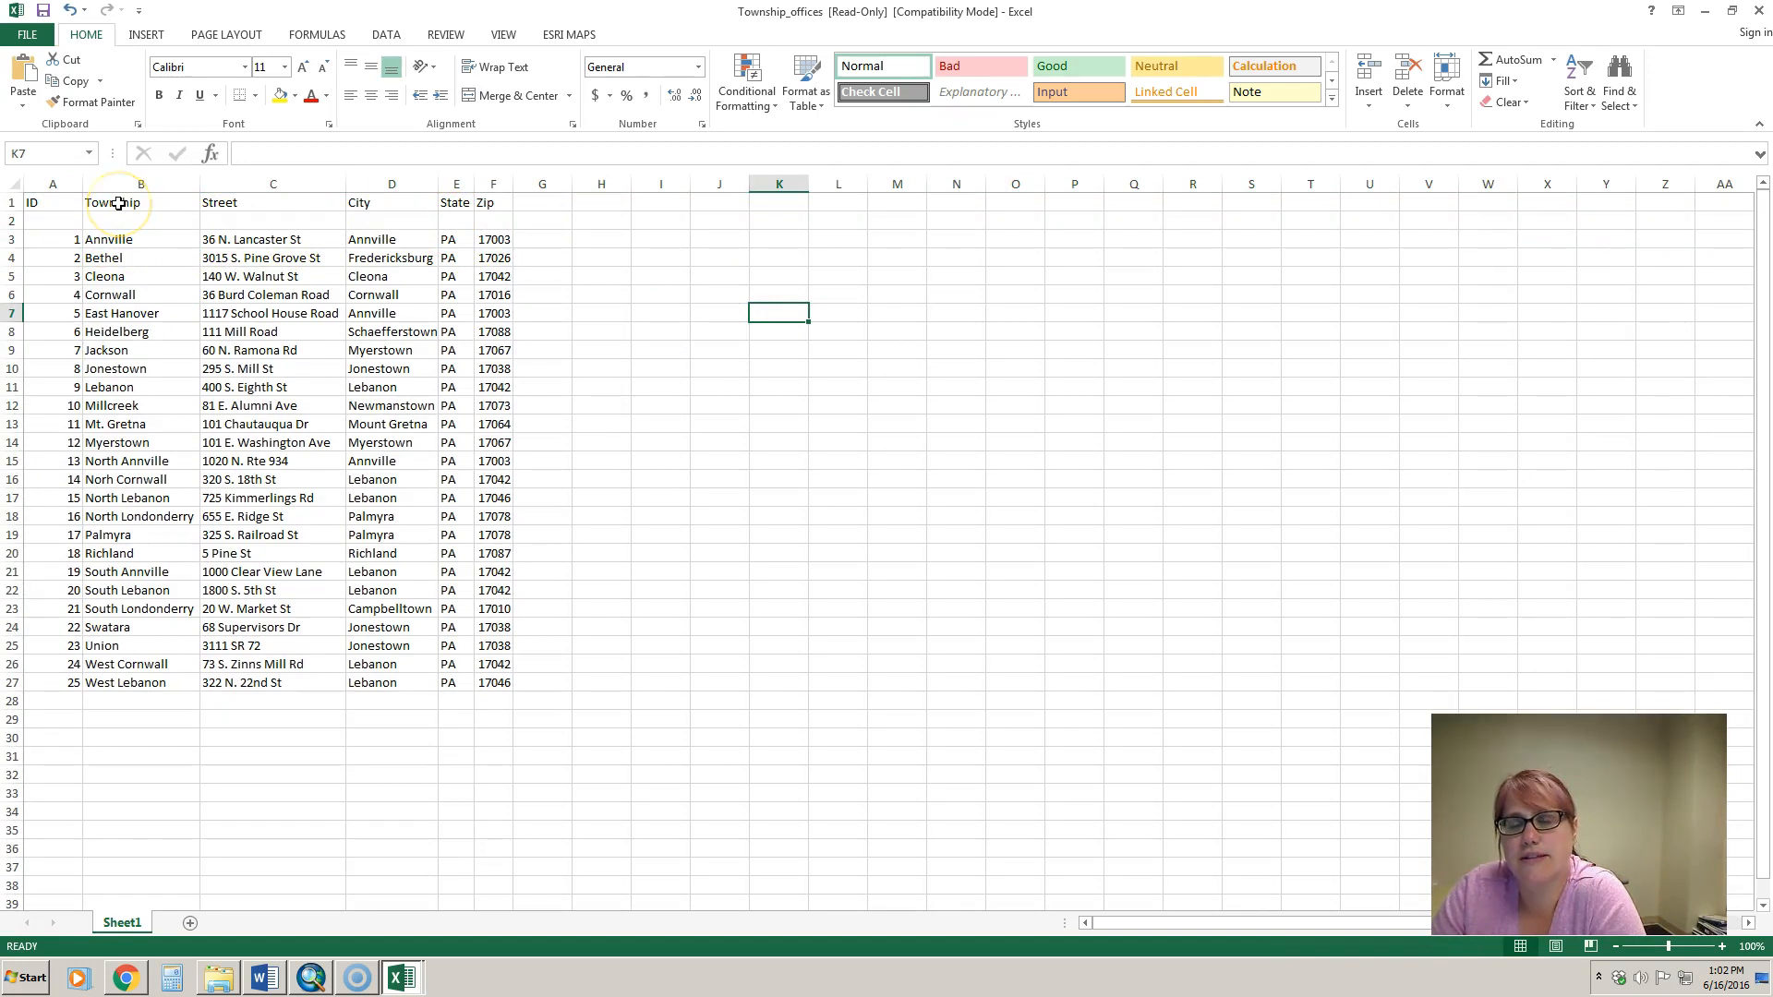
pyautogui.click(140, 203)
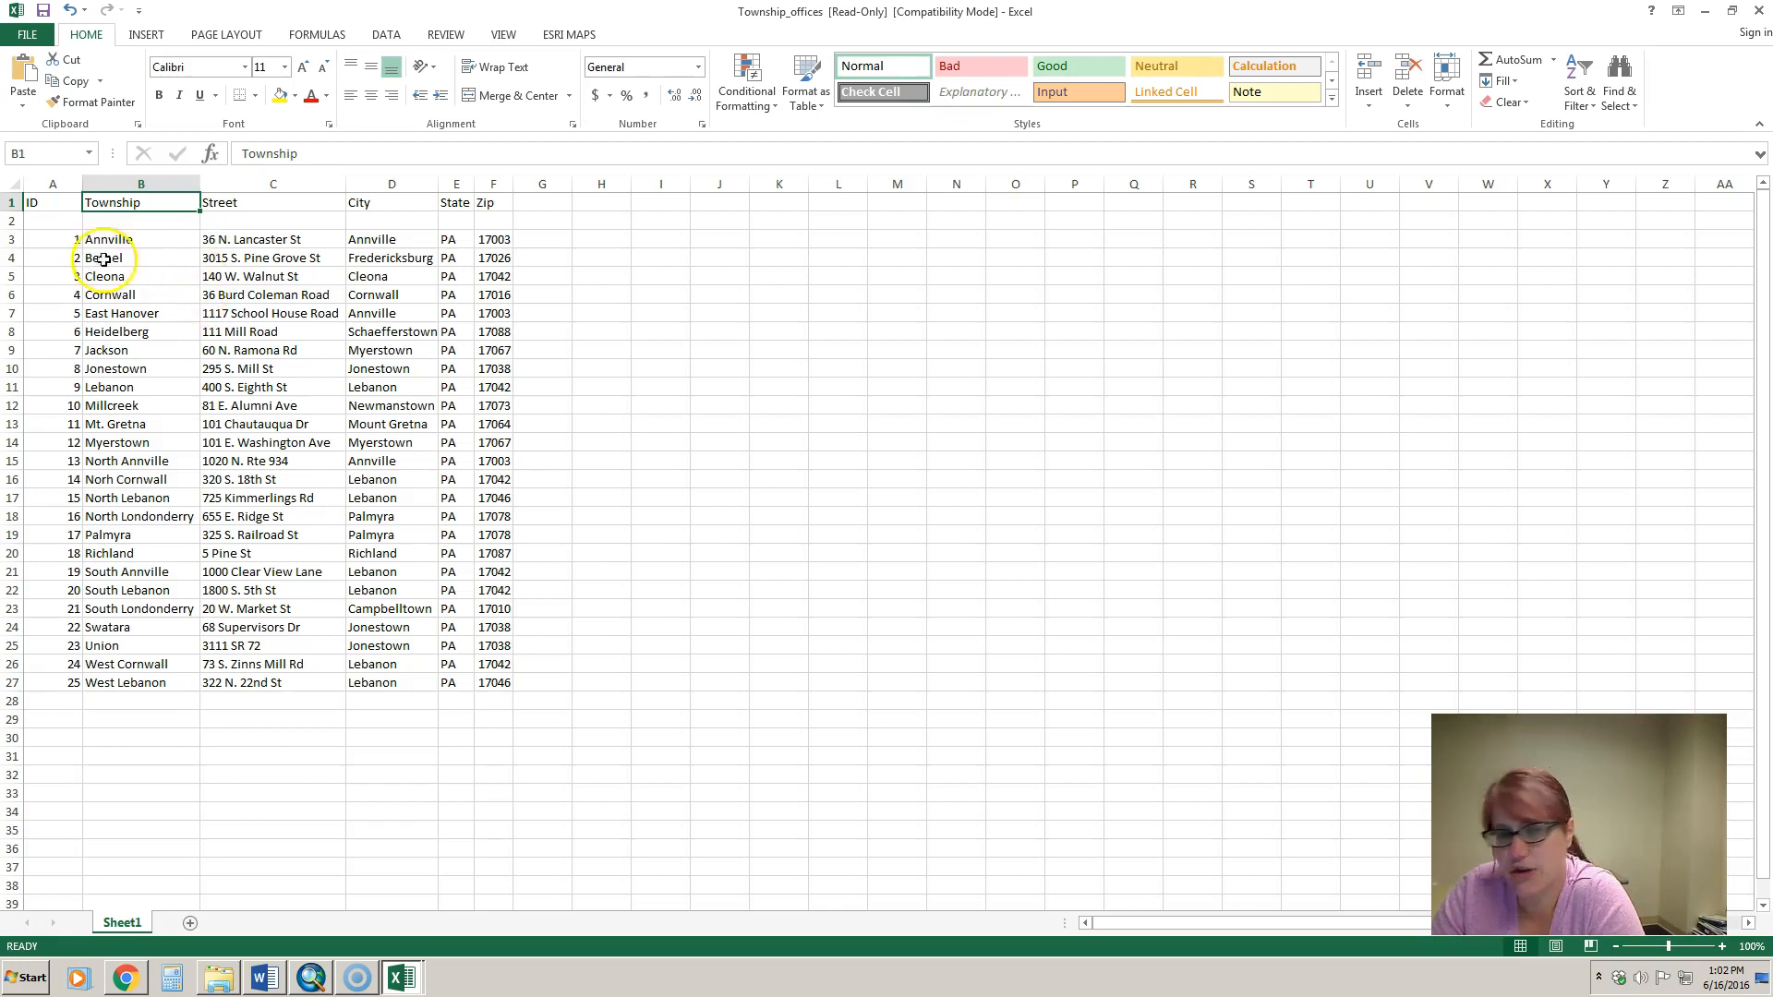
# - Delete the blank row again and close the workbook, reaching the save-changes prompt
pyautogui.rightClick(11, 220)
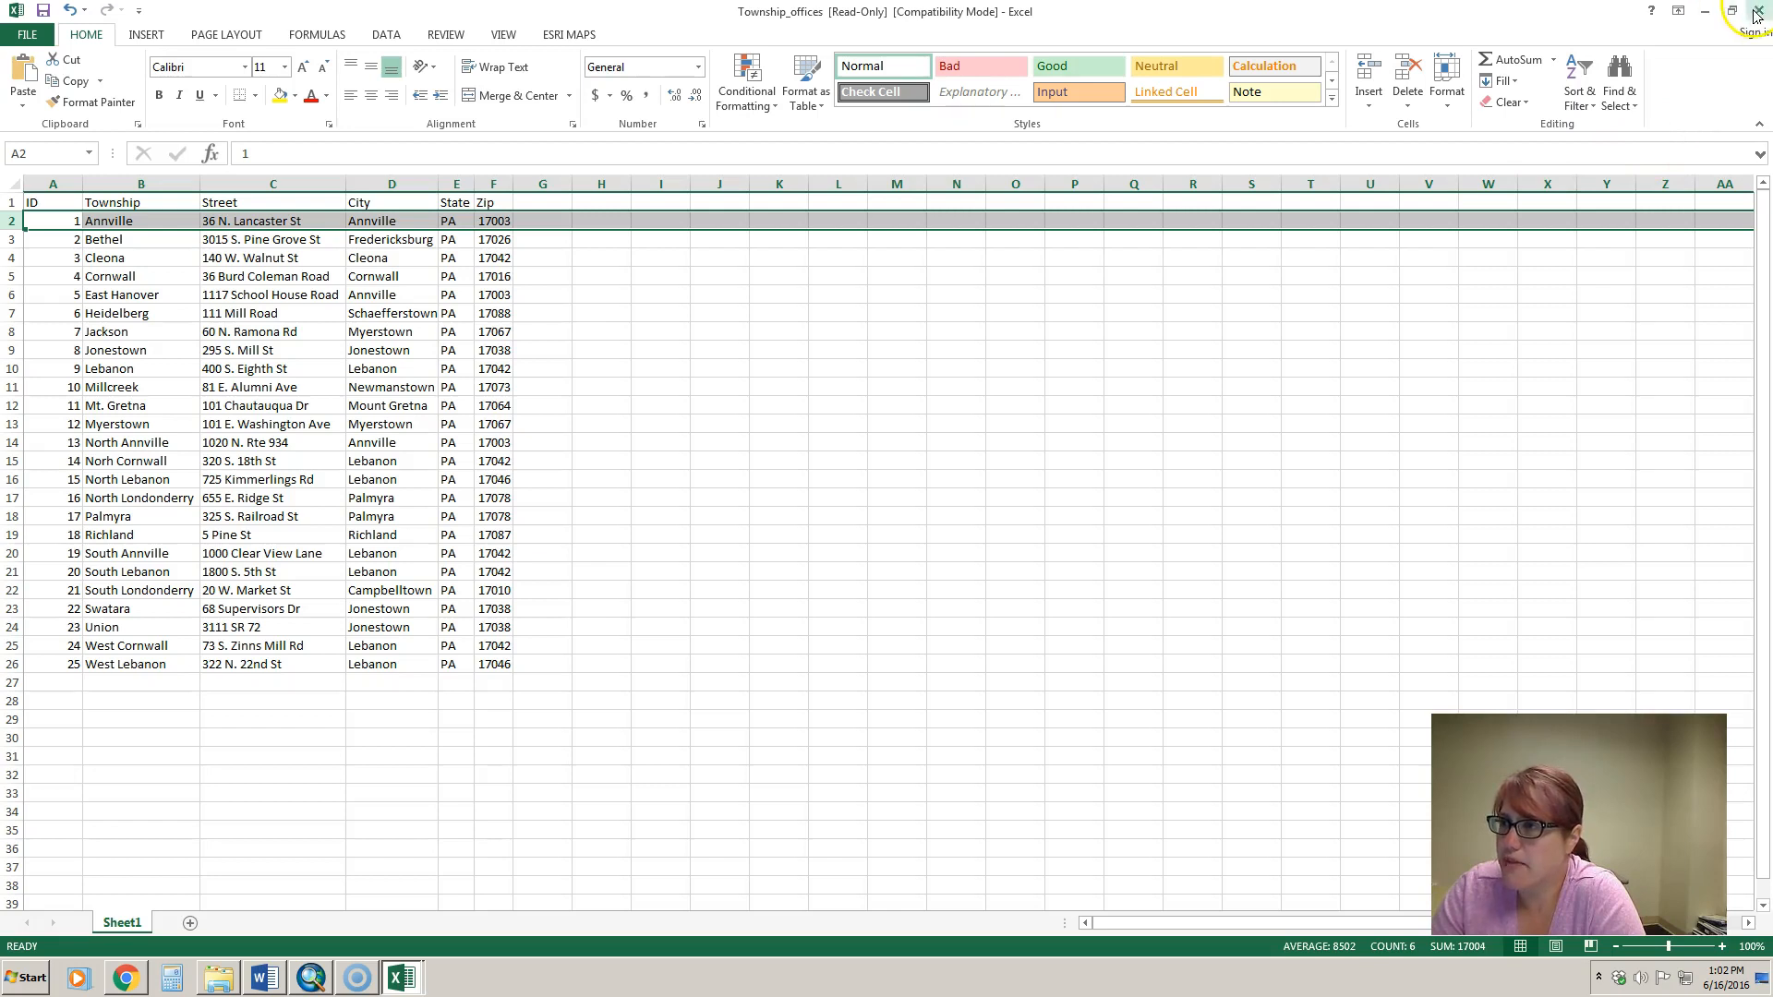
pyautogui.click(1756, 11)
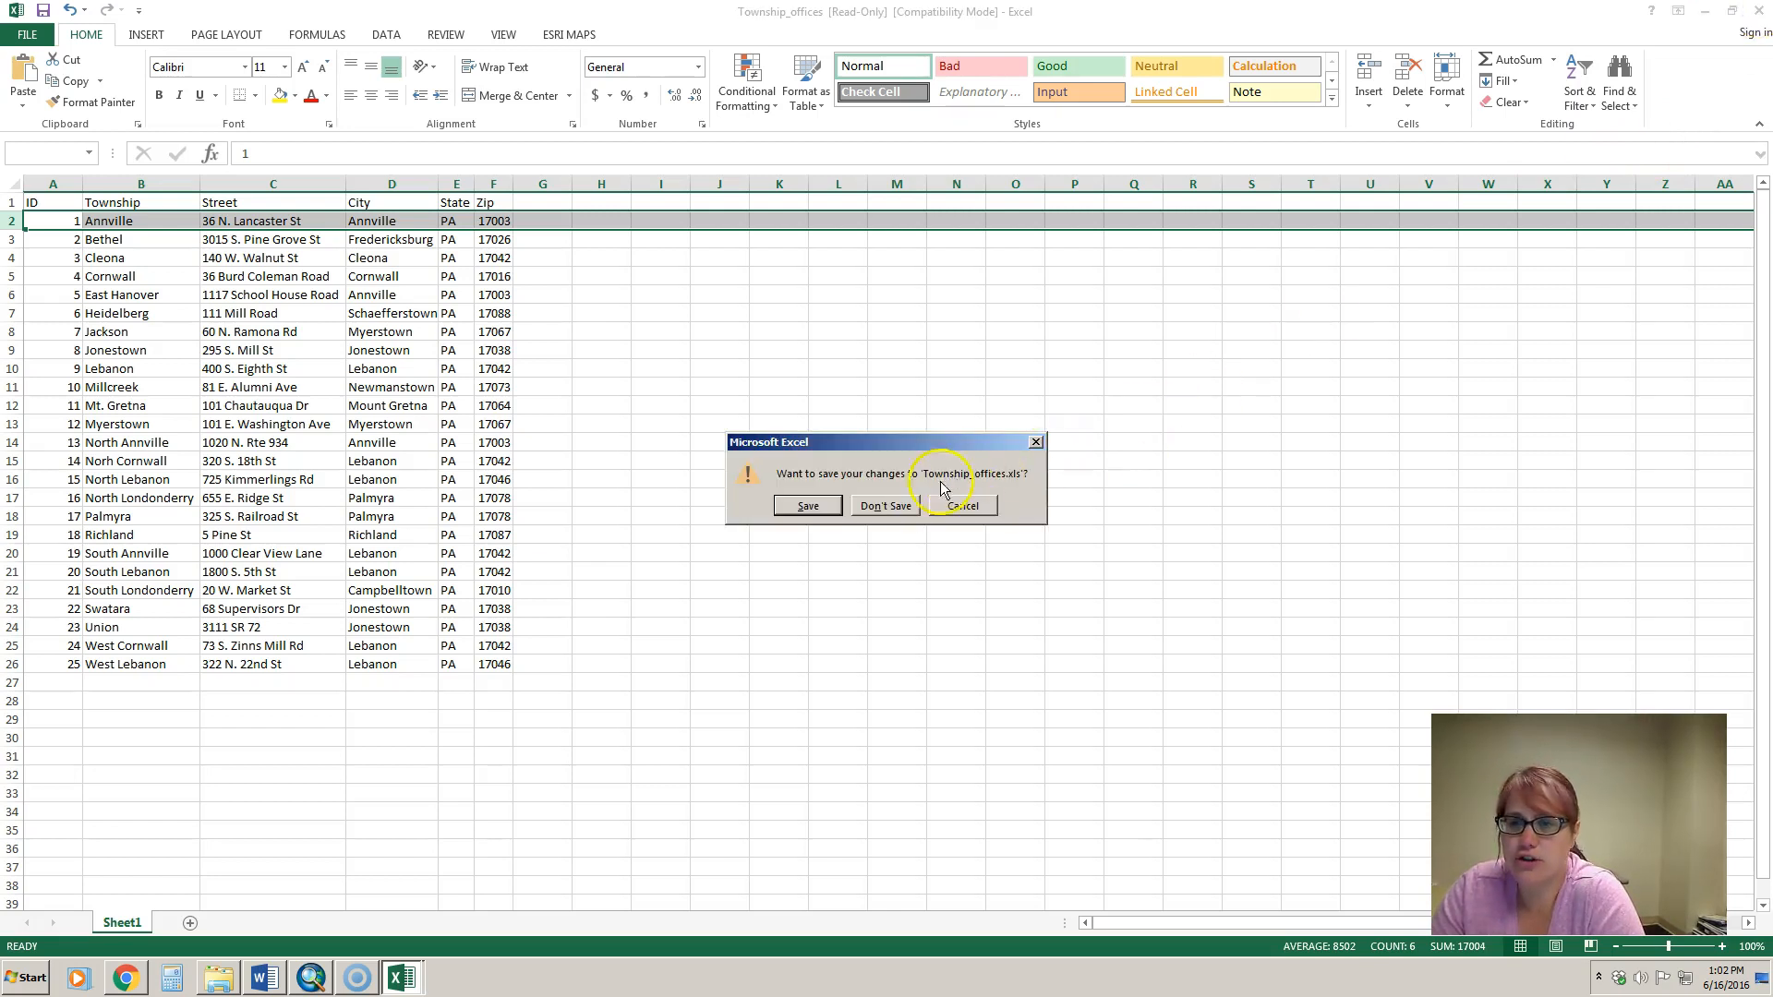